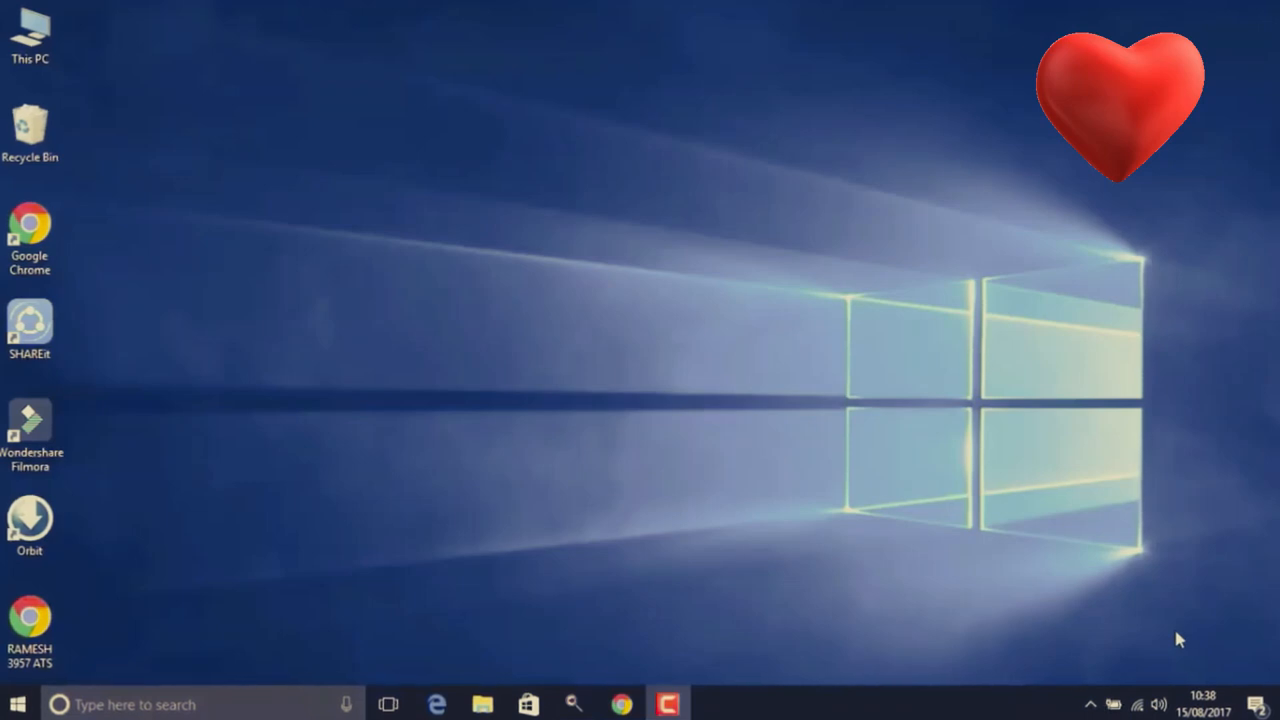
mouse_move(424, 220)
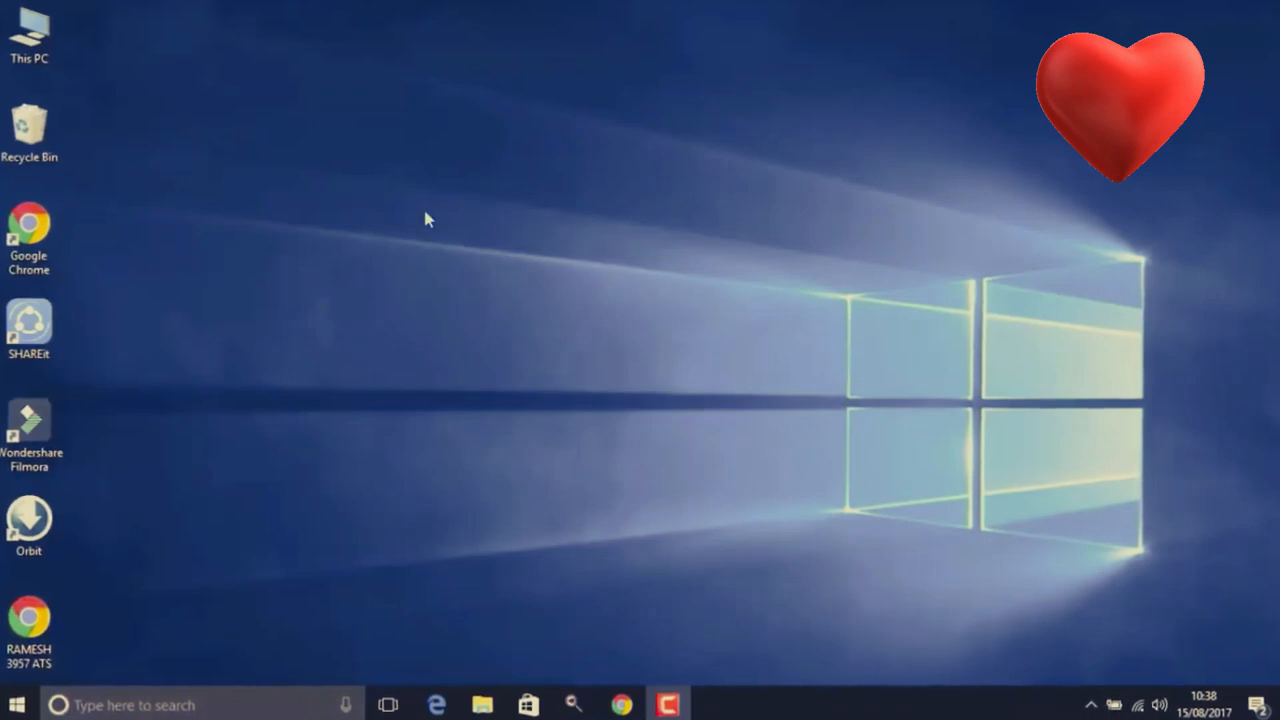
mouse_move(1160, 640)
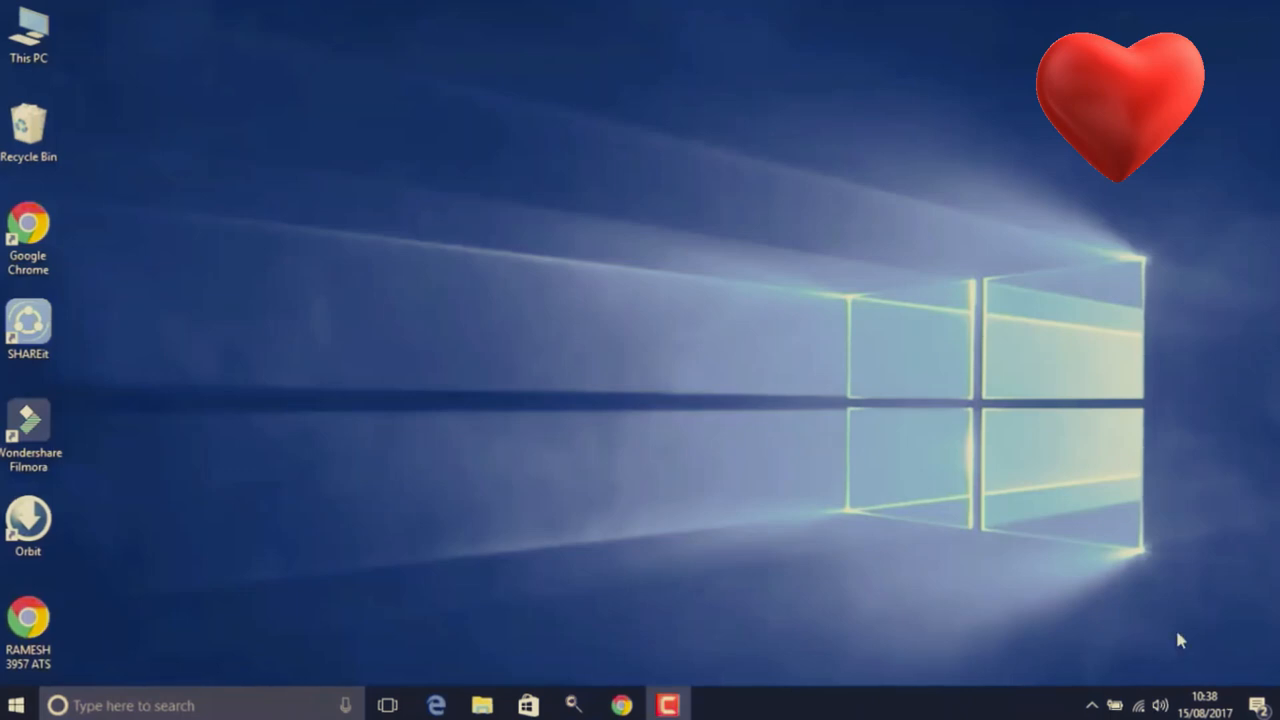
mouse_move(424, 220)
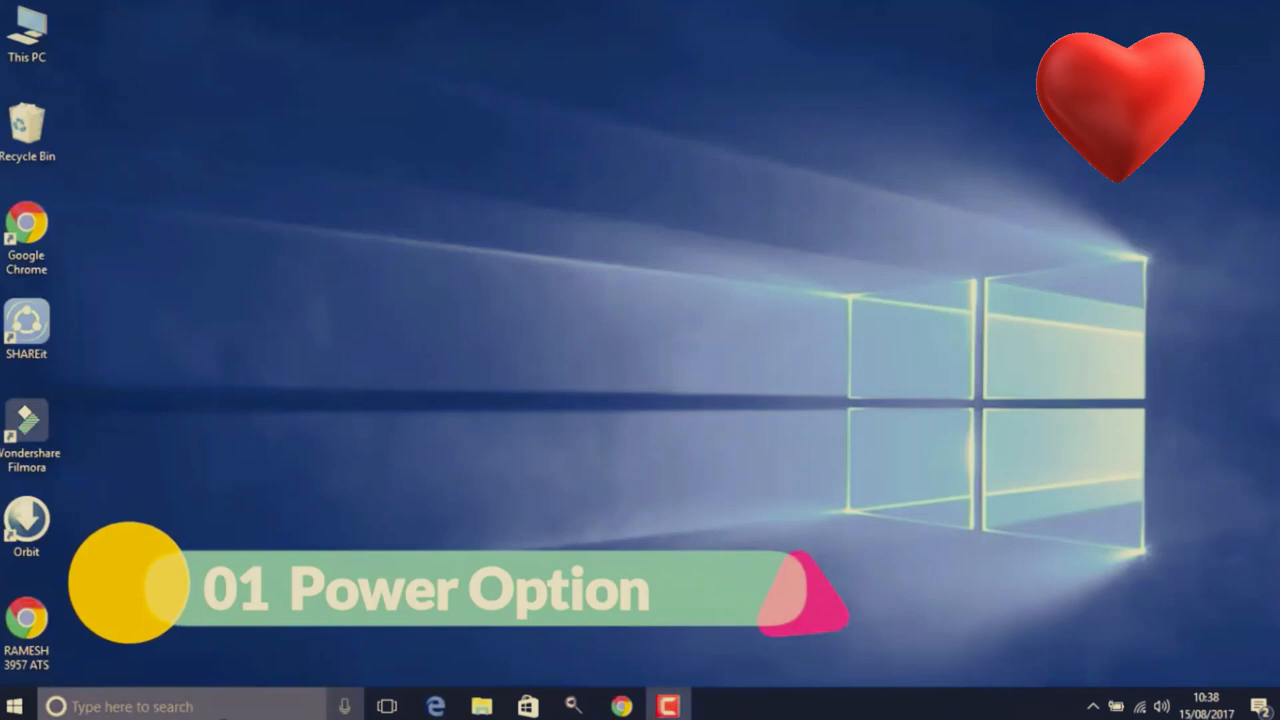
Step: Find Power Options via a 'power' Start search, reveal hidden plans and select High performance
click(14, 700)
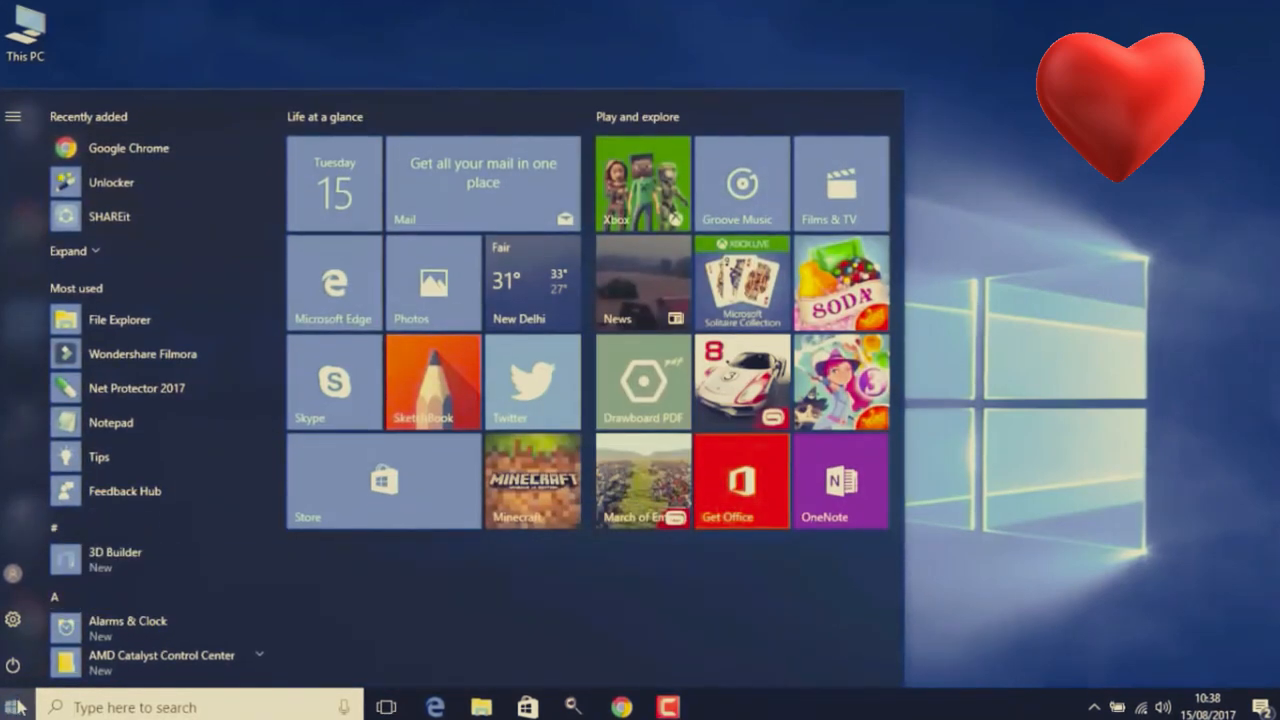
text(p)
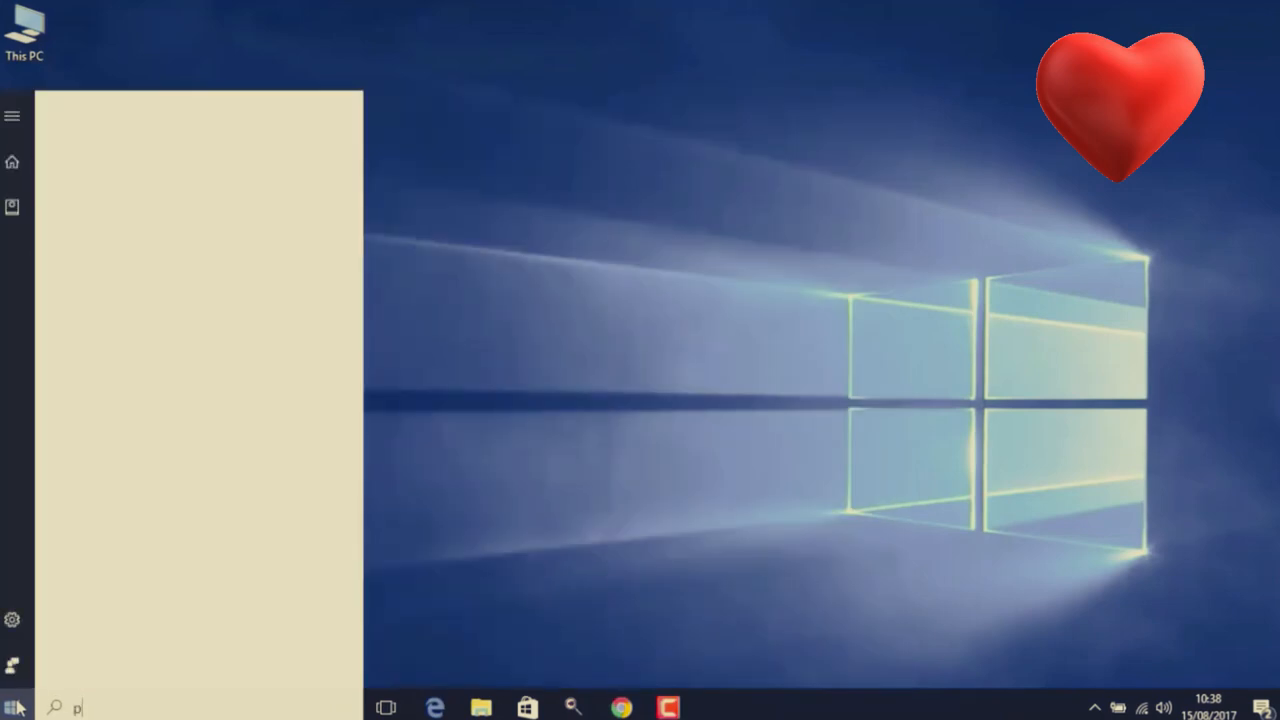
text(ower)
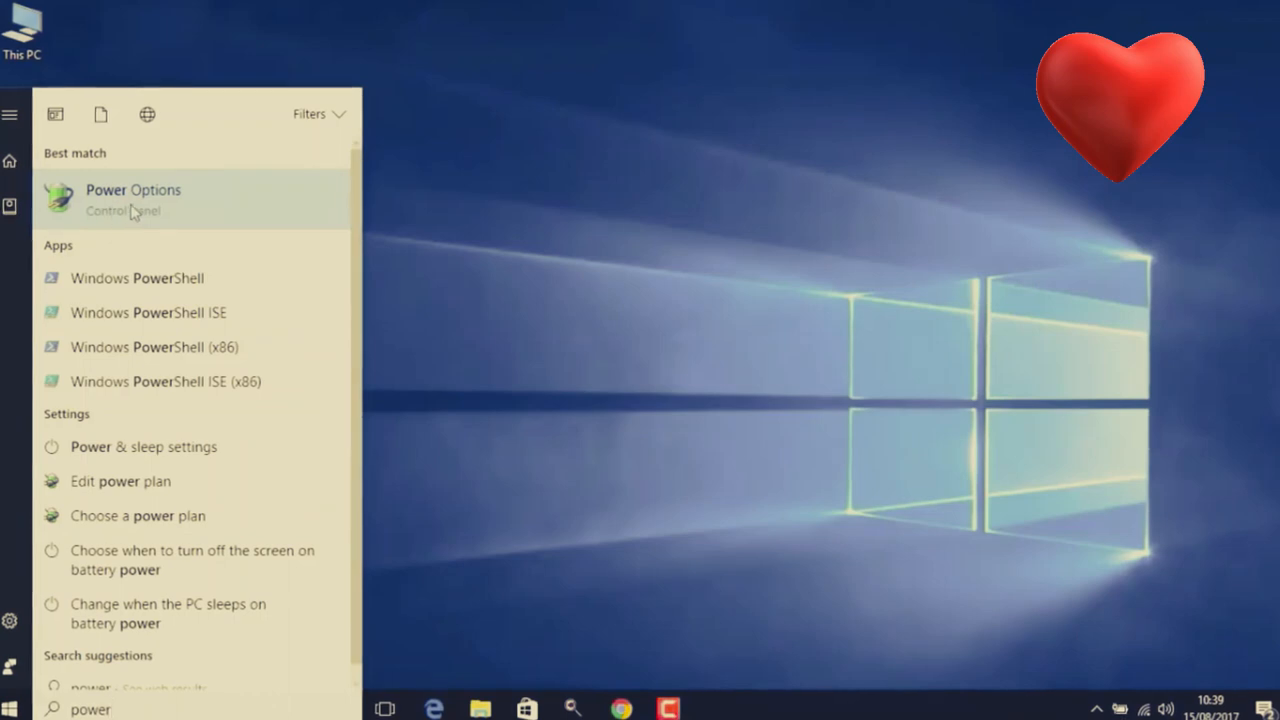
click(132, 198)
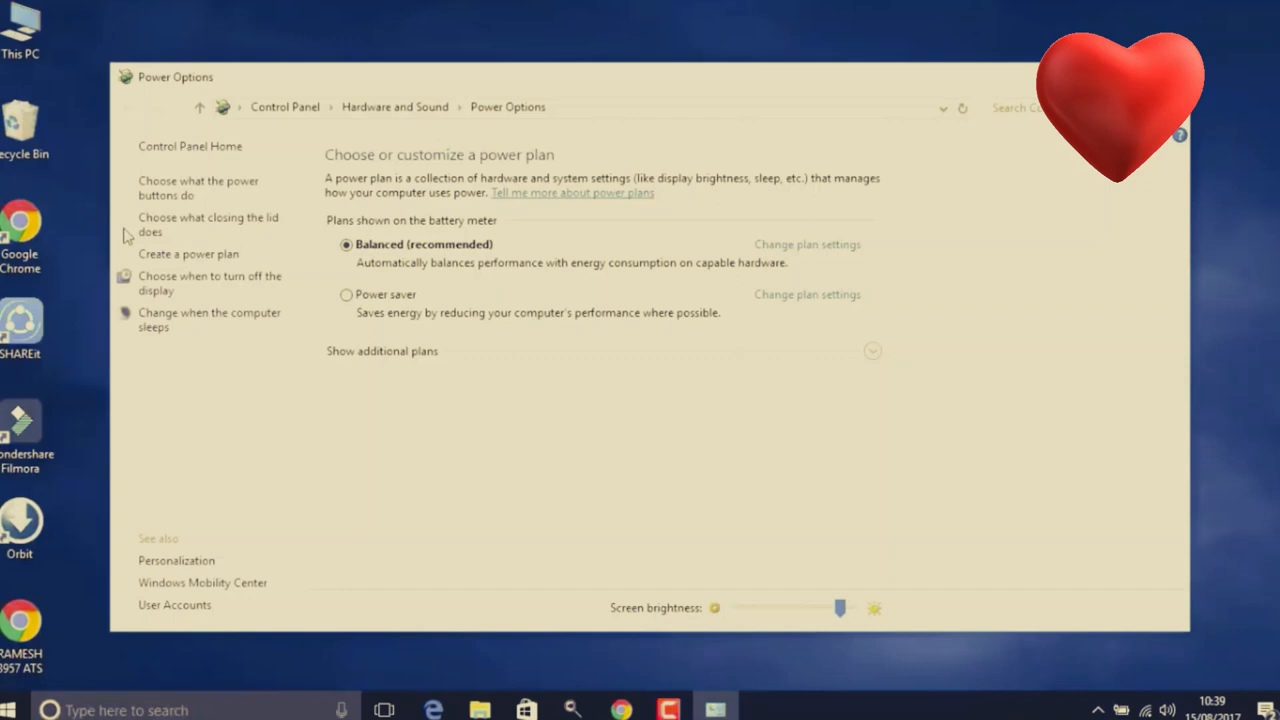
mouse_move(706, 356)
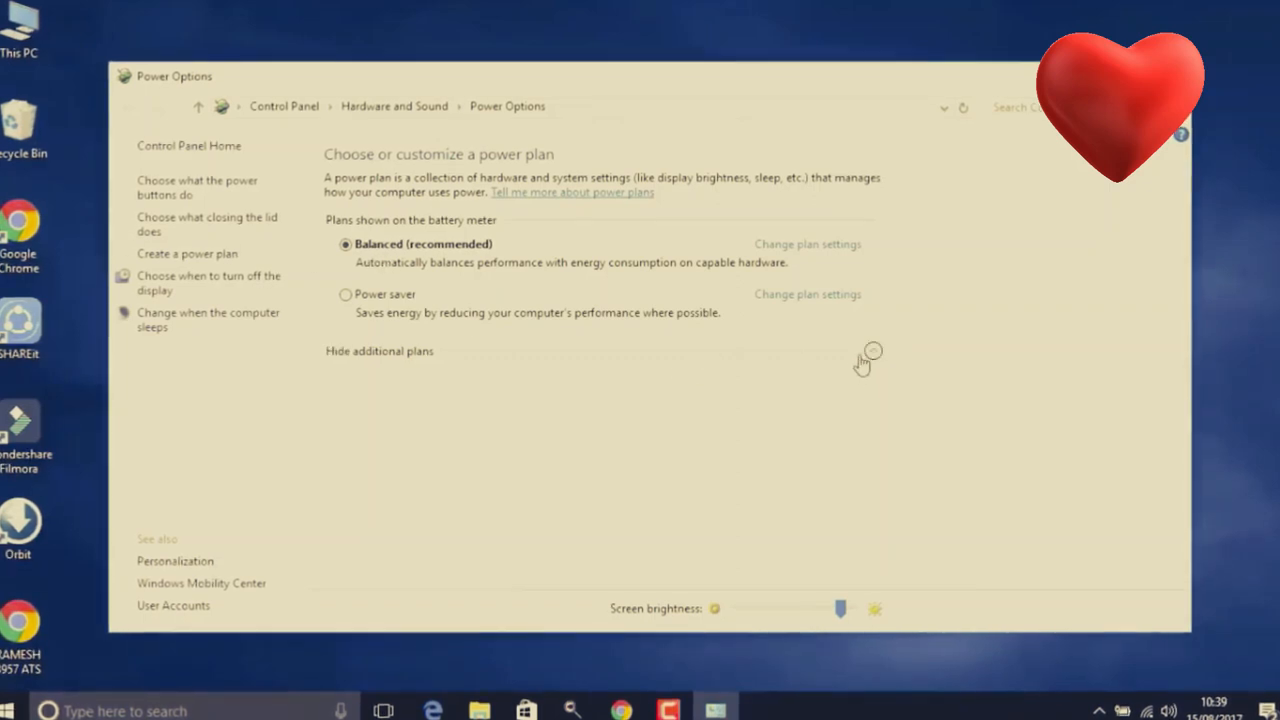
click(380, 350)
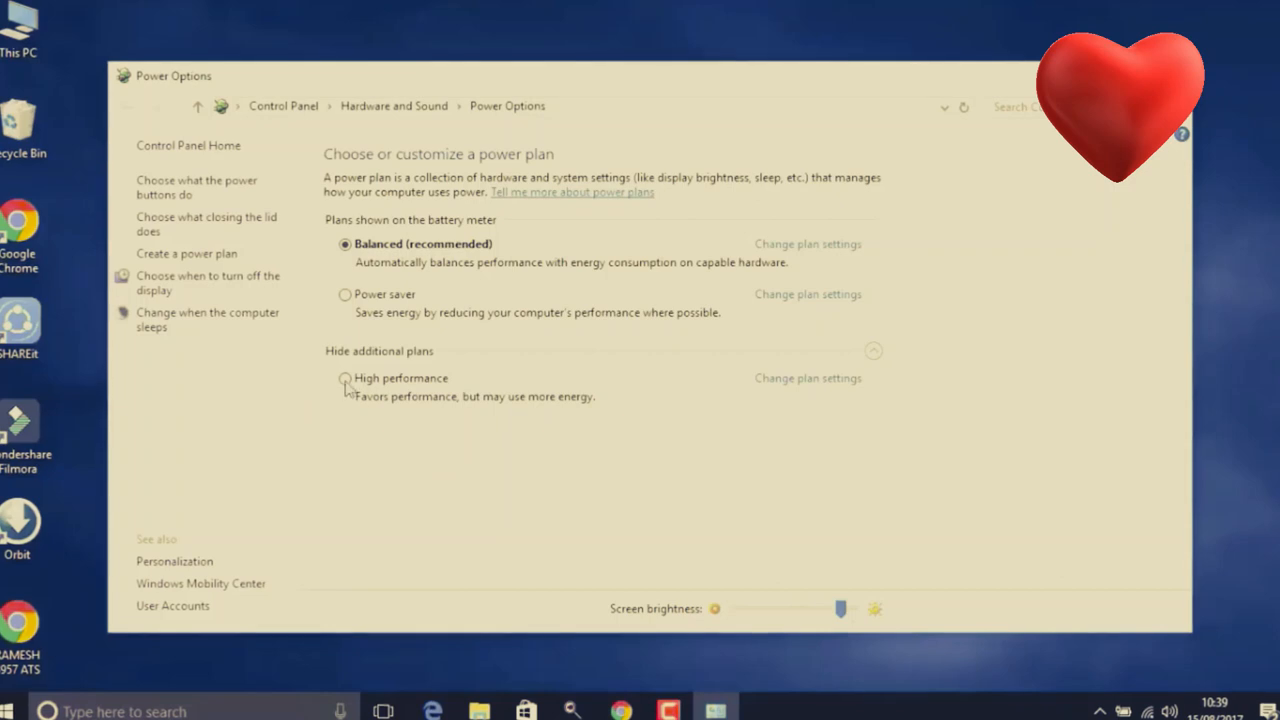
mouse_move(348, 390)
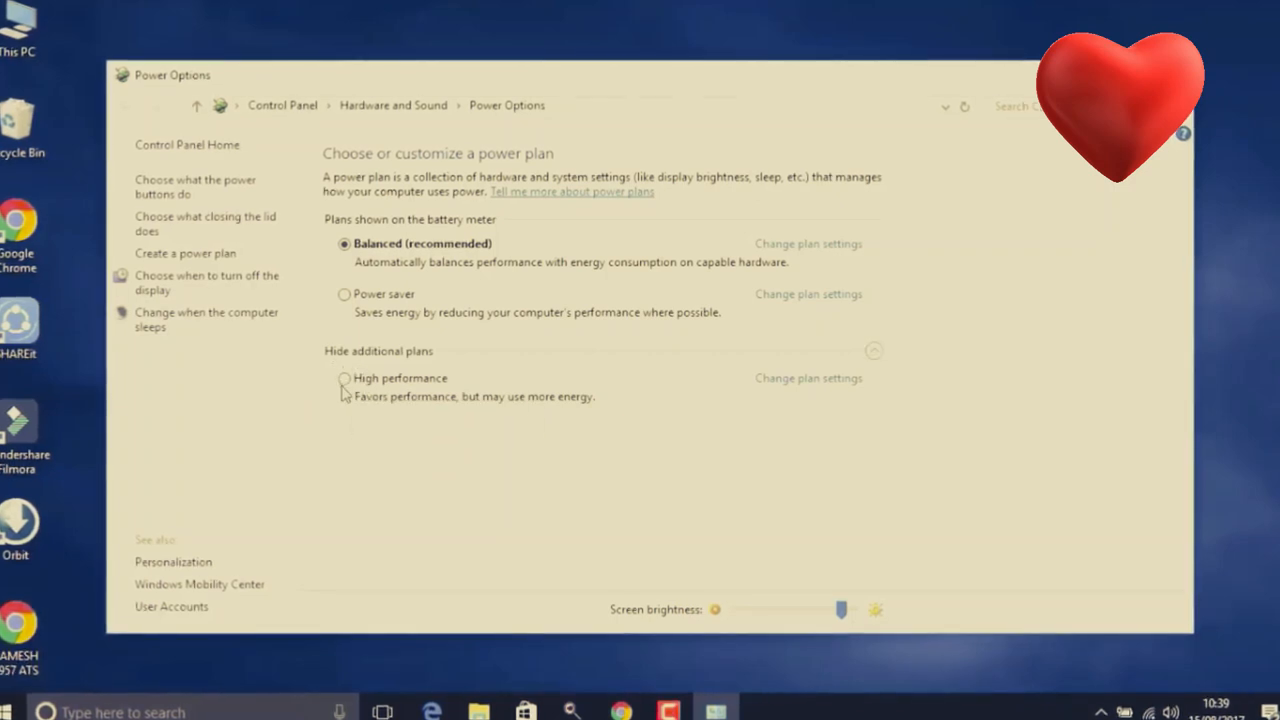
click(344, 380)
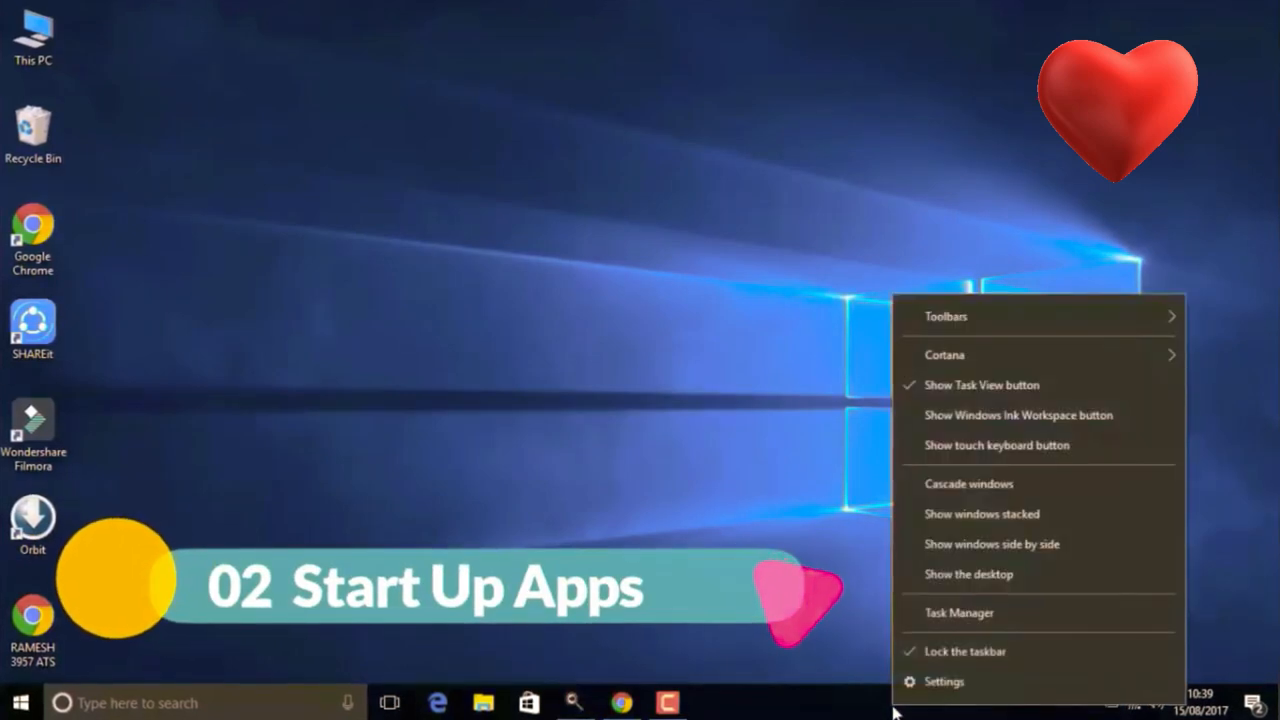
Step: Disable Orbit Downloader and Wondershare Studio on Task Manager's Startup tab, then close it
click(958, 612)
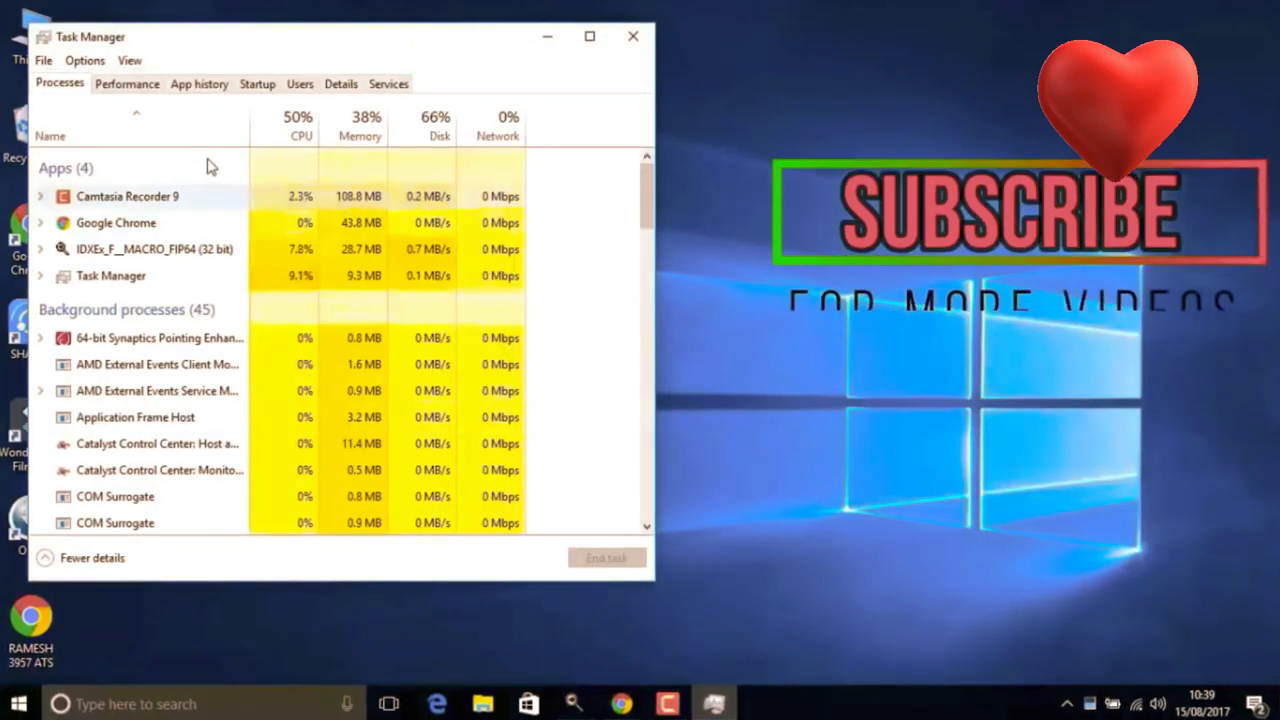
click(256, 84)
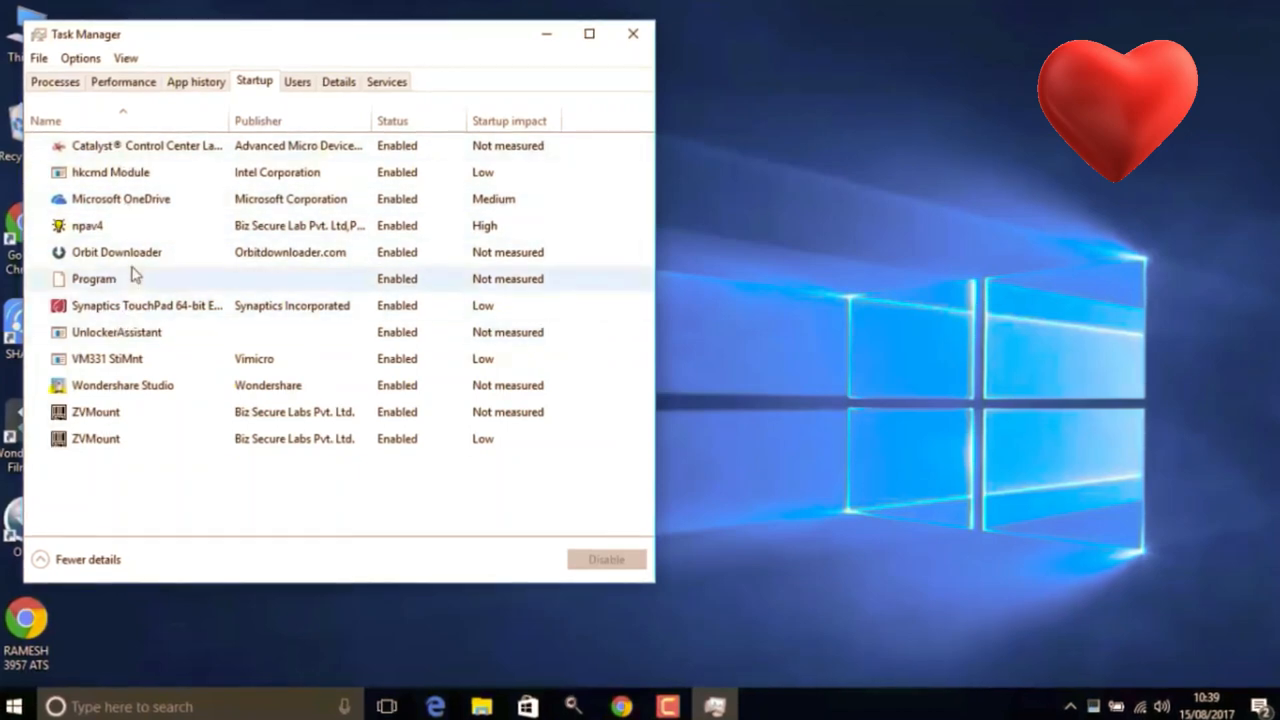
click(116, 252)
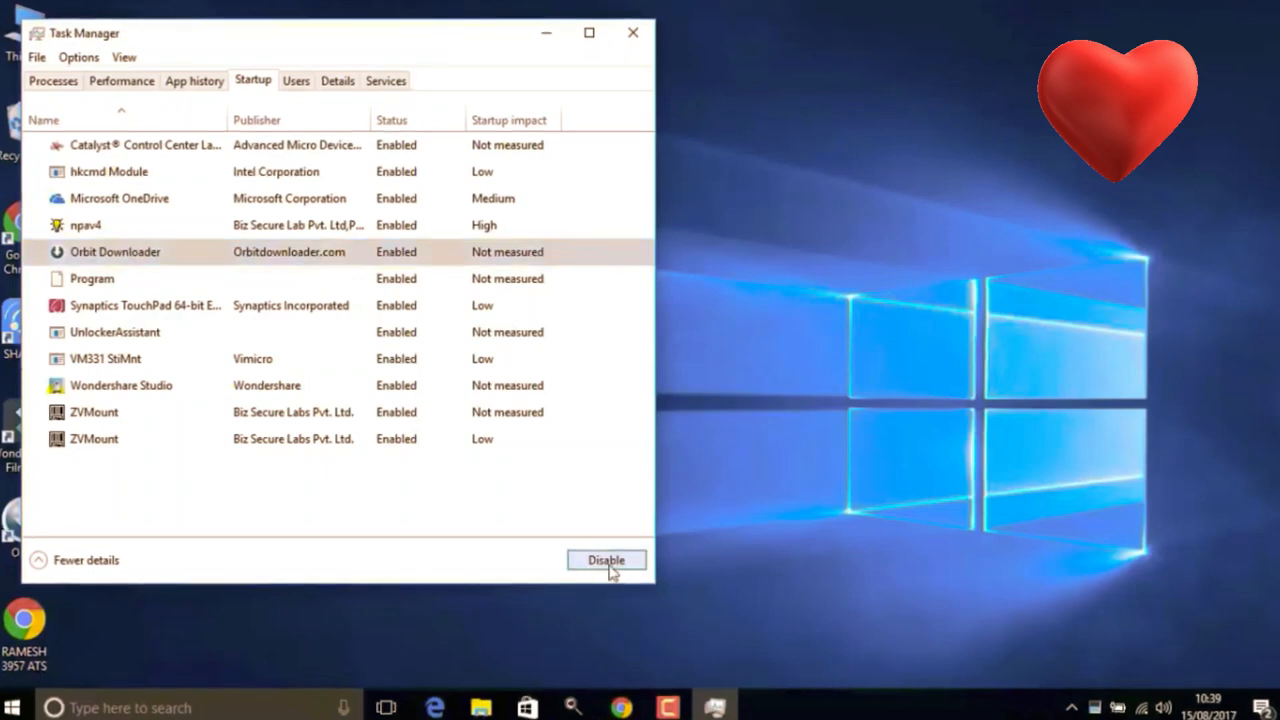
click(606, 560)
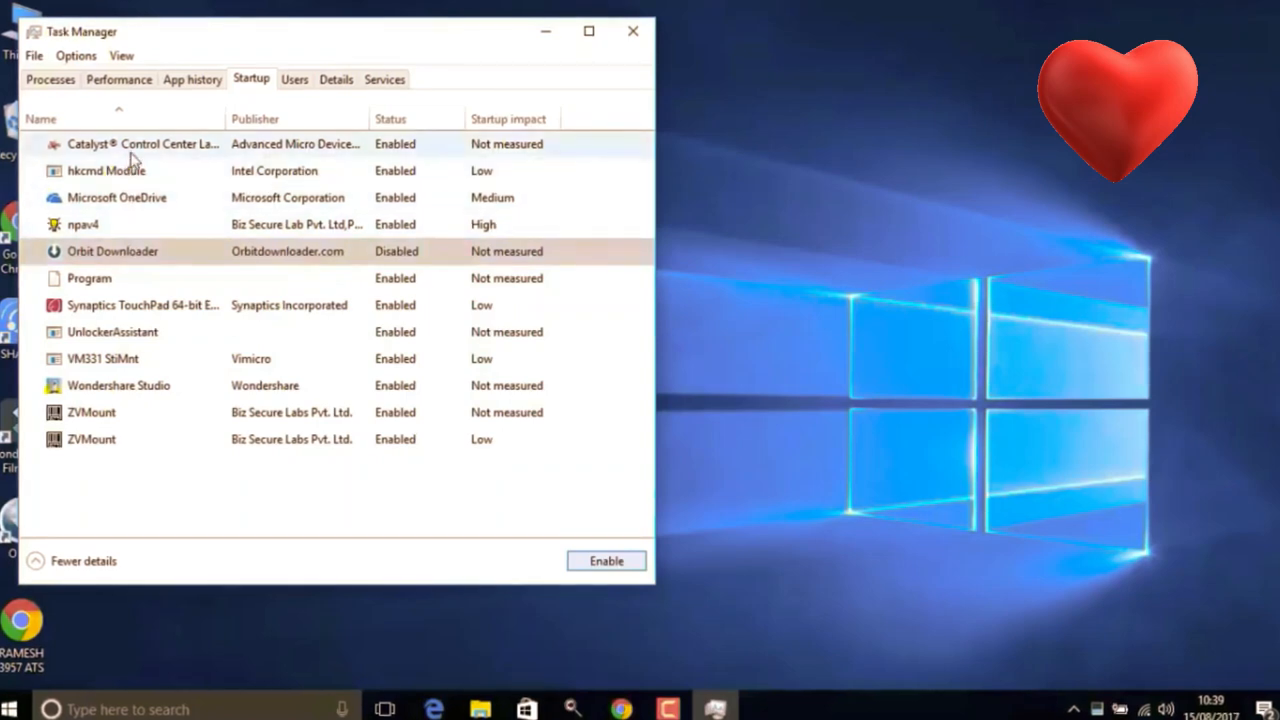
mouse_move(112, 468)
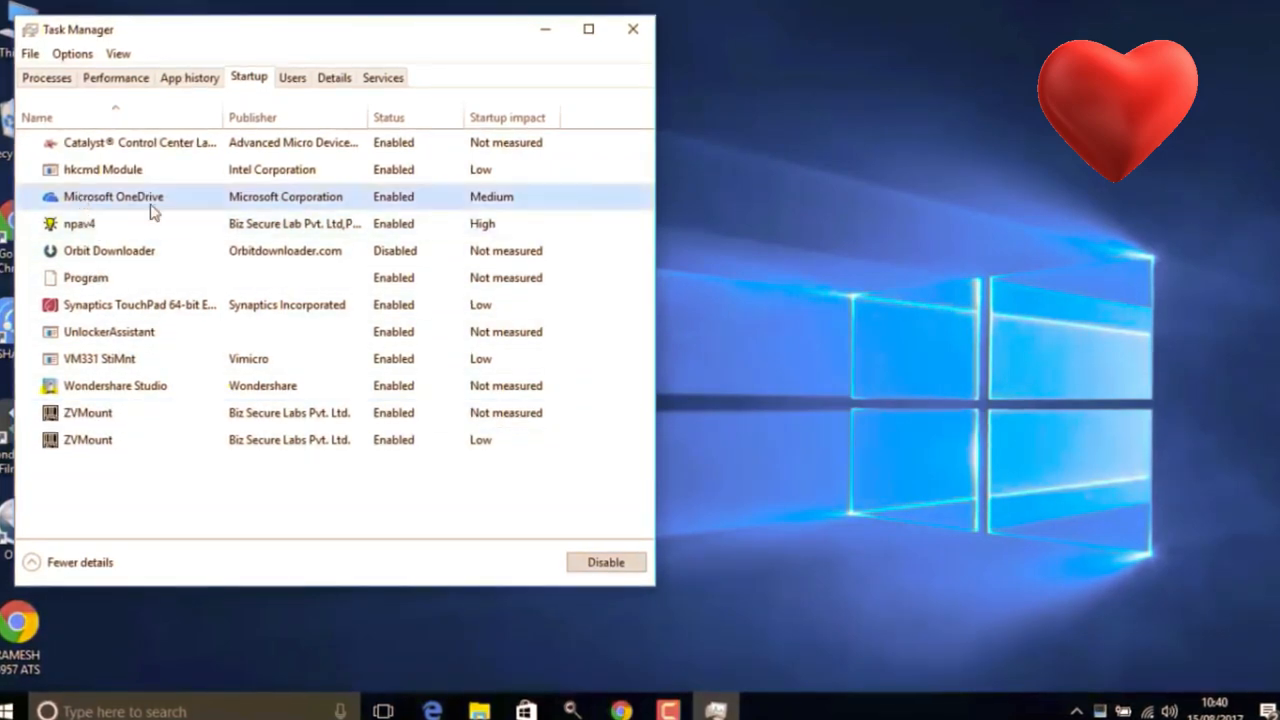
mouse_move(324, 204)
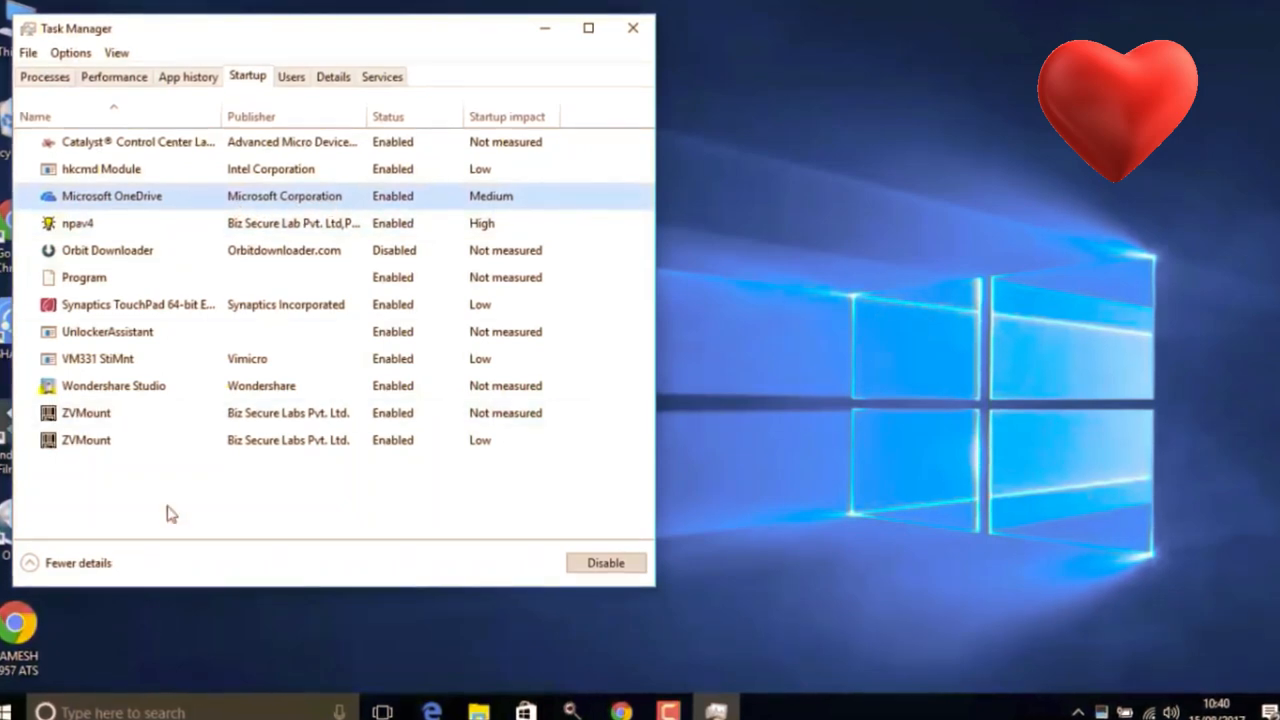
click(112, 386)
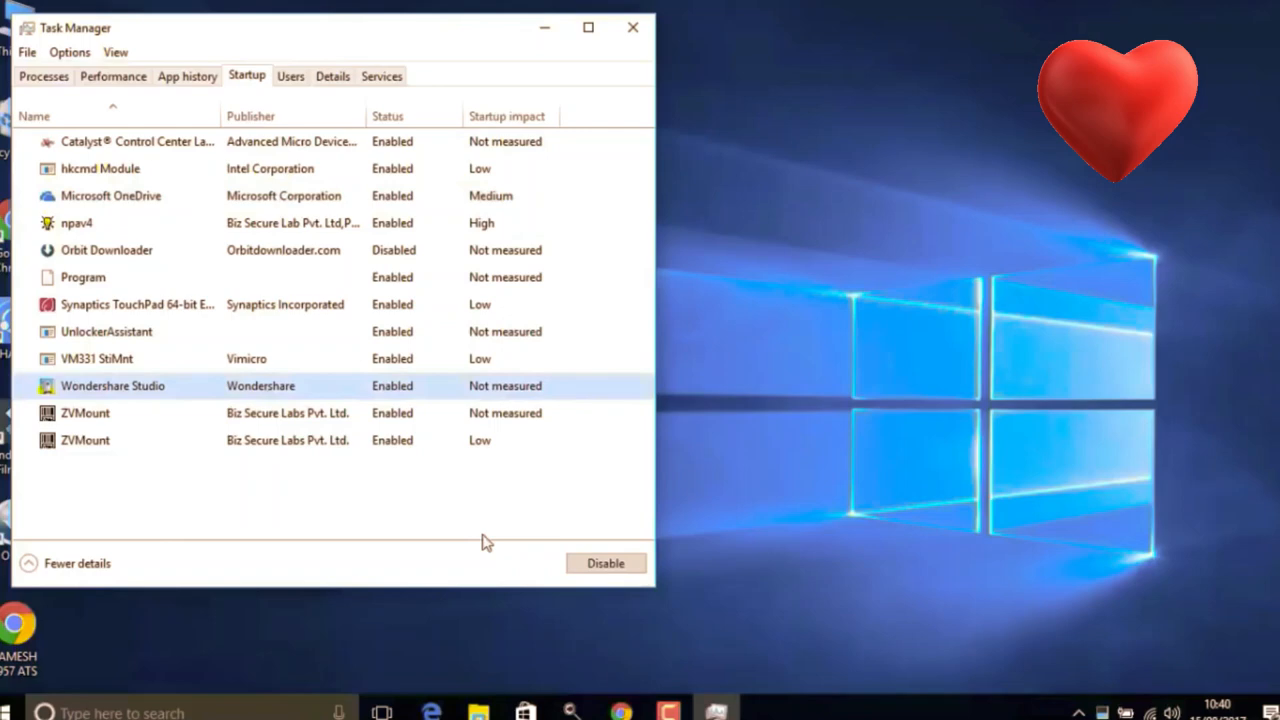
click(604, 564)
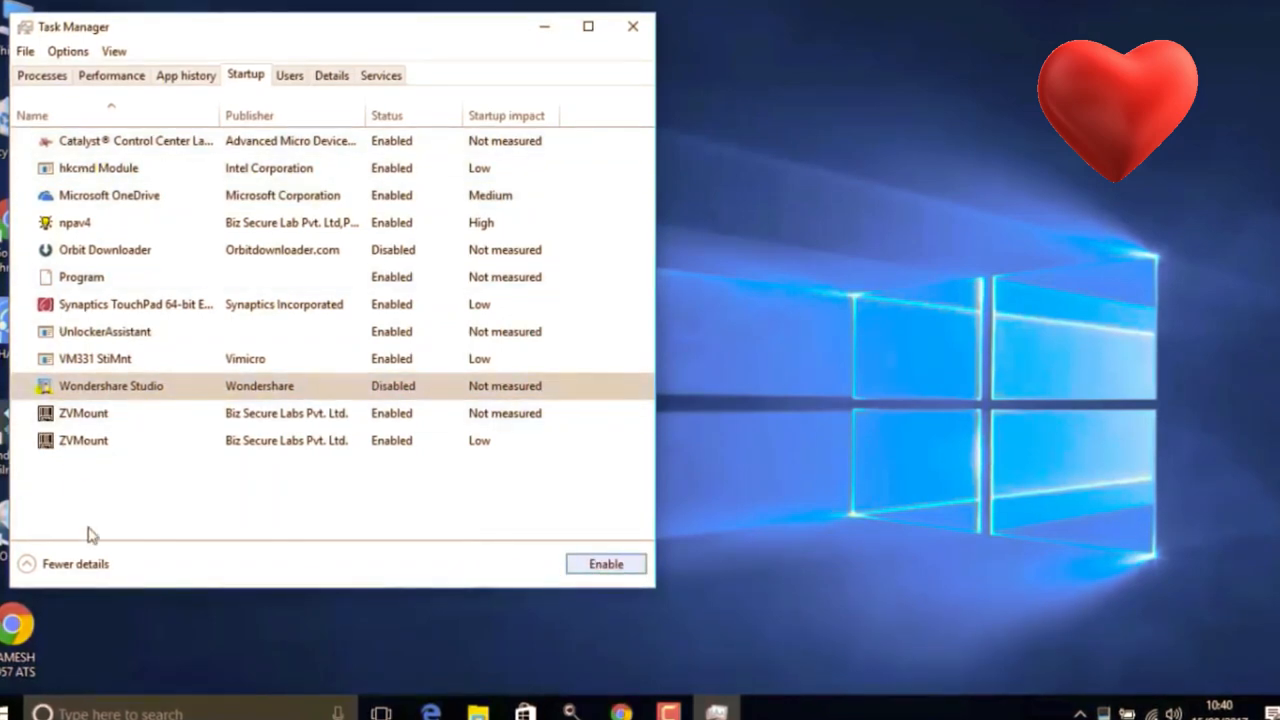
mouse_move(702, 60)
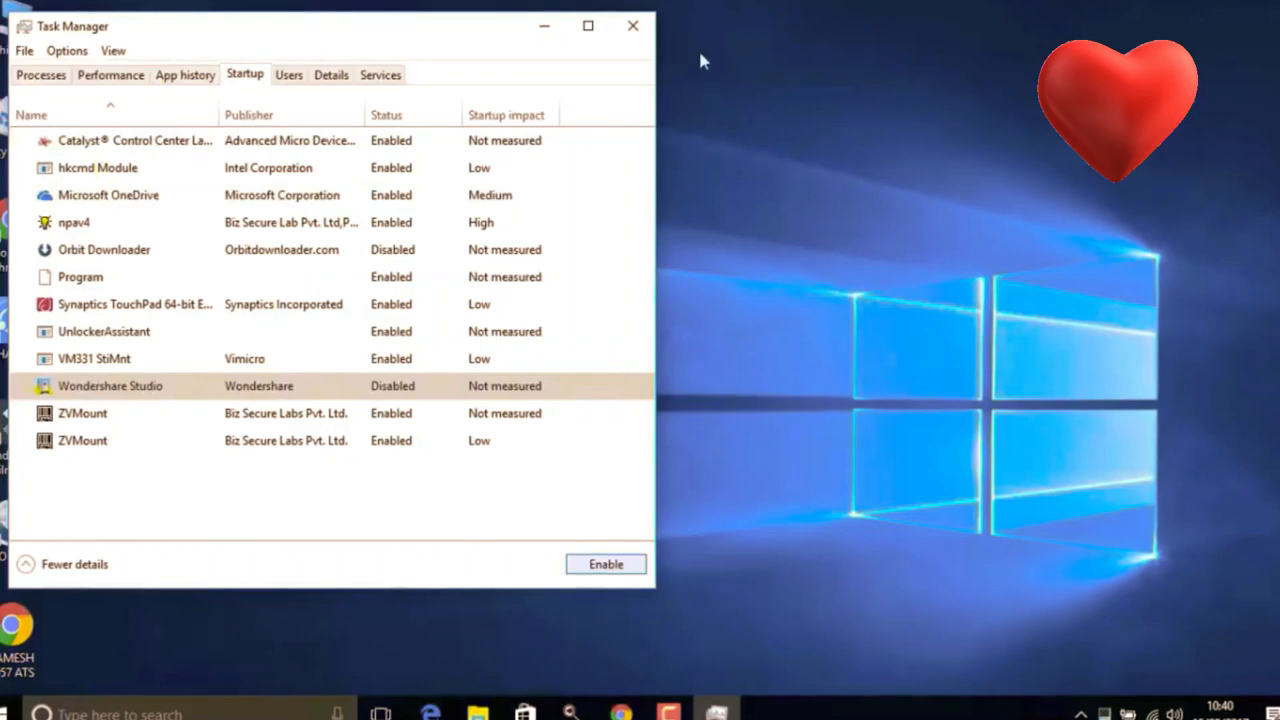
click(632, 26)
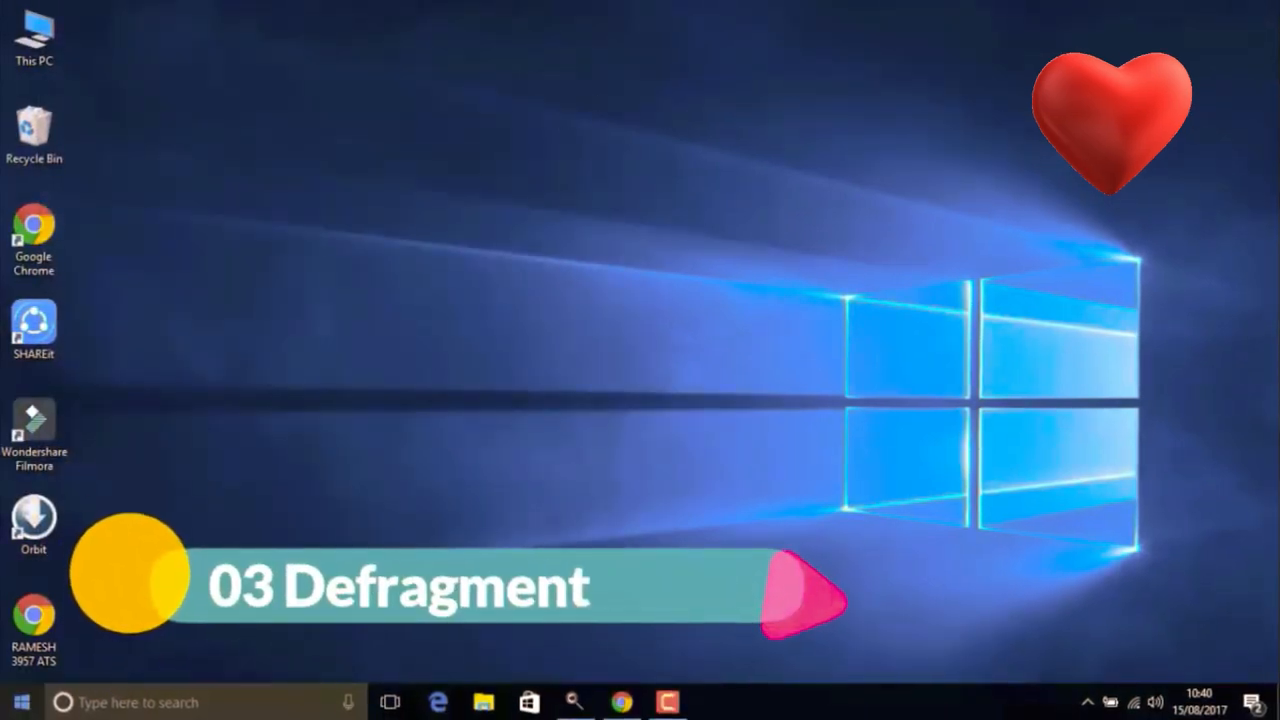
Step: Find Optimize Drives via a 'defrag' Start search, optimize drive C: and close the window
click(16, 702)
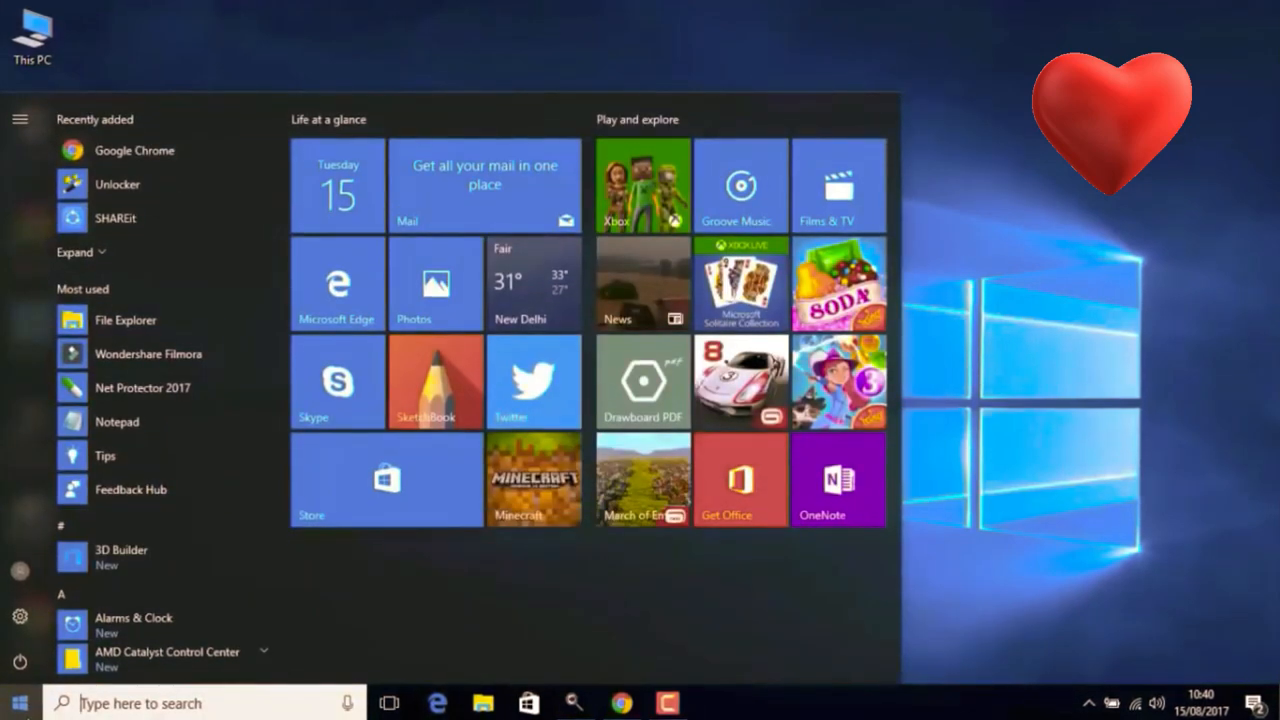
text(defr)
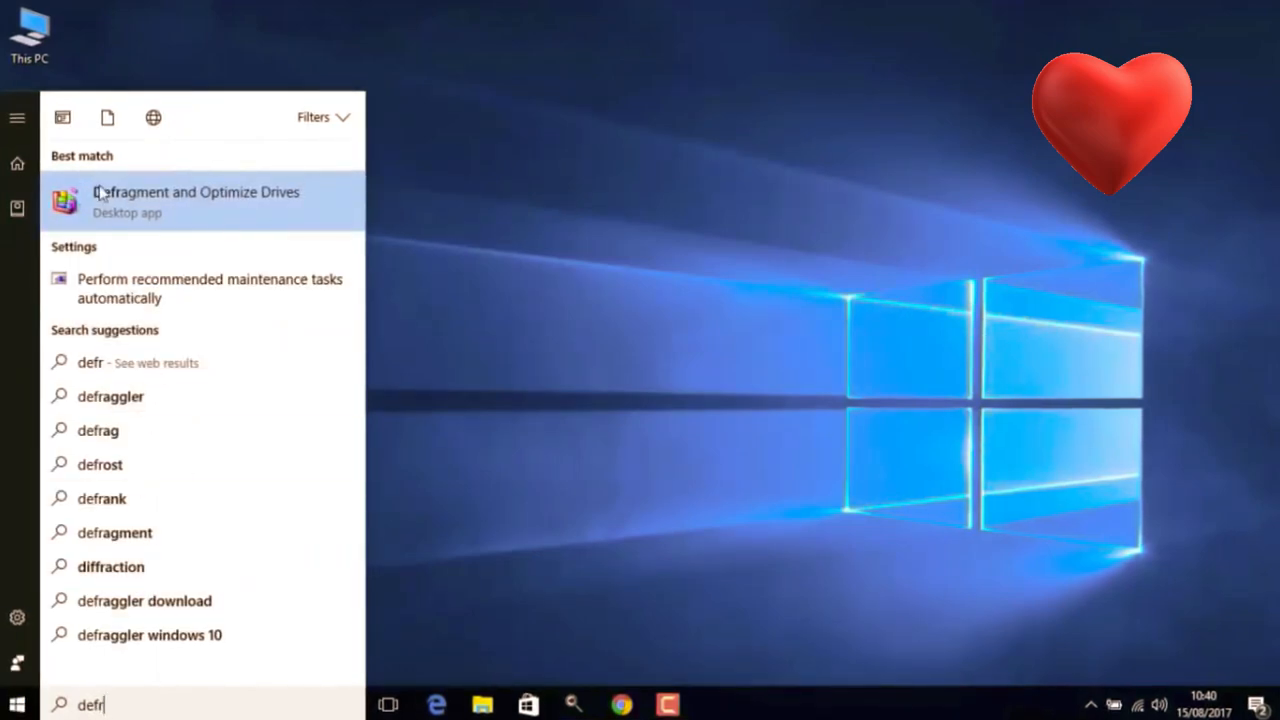
mouse_move(272, 206)
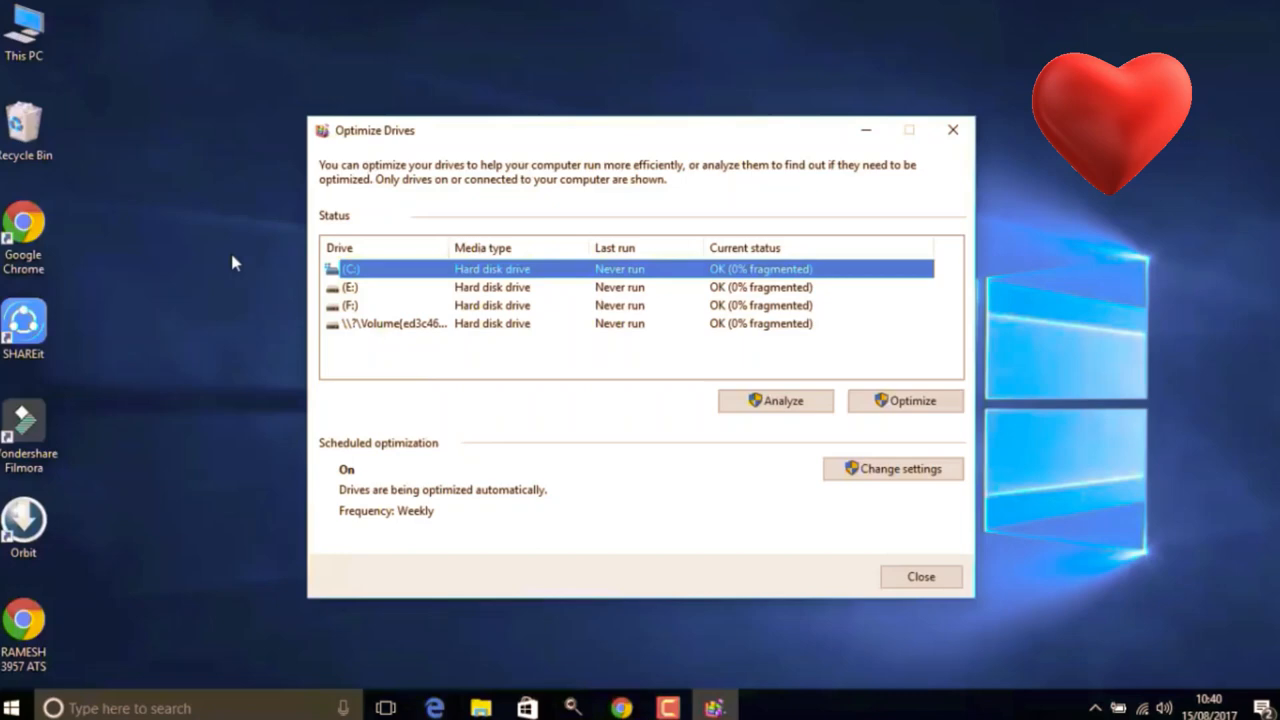
mouse_move(266, 284)
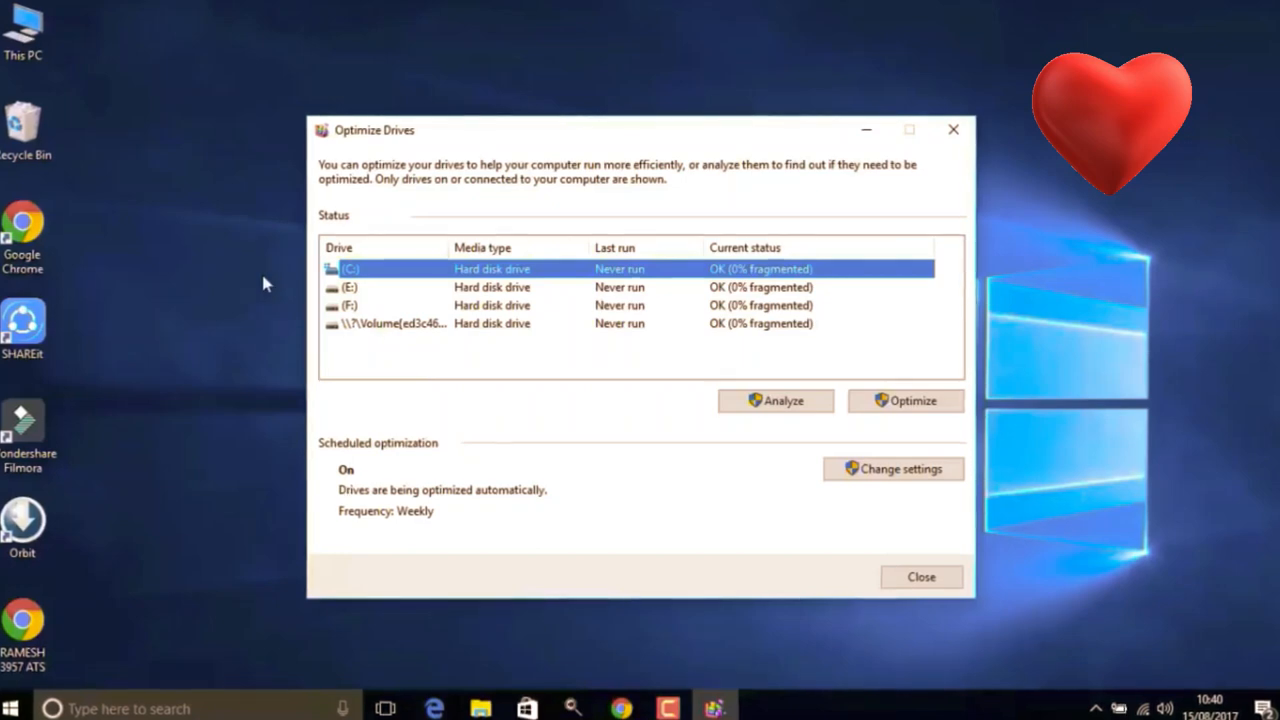
mouse_move(540, 278)
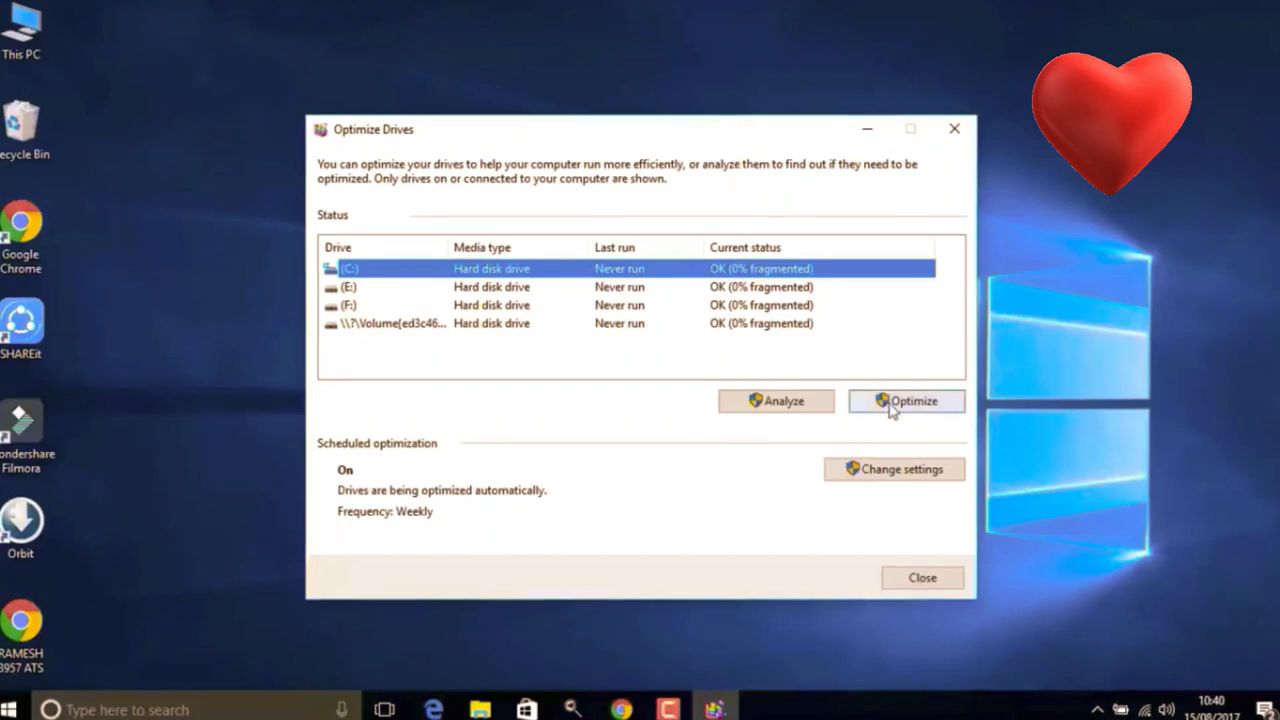
click(906, 400)
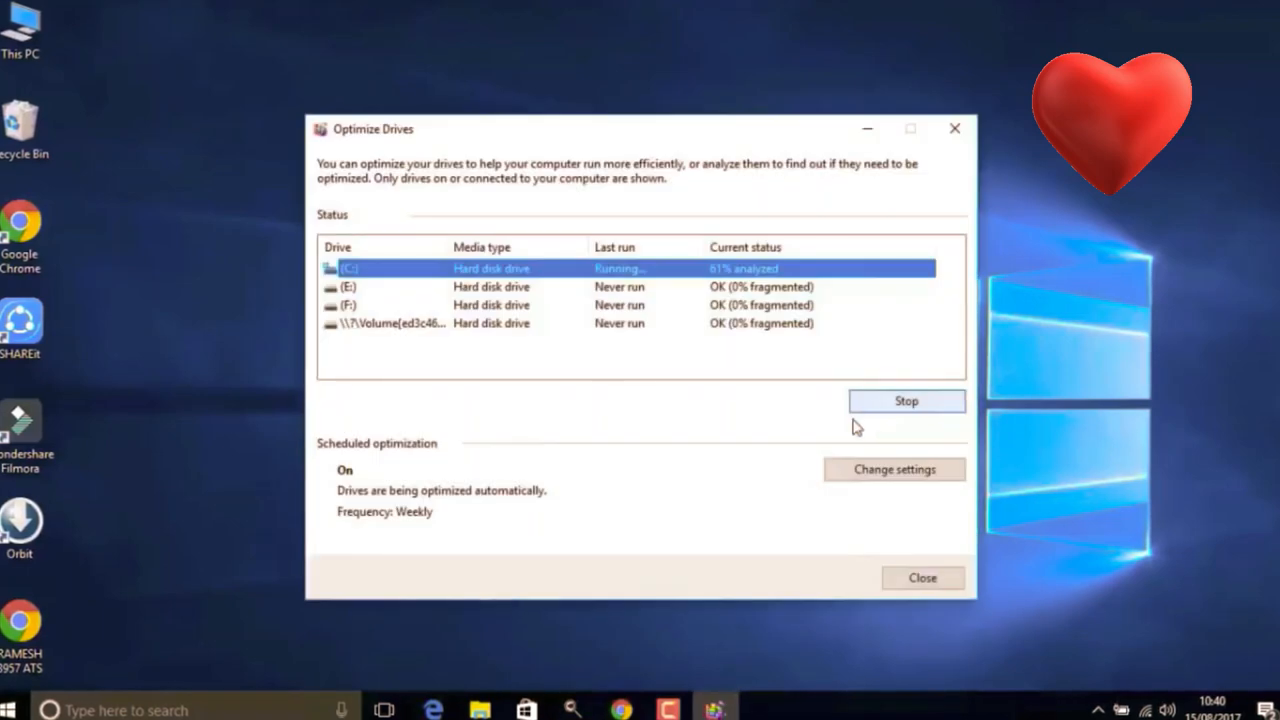
mouse_move(816, 444)
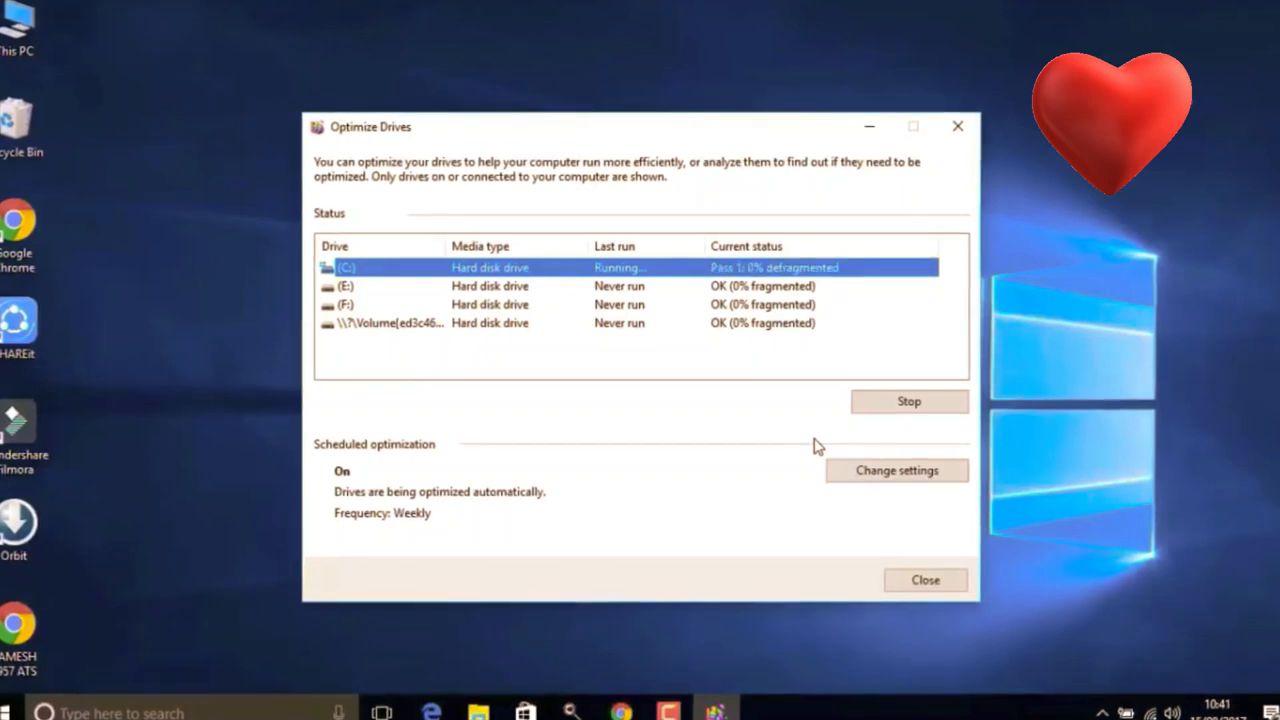
mouse_move(964, 356)
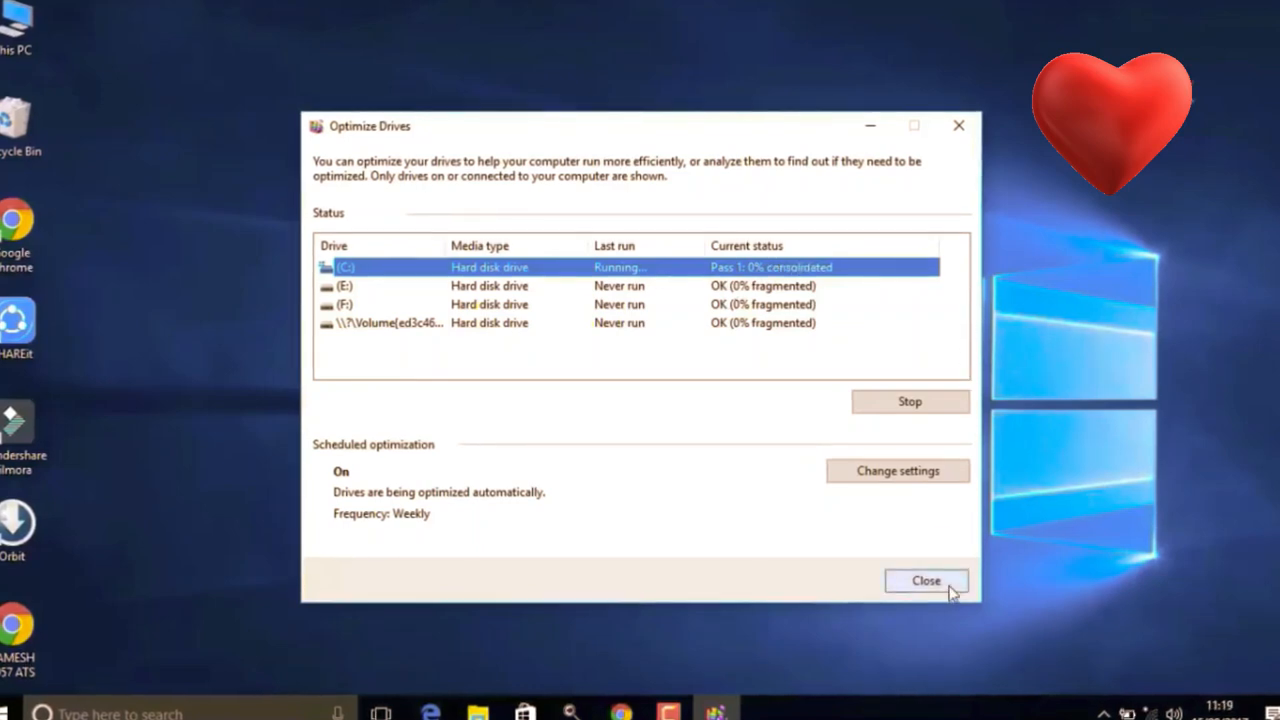
click(928, 580)
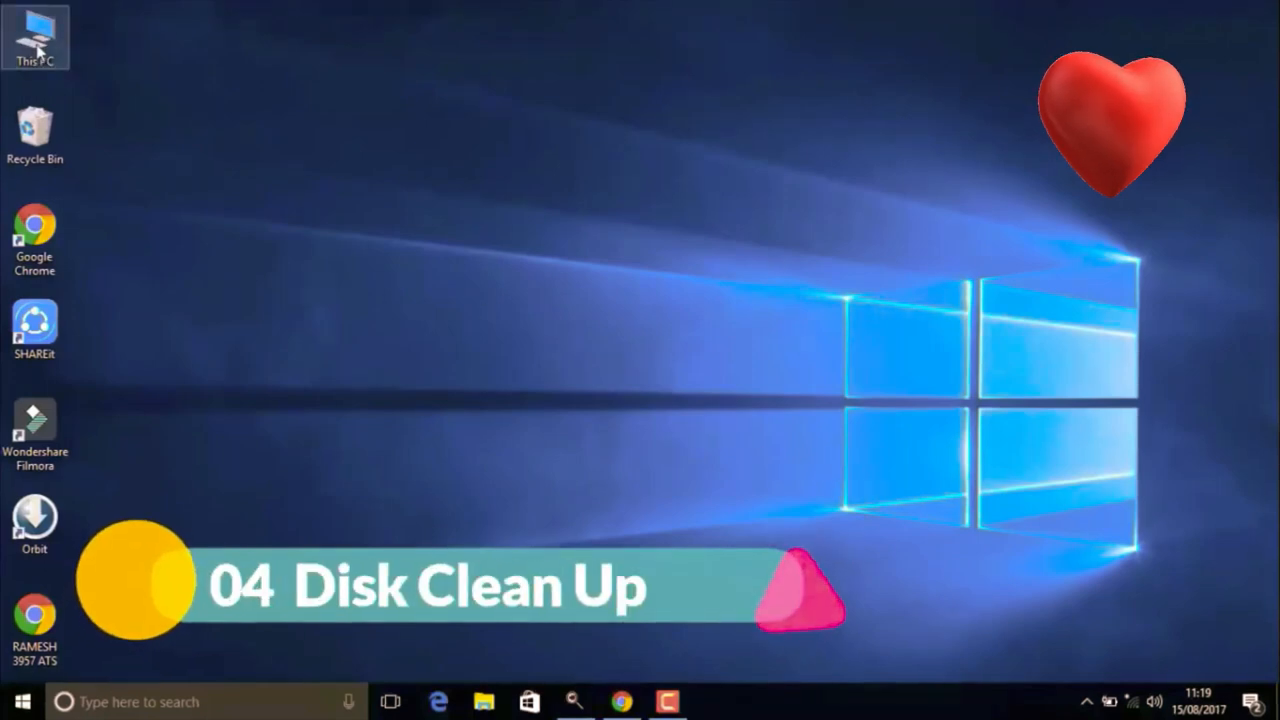
Step: From This PC, view Local Disk (C:) properties and start a Disk Cleanup scan
double_click(32, 30)
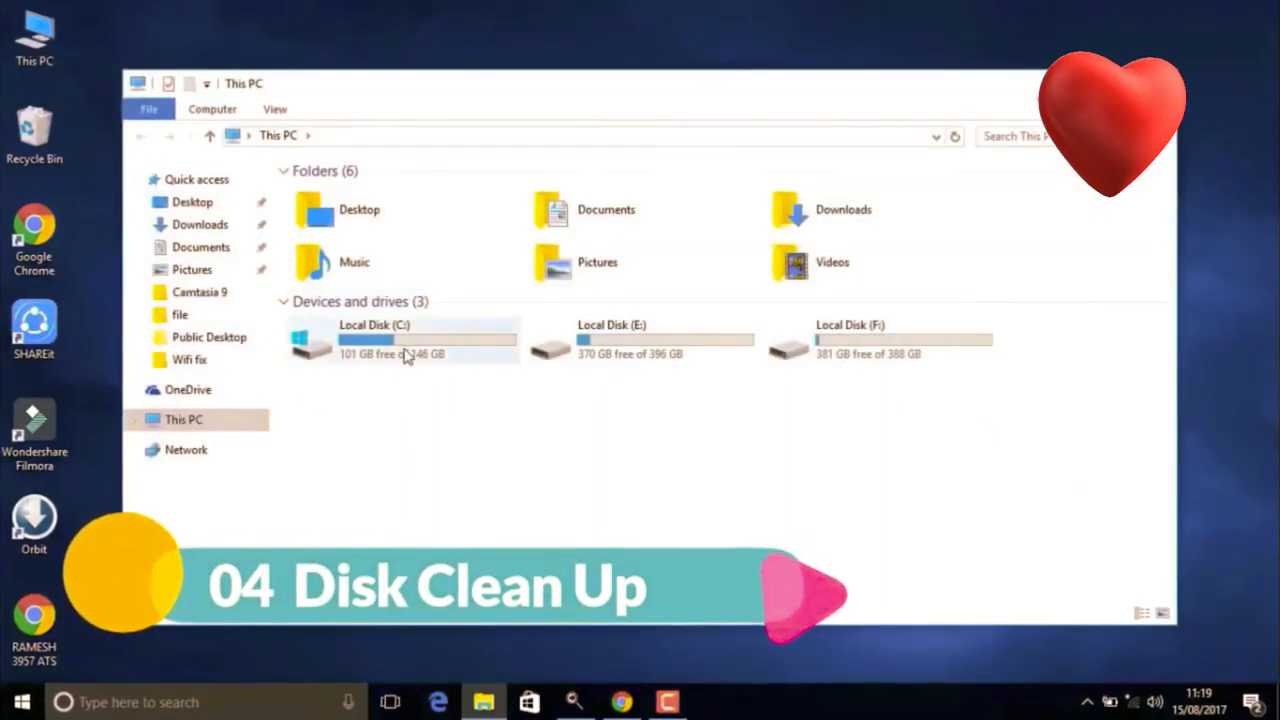
right_click(404, 350)
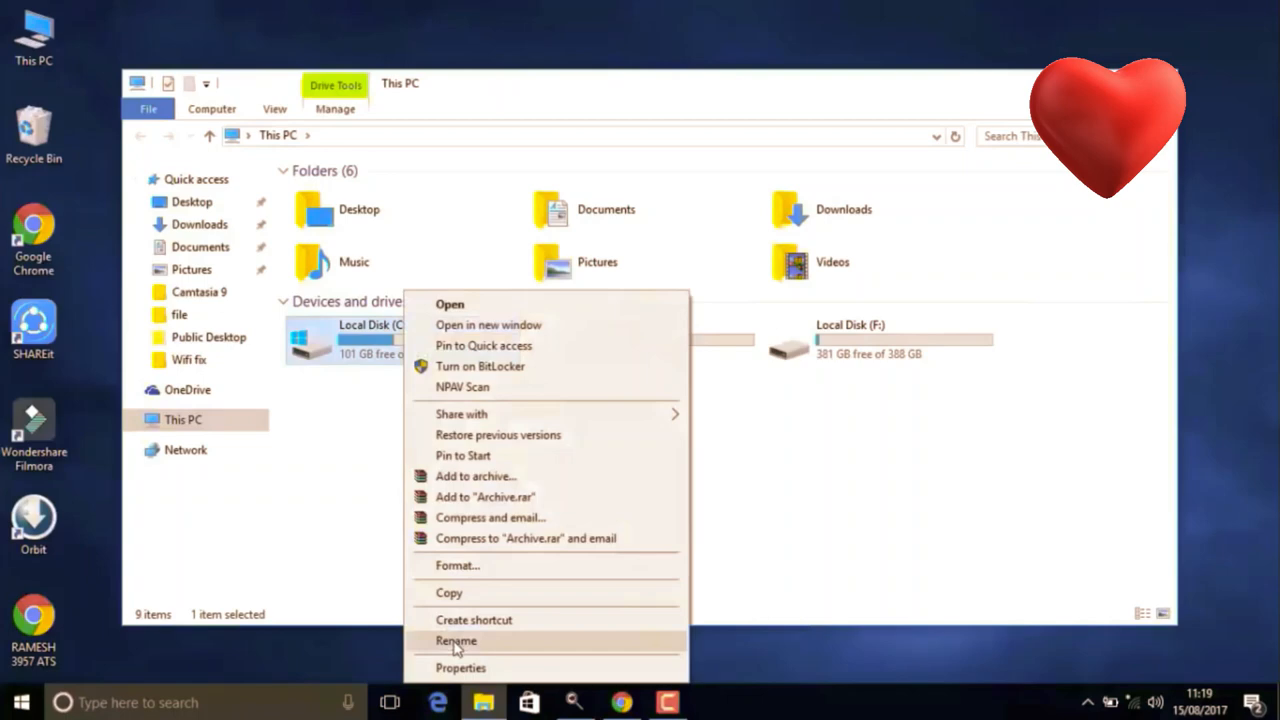
click(460, 668)
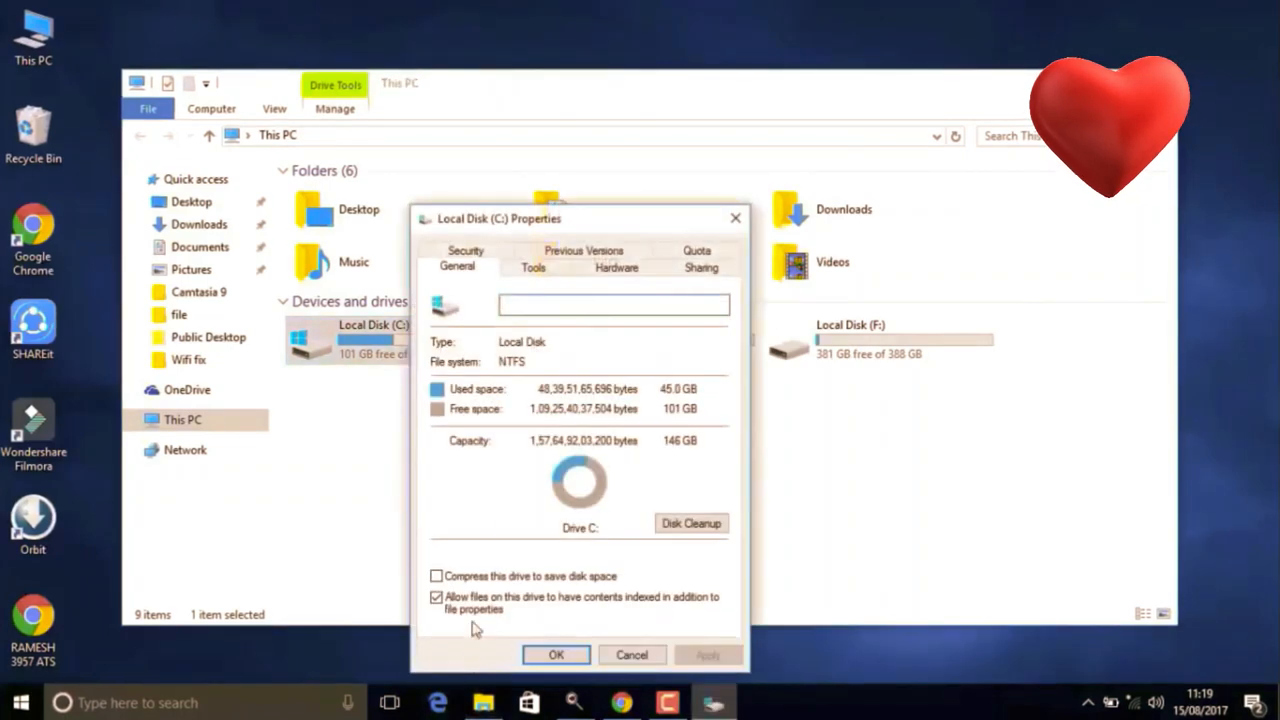
mouse_move(514, 482)
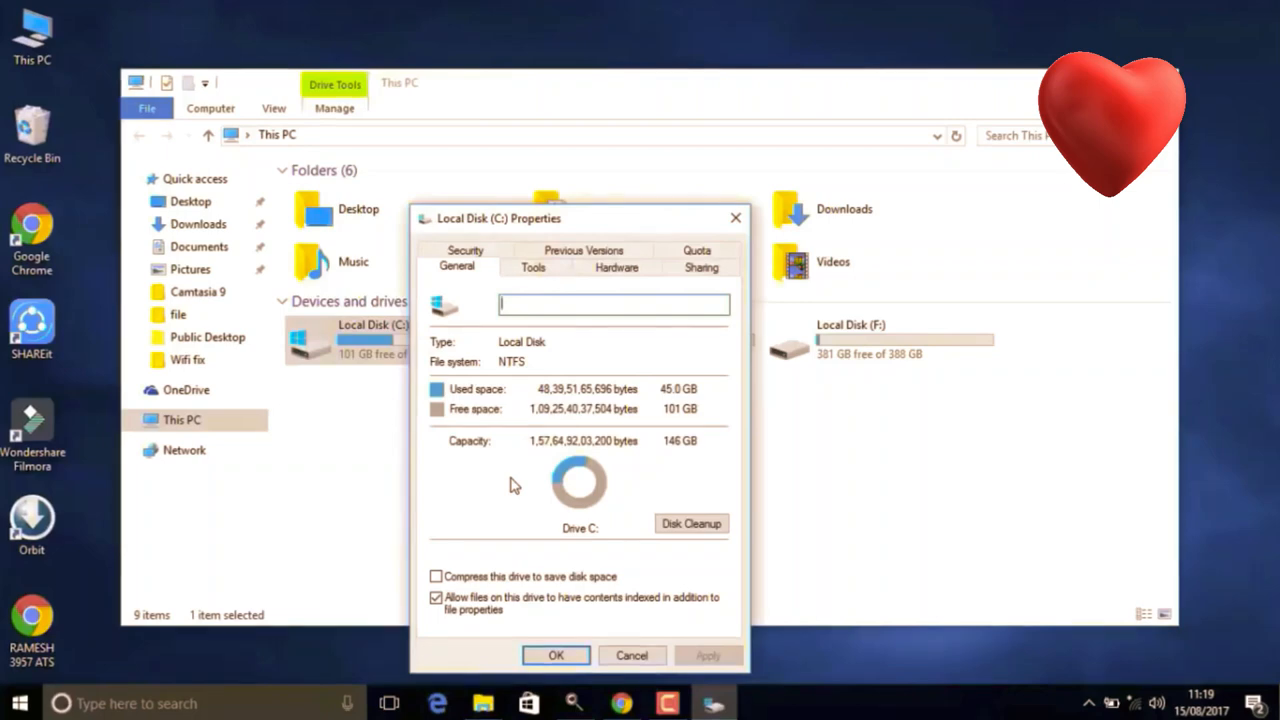
mouse_move(708, 544)
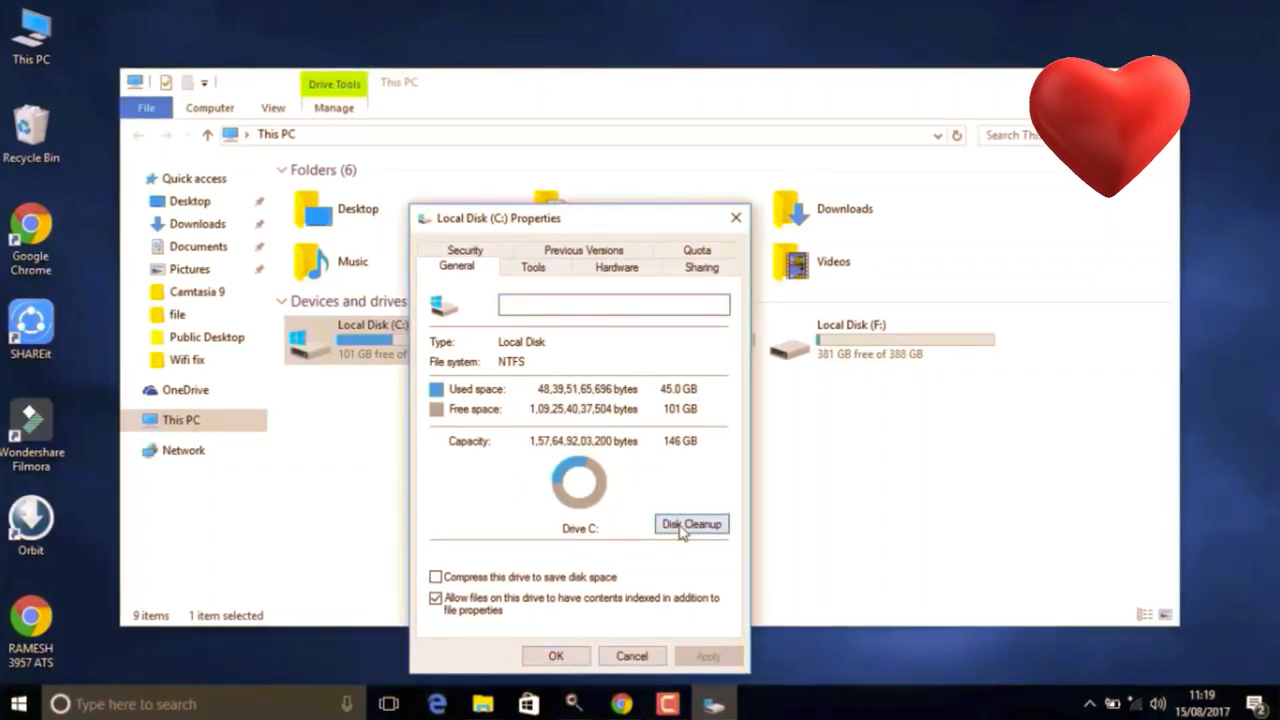
click(690, 524)
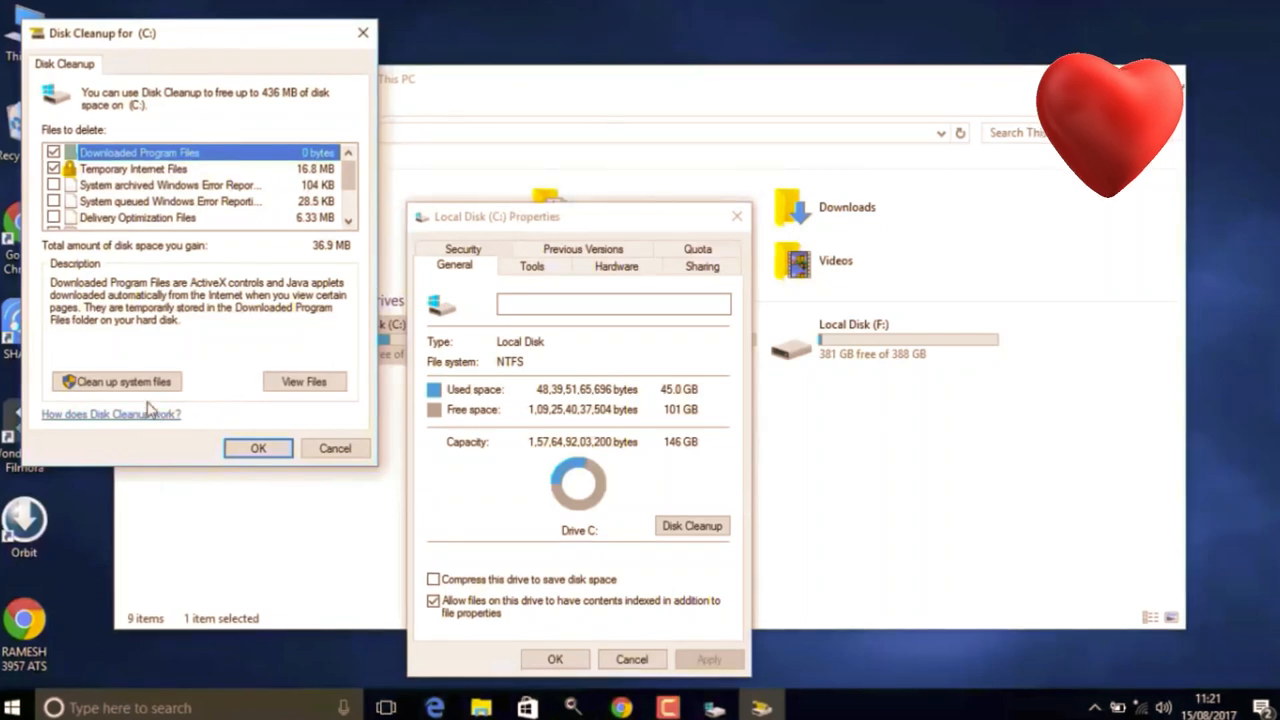
Step: Rescan C: including system files and permanently delete the marked cleanup files
click(116, 380)
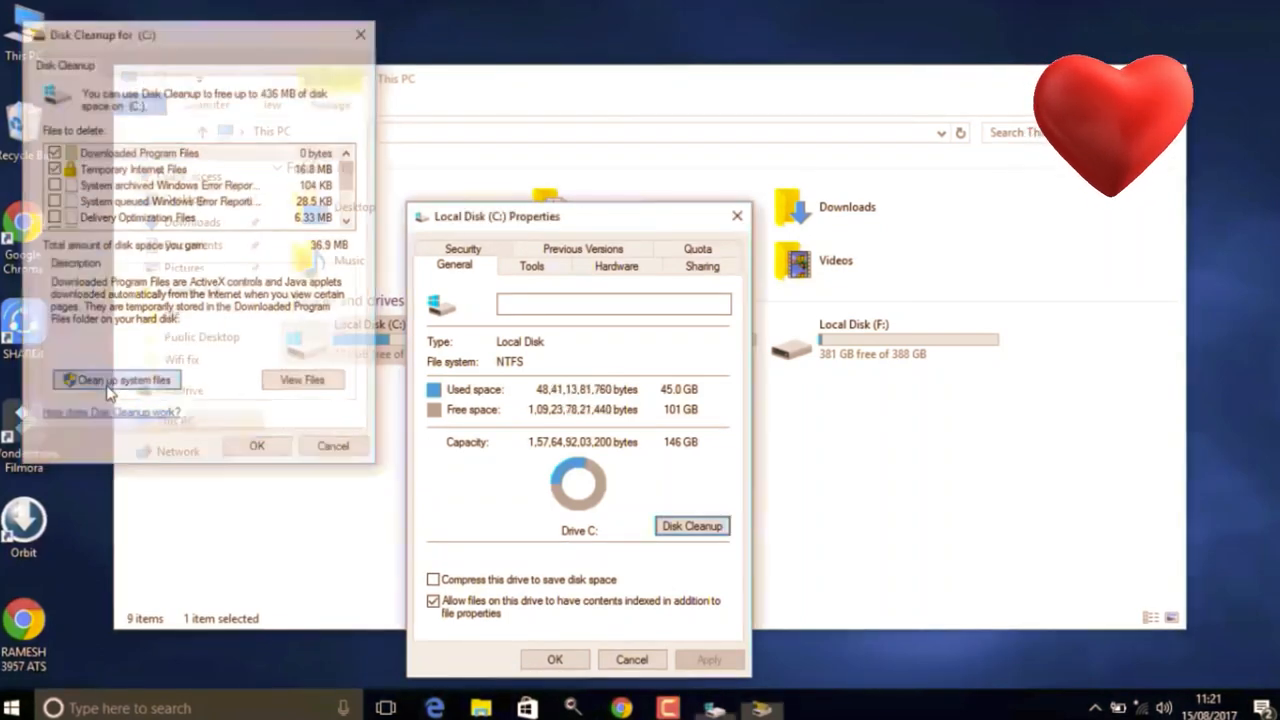
click(116, 380)
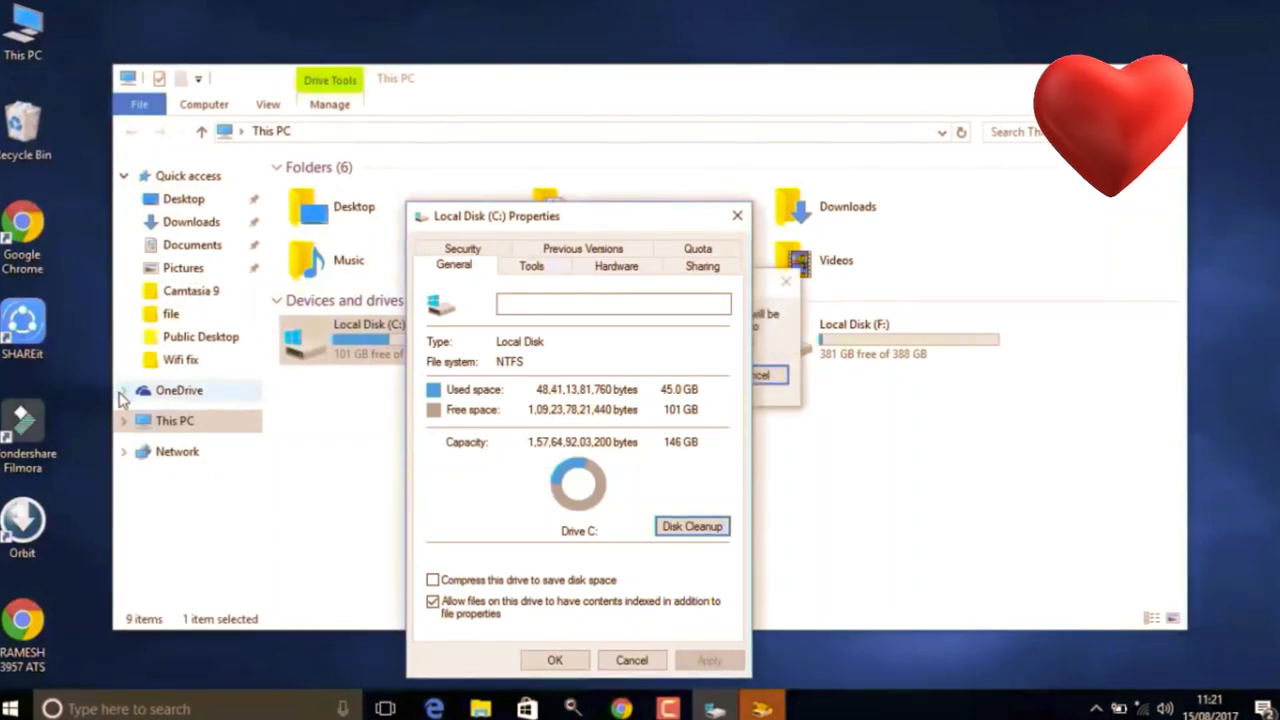
click(692, 526)
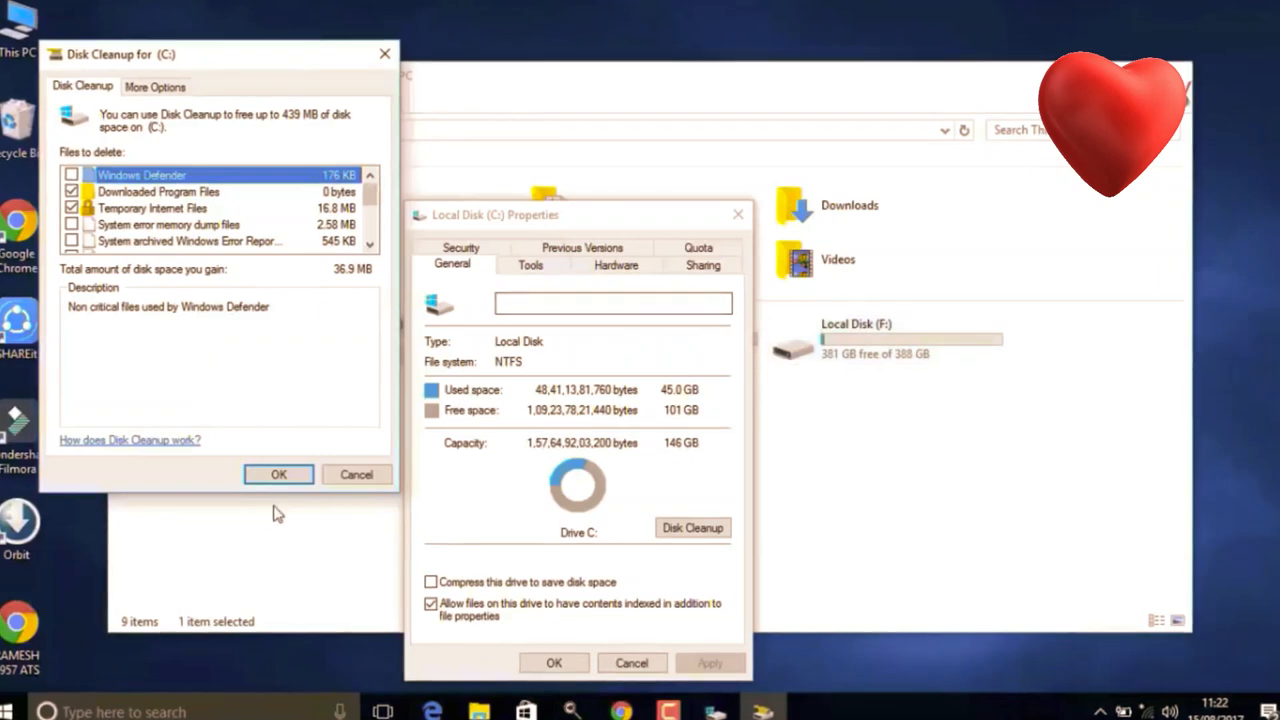
click(278, 474)
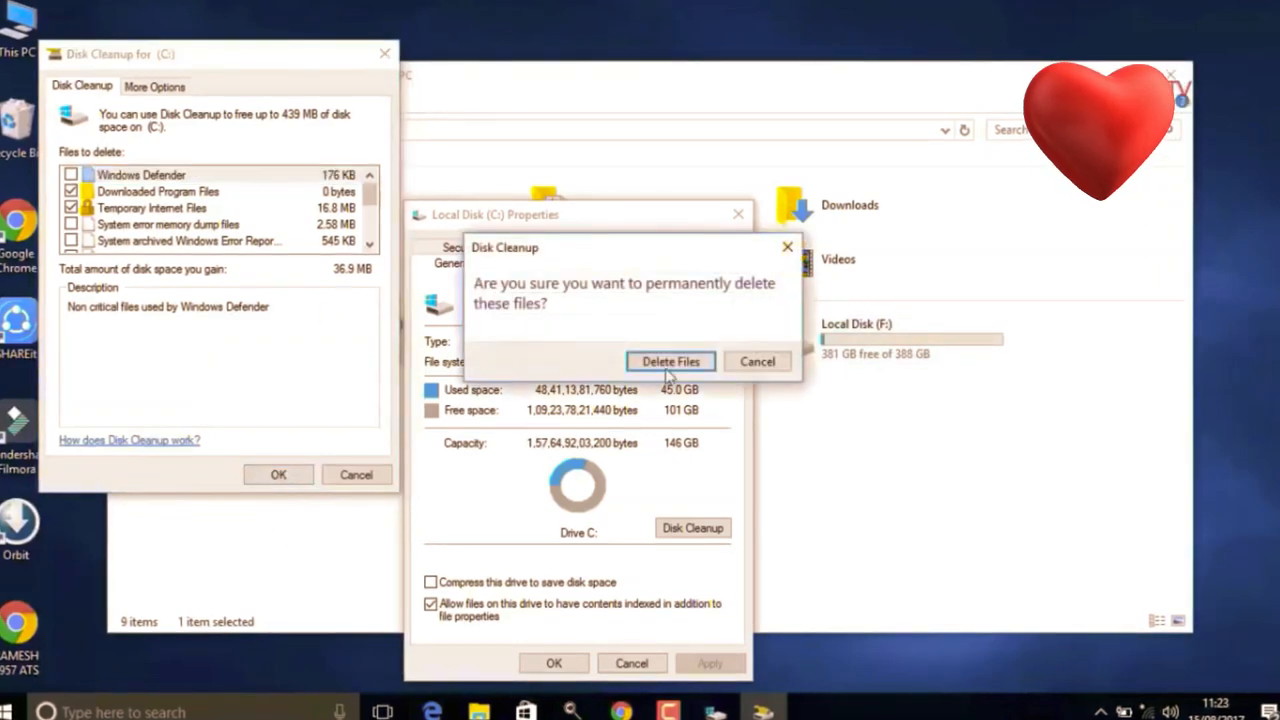
click(668, 360)
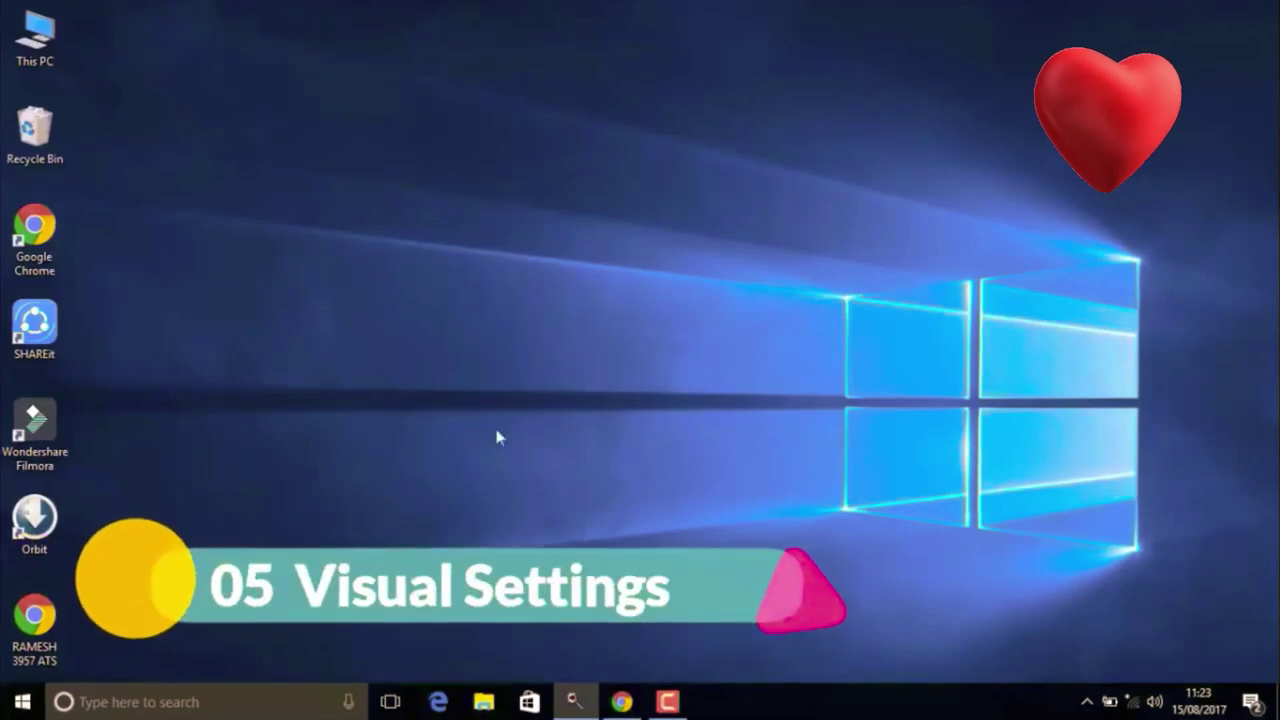
Step: Reach the System page via a 'system' Start search and go to Advanced system properties
click(16, 700)
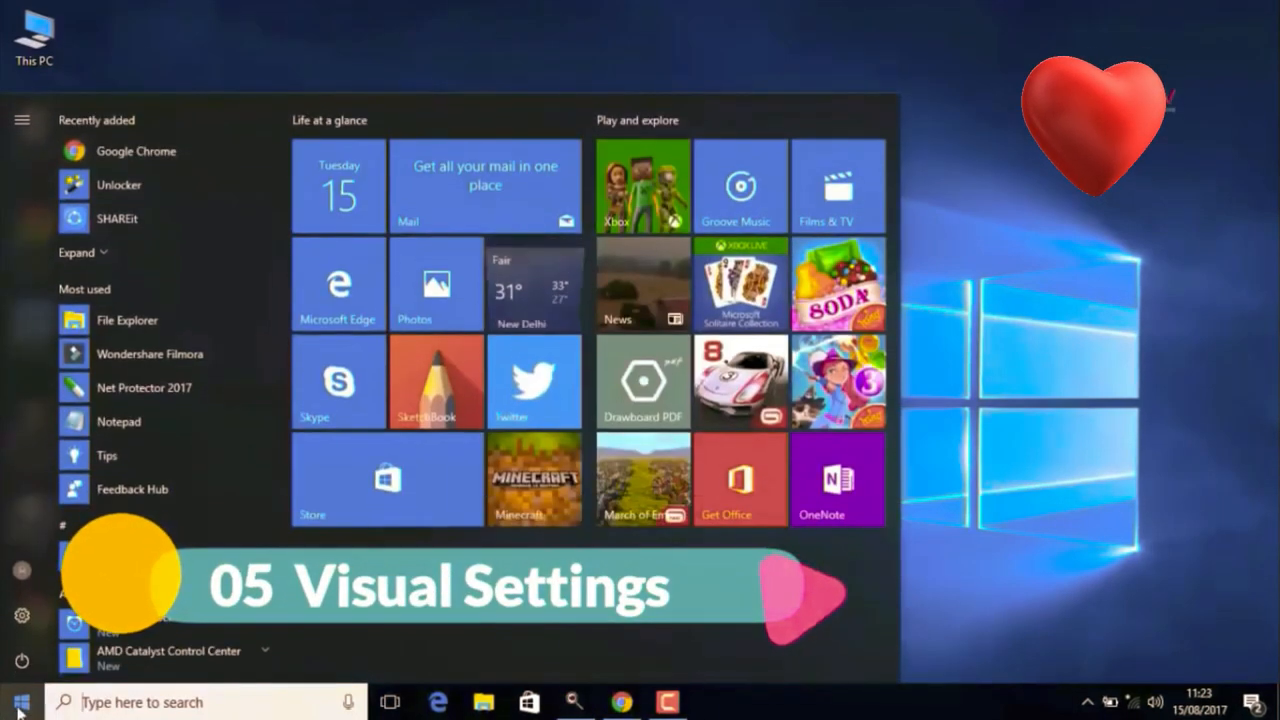
text(s)
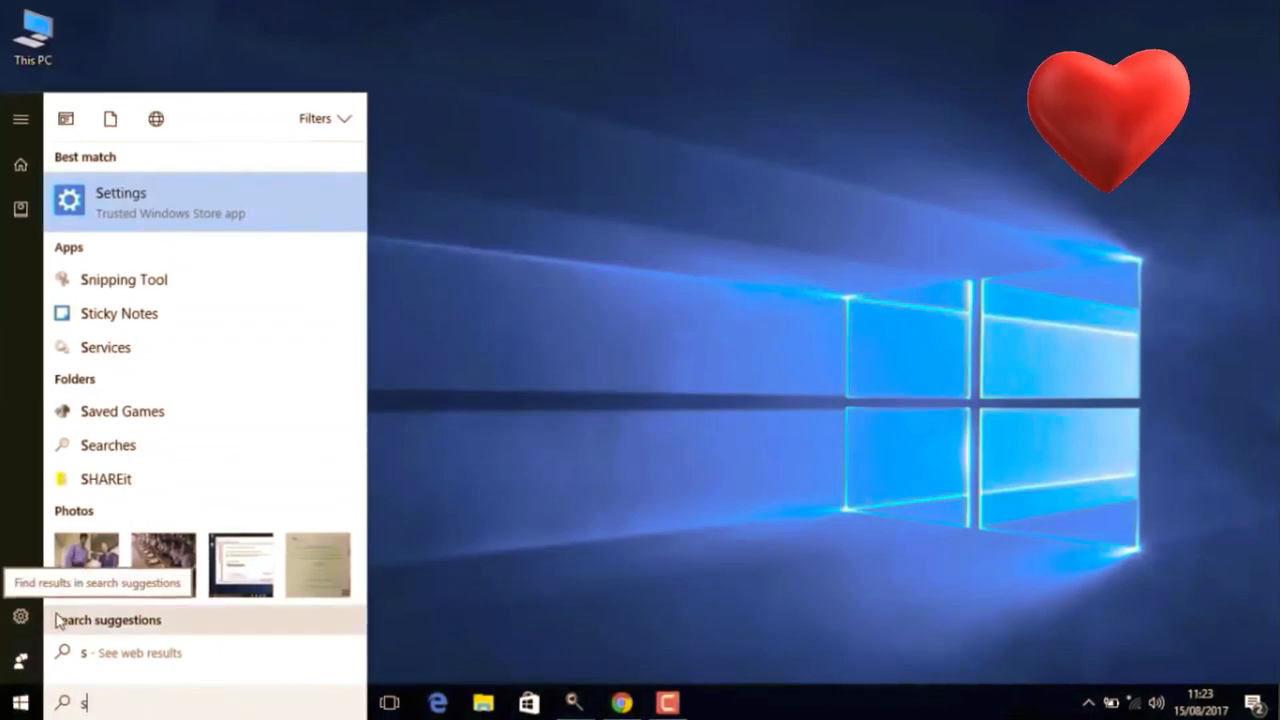
text(yst)
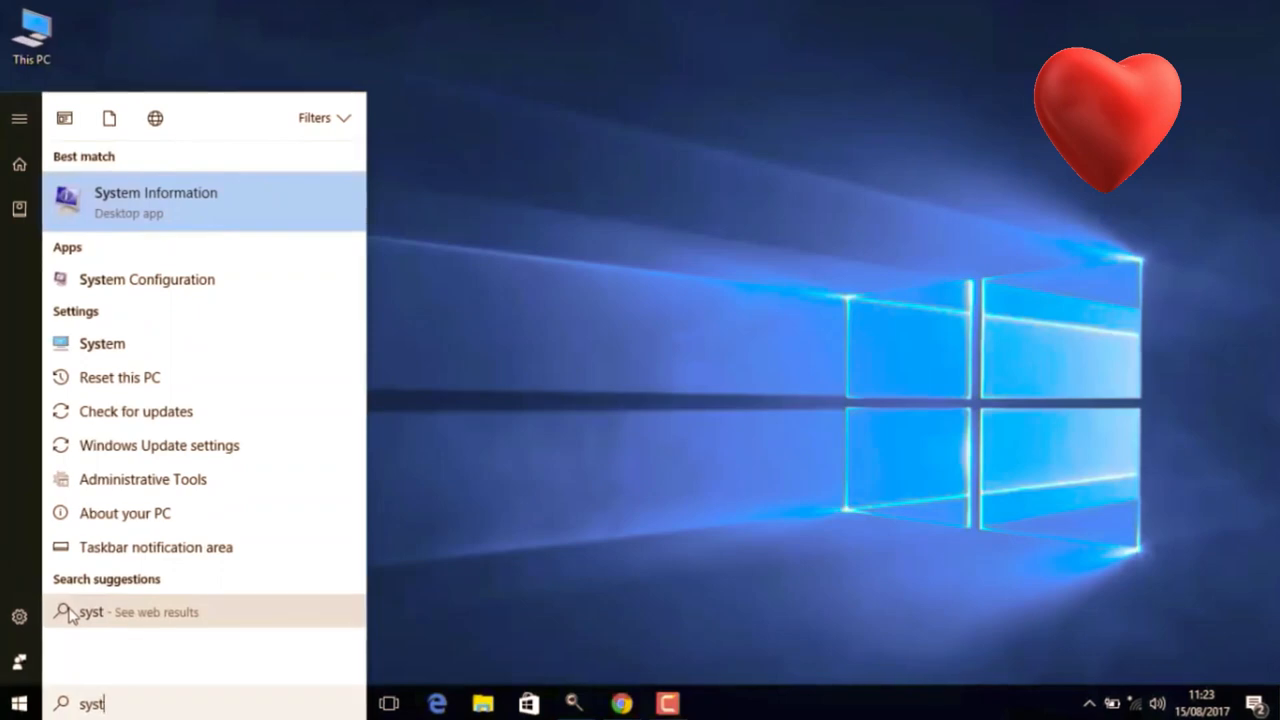
mouse_move(150, 184)
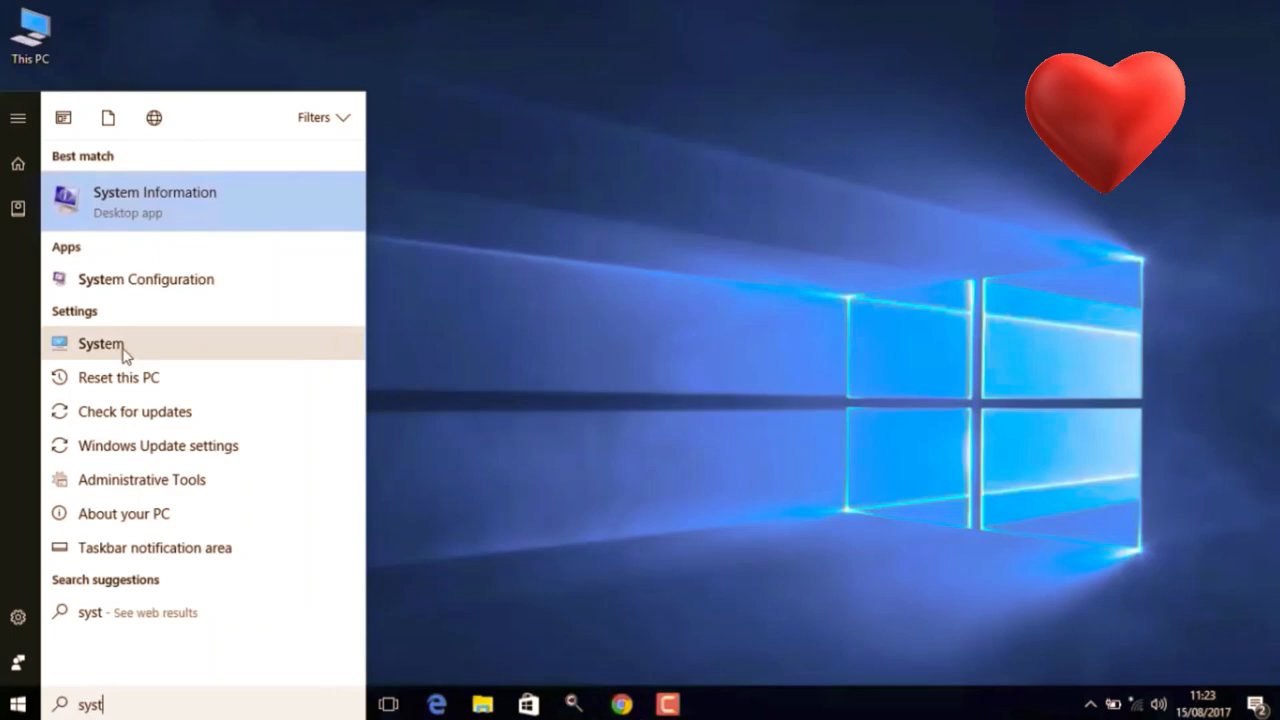
text(em)
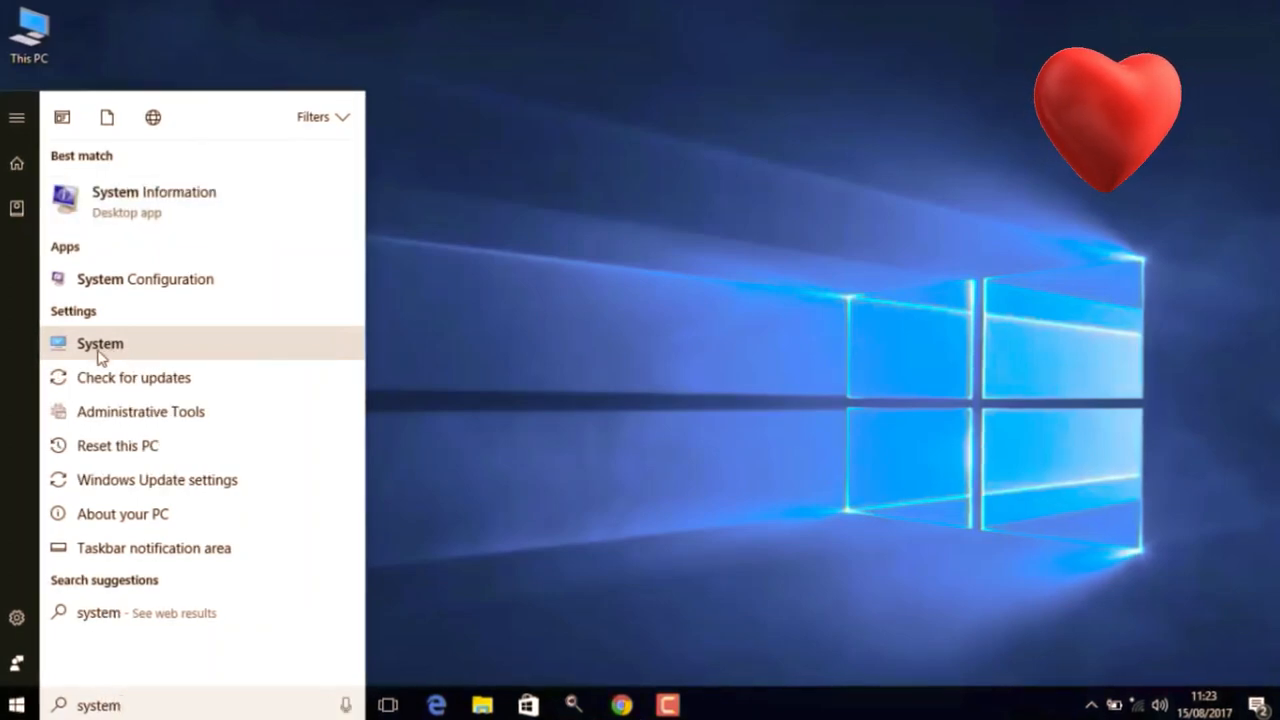
click(100, 344)
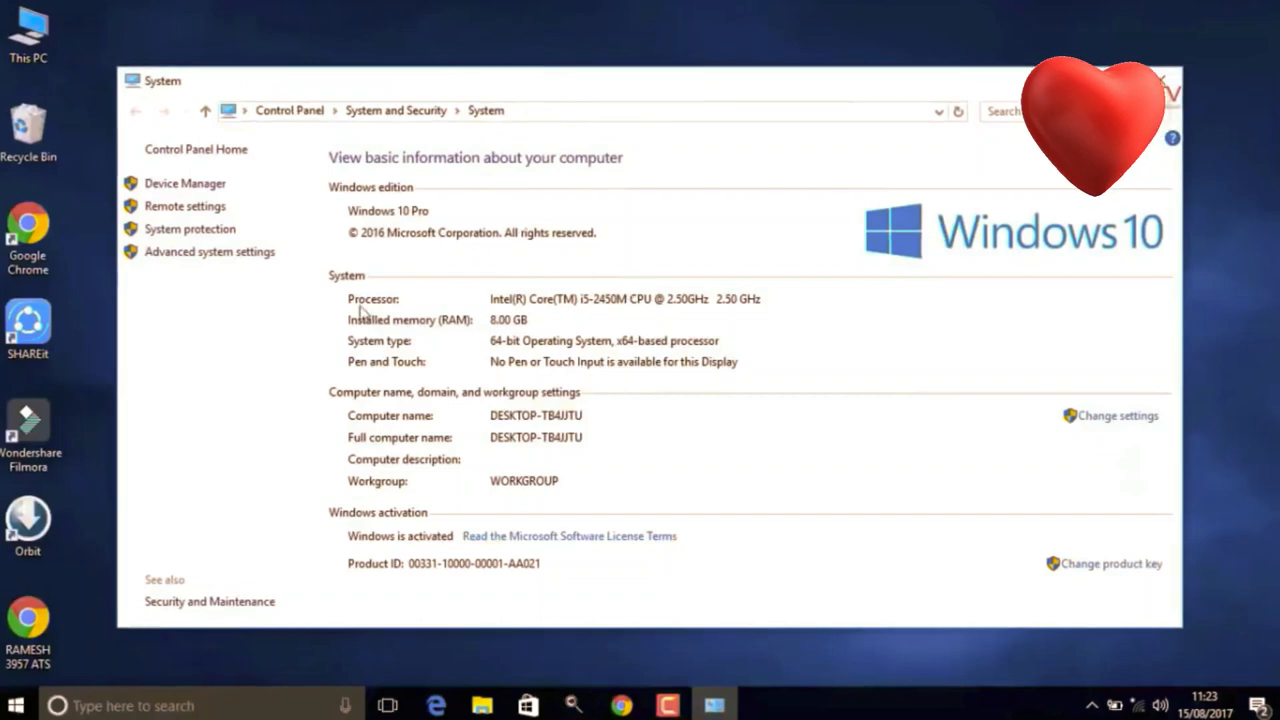
mouse_move(200, 262)
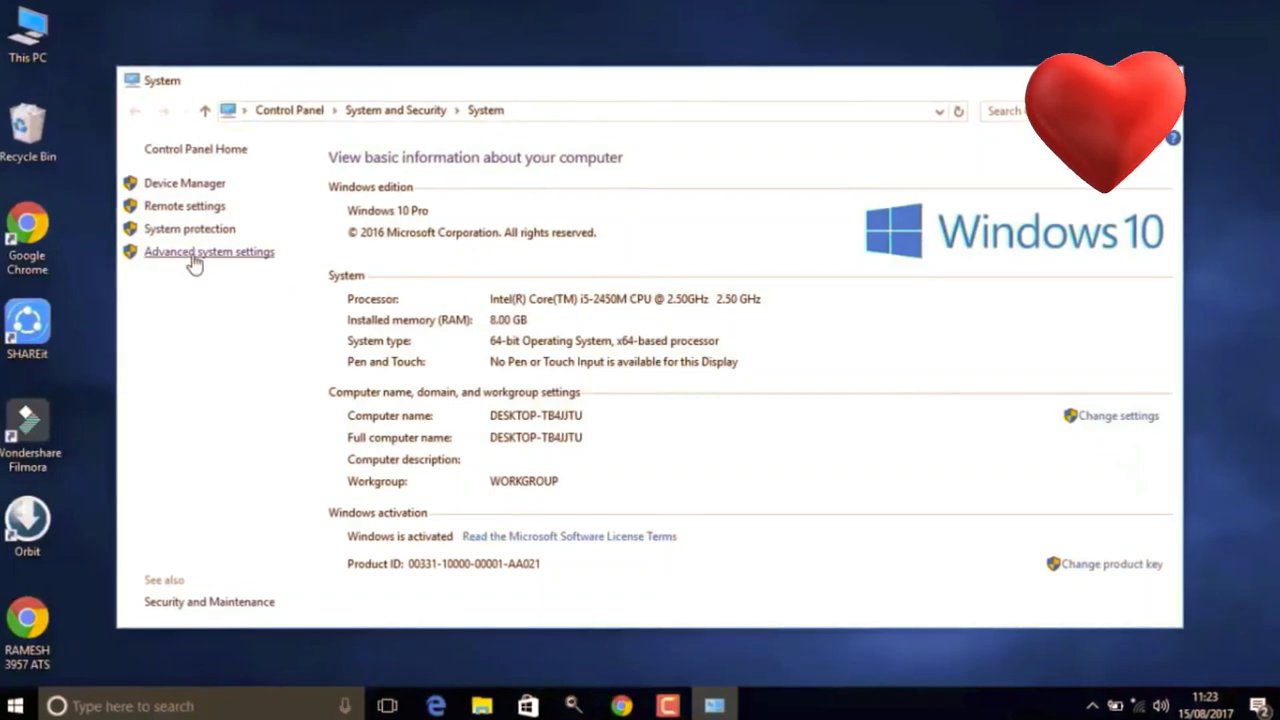
click(208, 252)
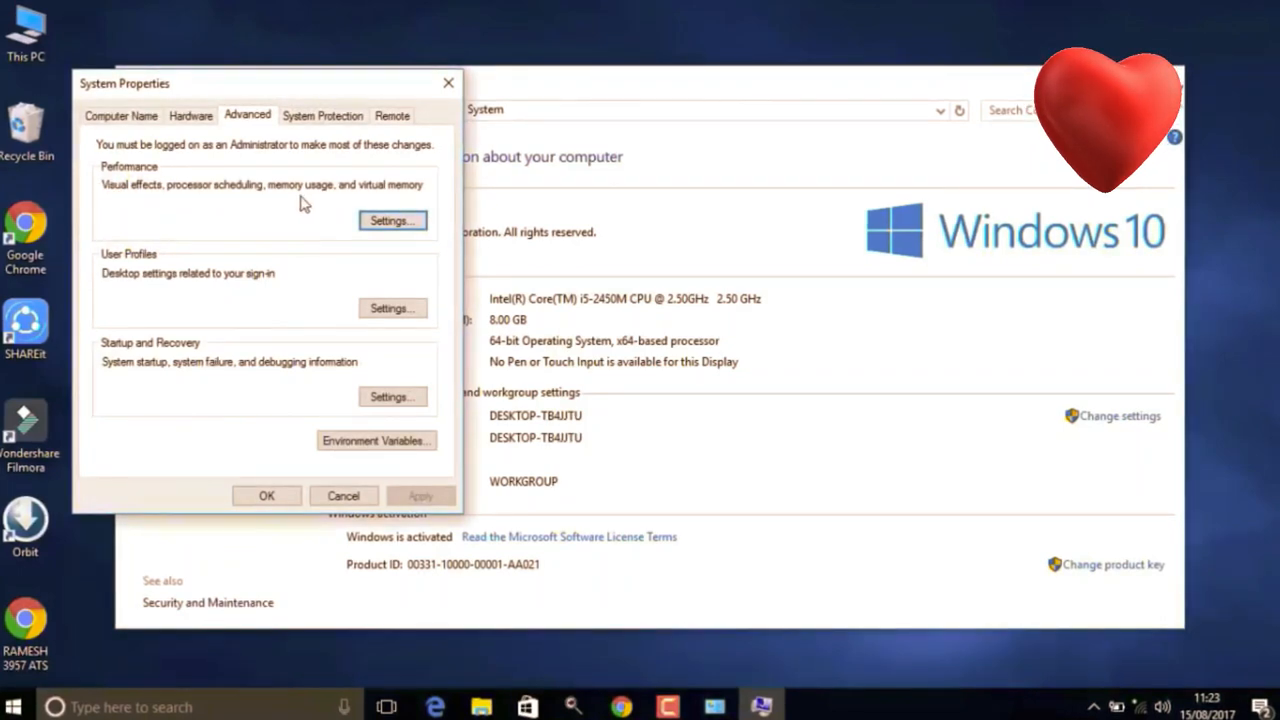
mouse_move(412, 200)
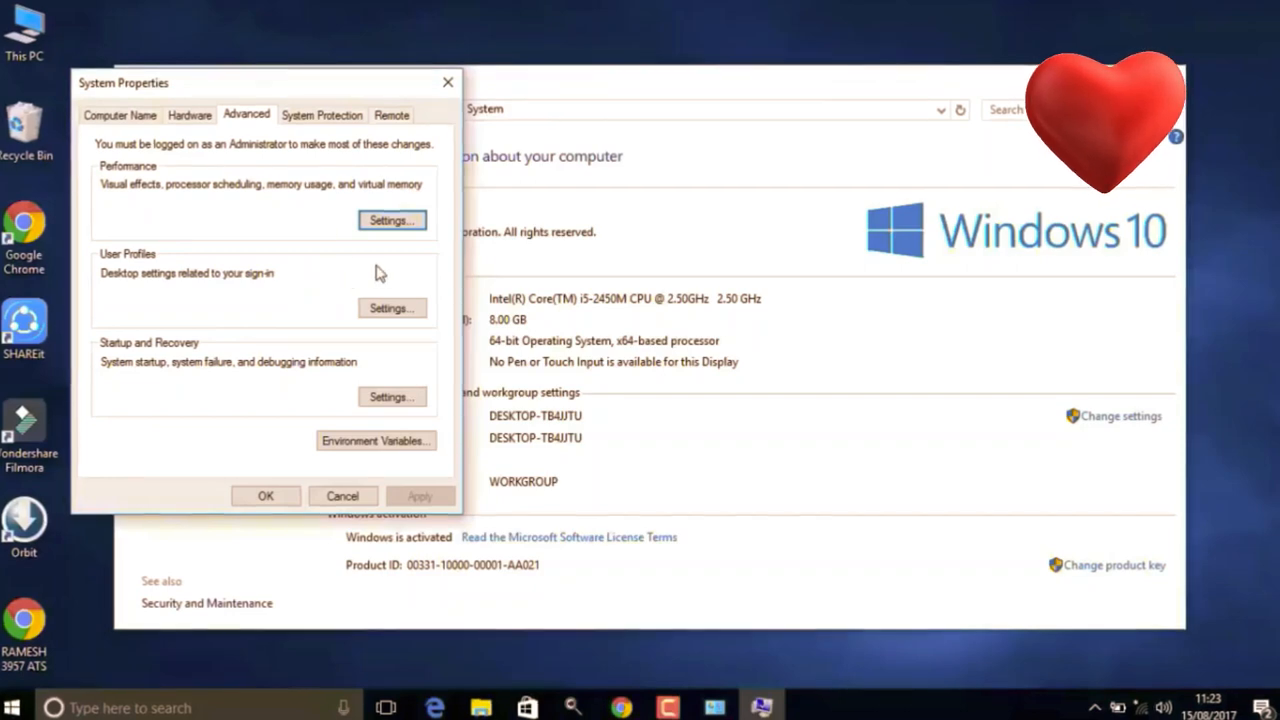
Step: Adjust visual effects for best performance, keep shadows under mouse pointer, and apply
click(392, 220)
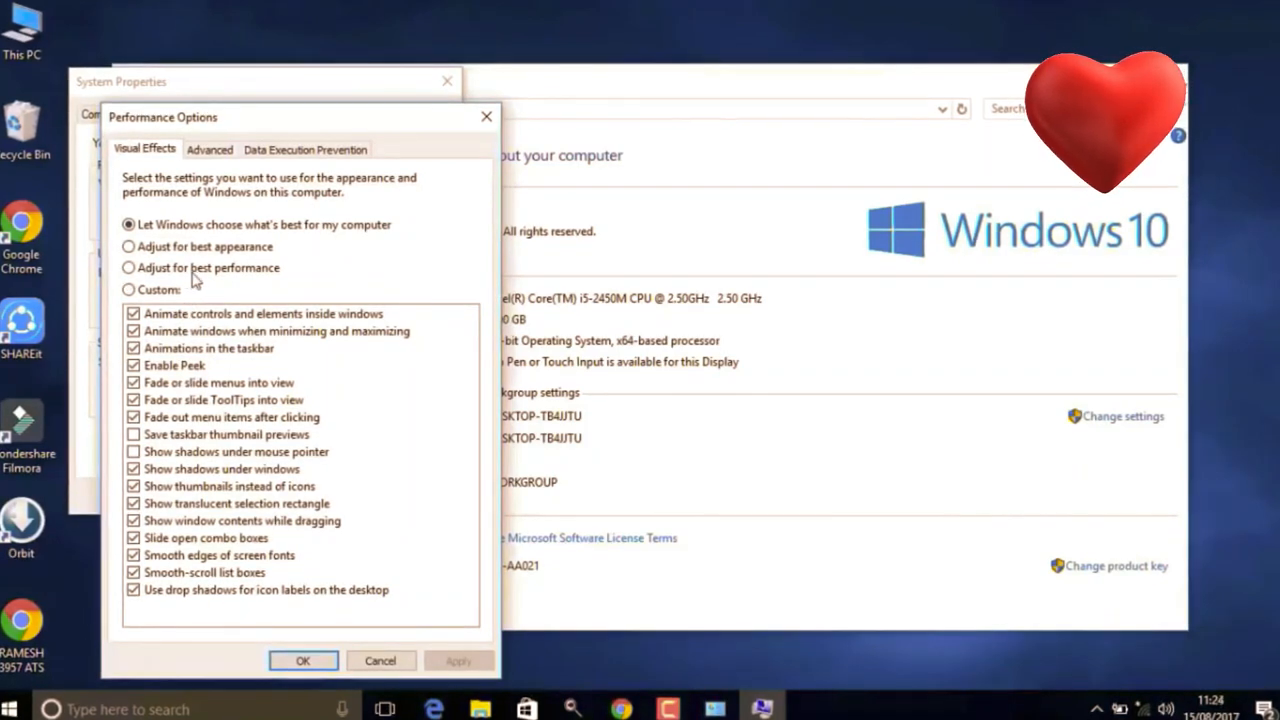
mouse_move(124, 284)
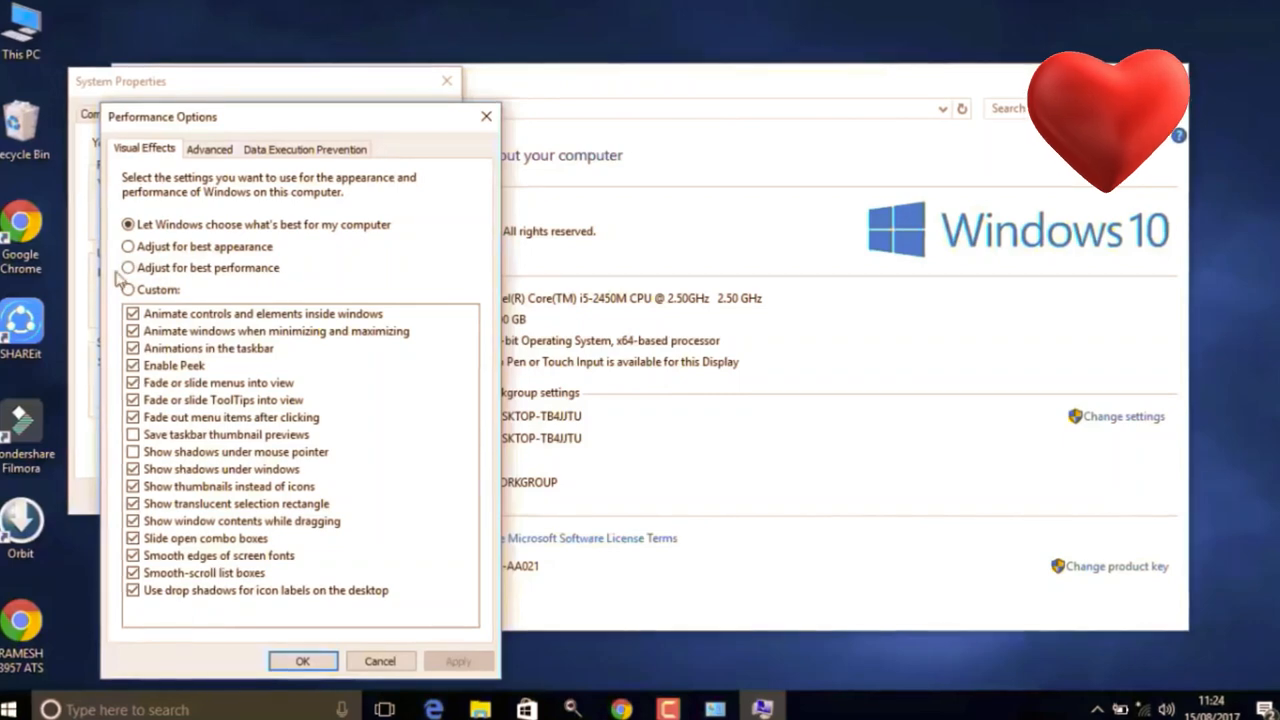
click(128, 268)
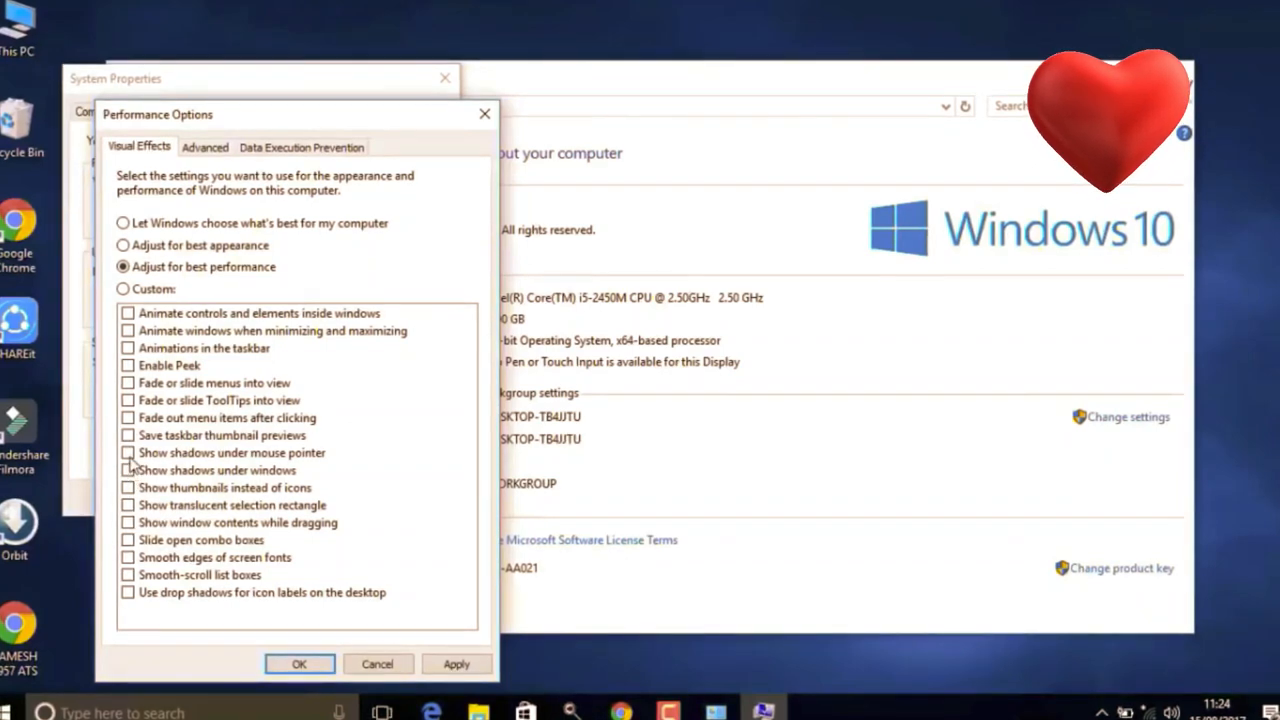
click(128, 452)
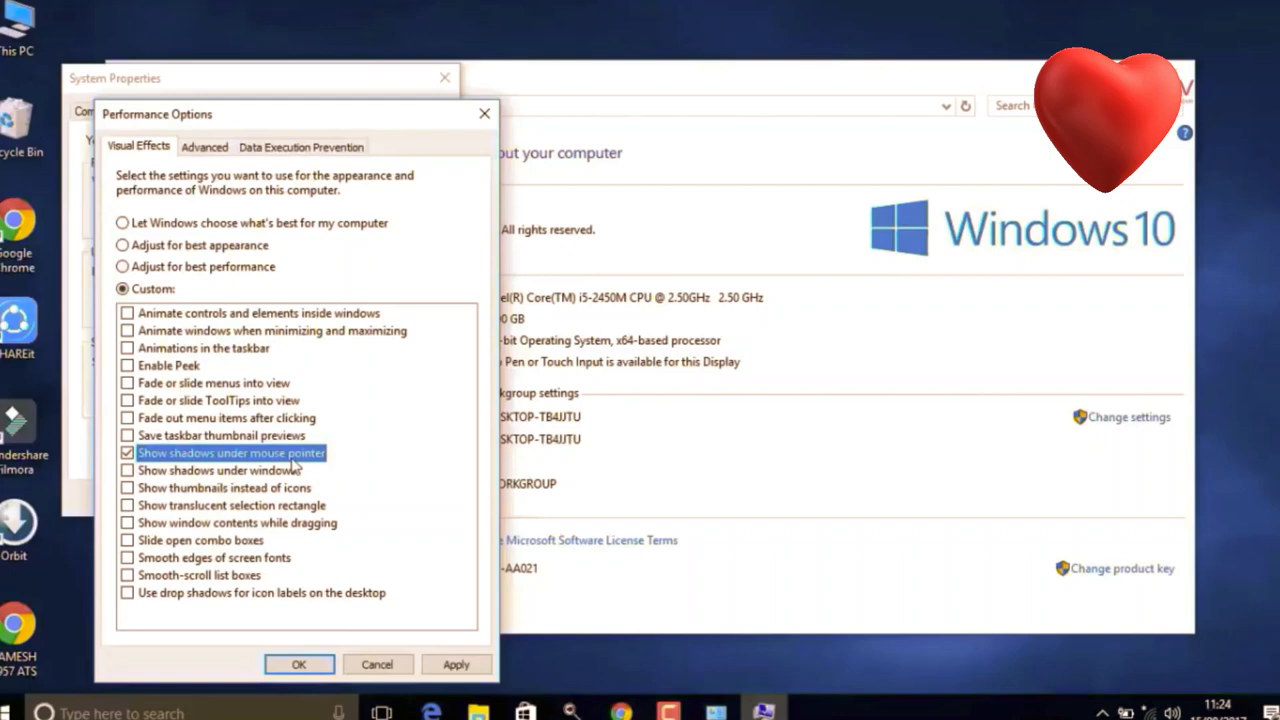
click(456, 664)
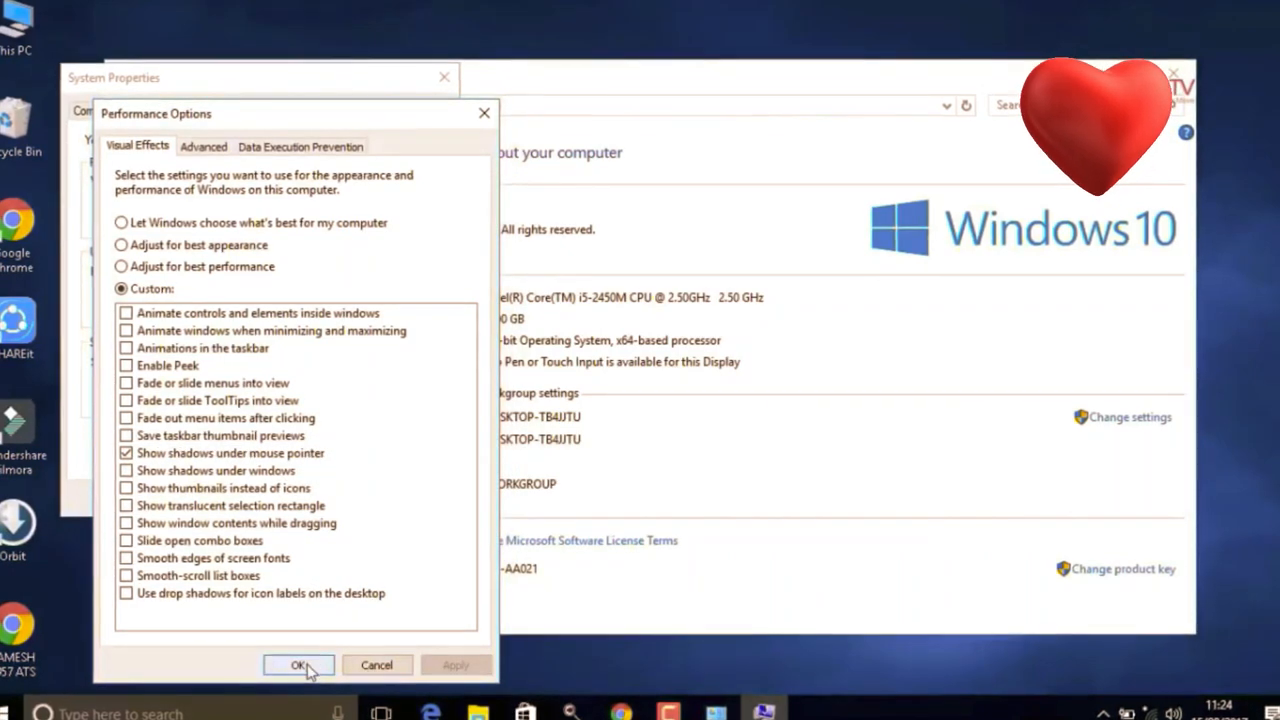
click(298, 664)
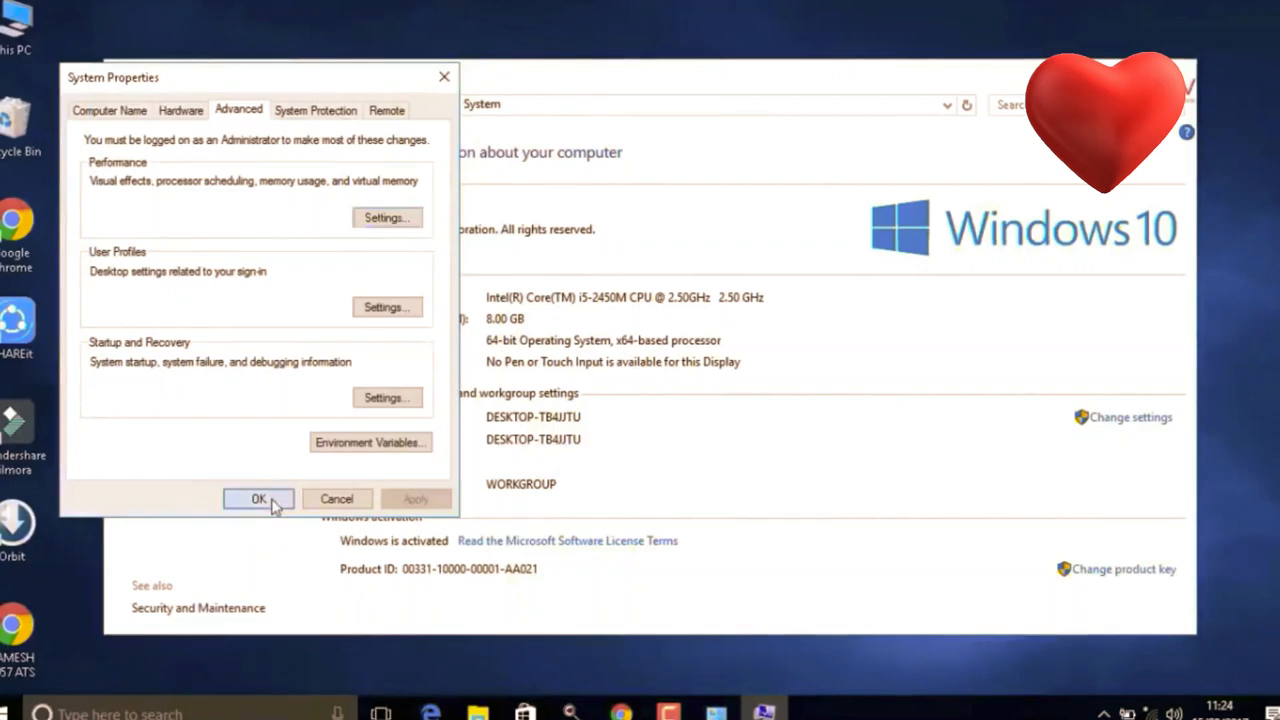
click(258, 500)
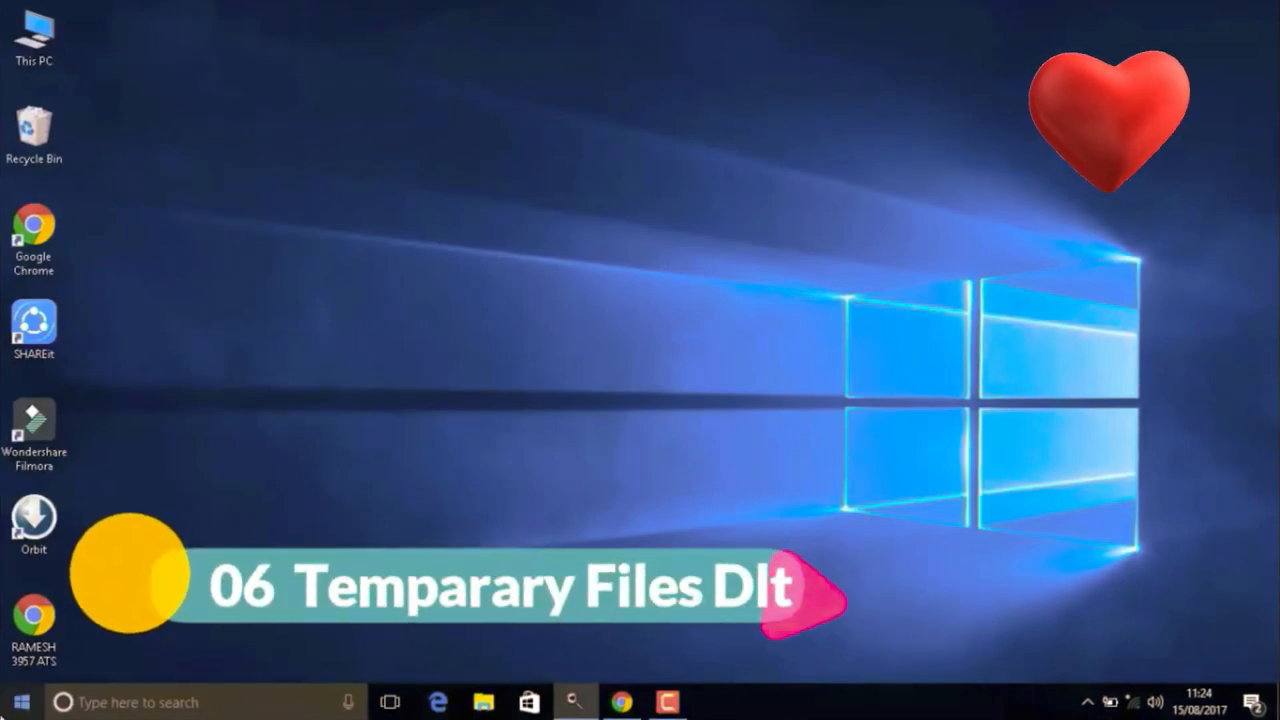
Step: Launch Run and enter %temp% to show the user's Temp folder in File Explorer
click(20, 700)
text(run)
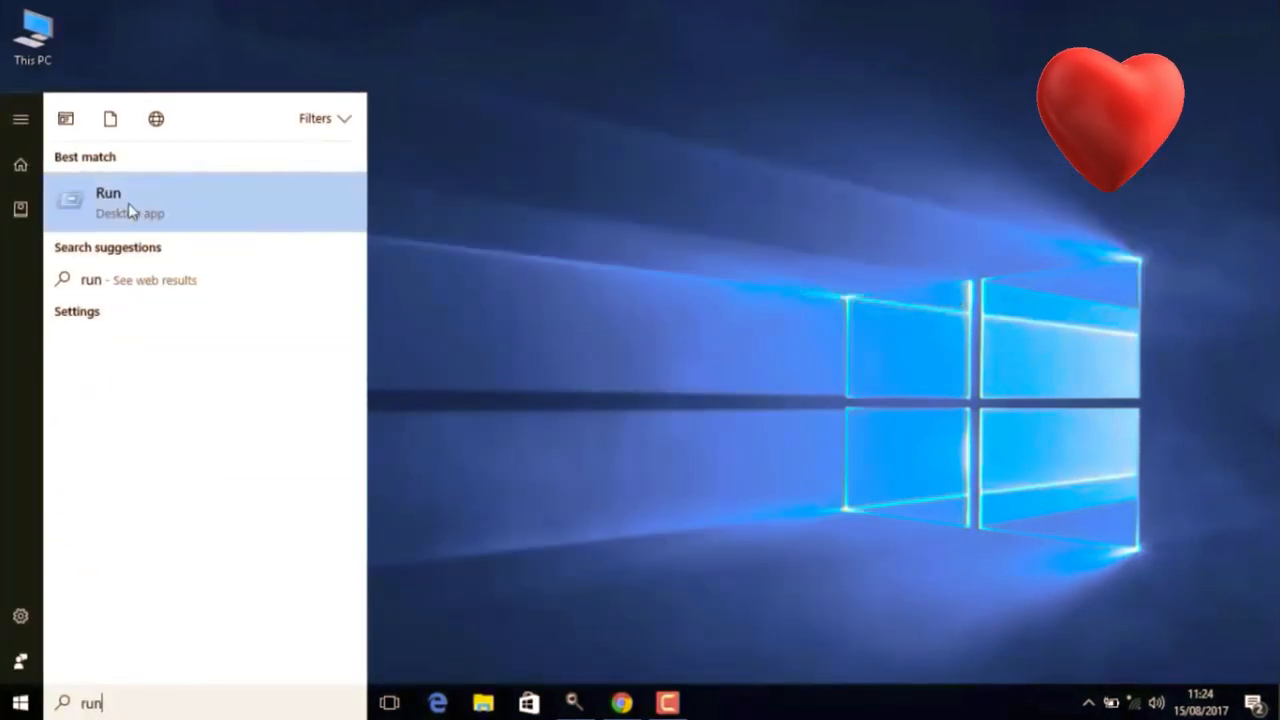
click(120, 200)
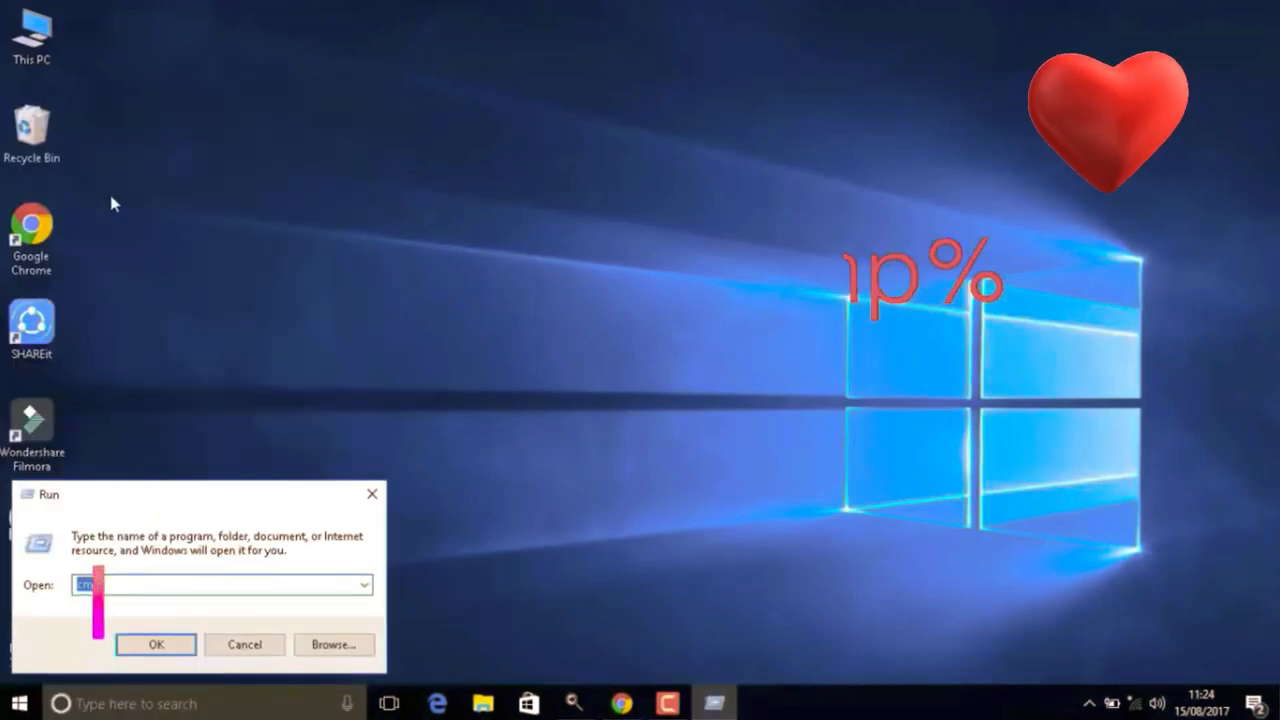
text(%temp%)
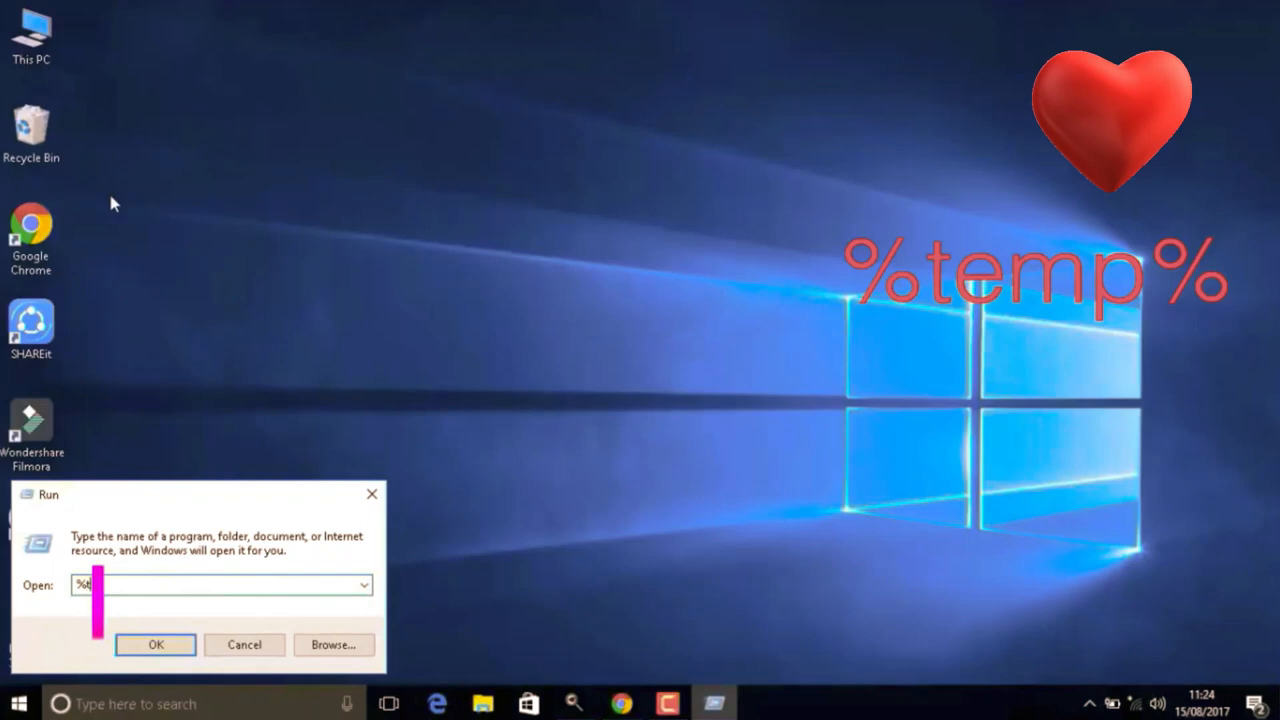
text(emp)
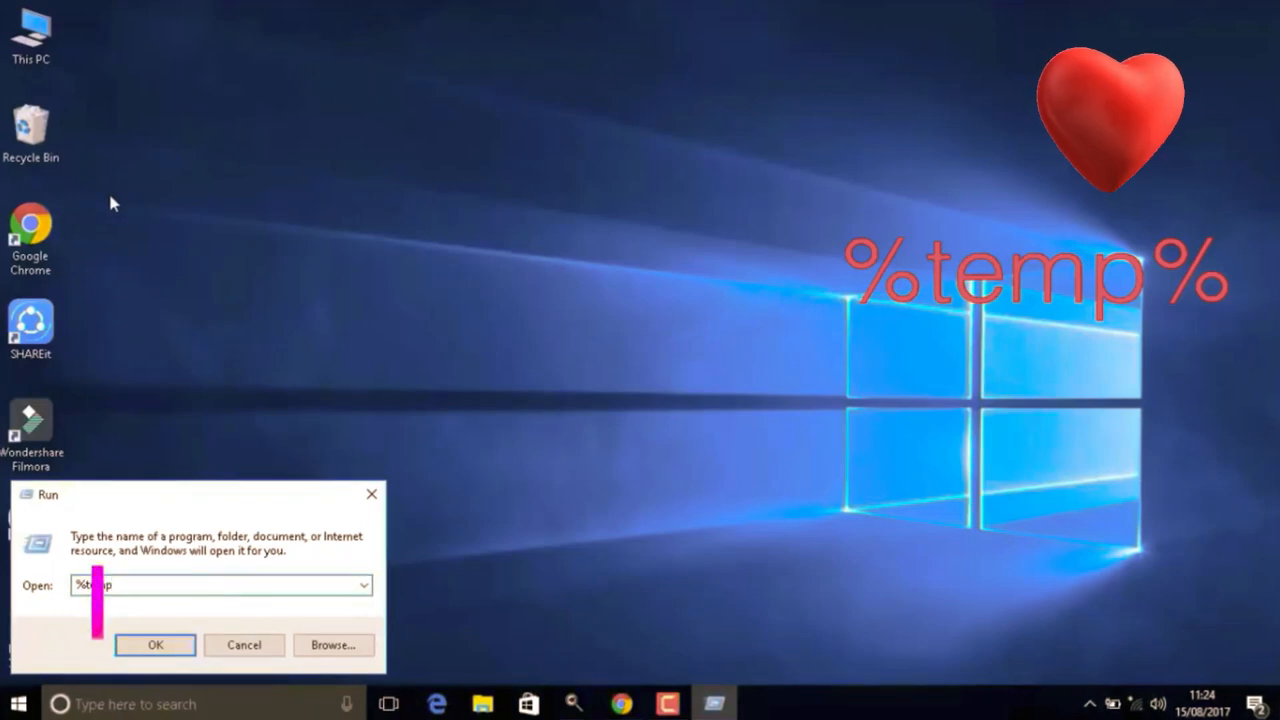
text(%temp%)
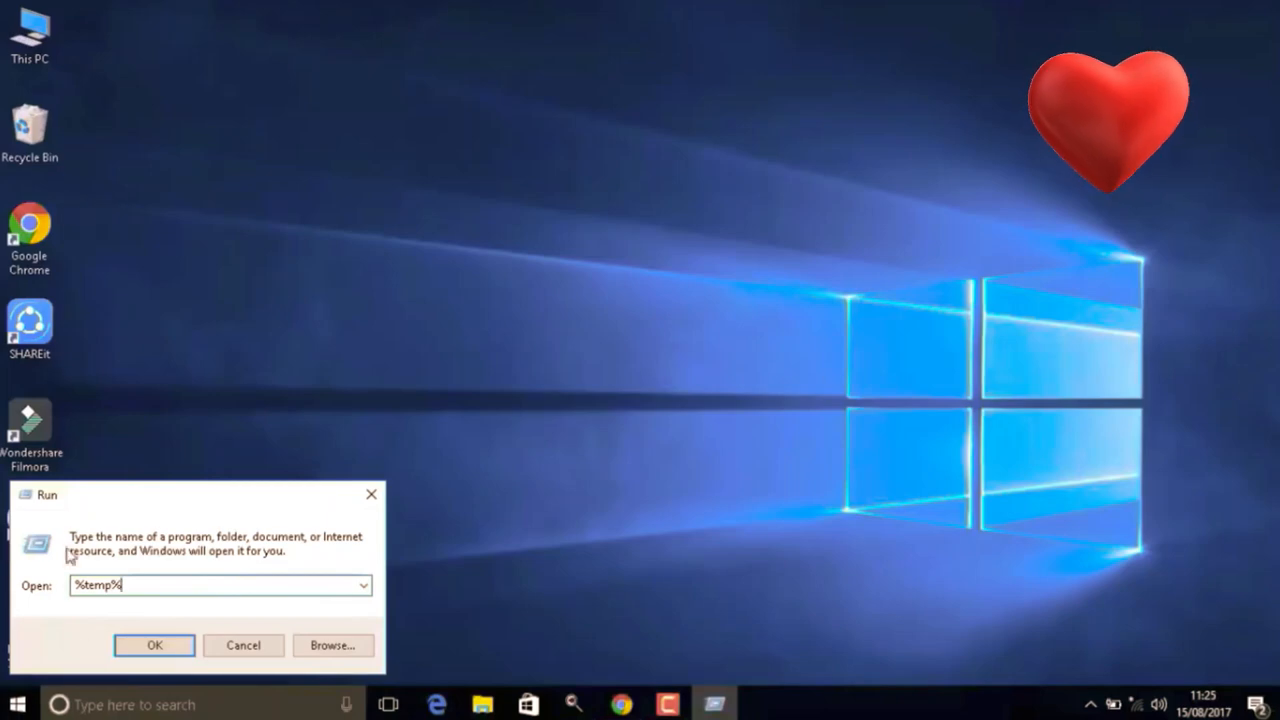
click(154, 644)
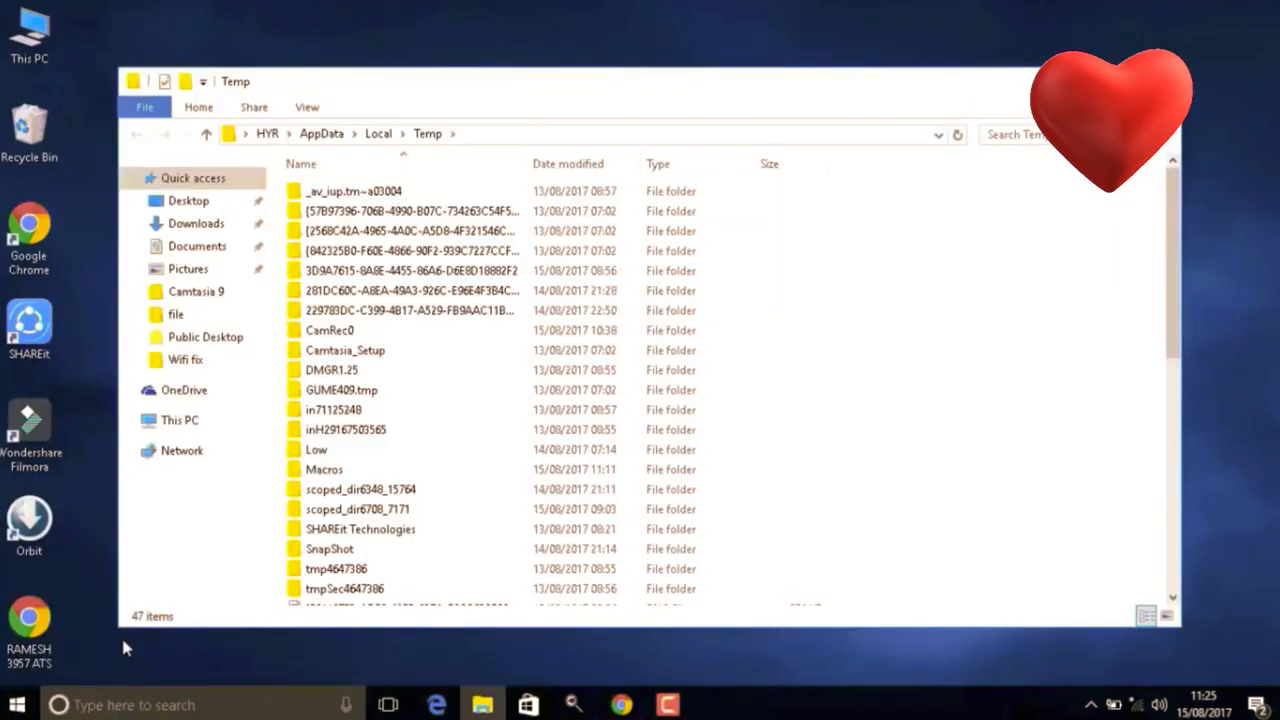
mouse_move(904, 200)
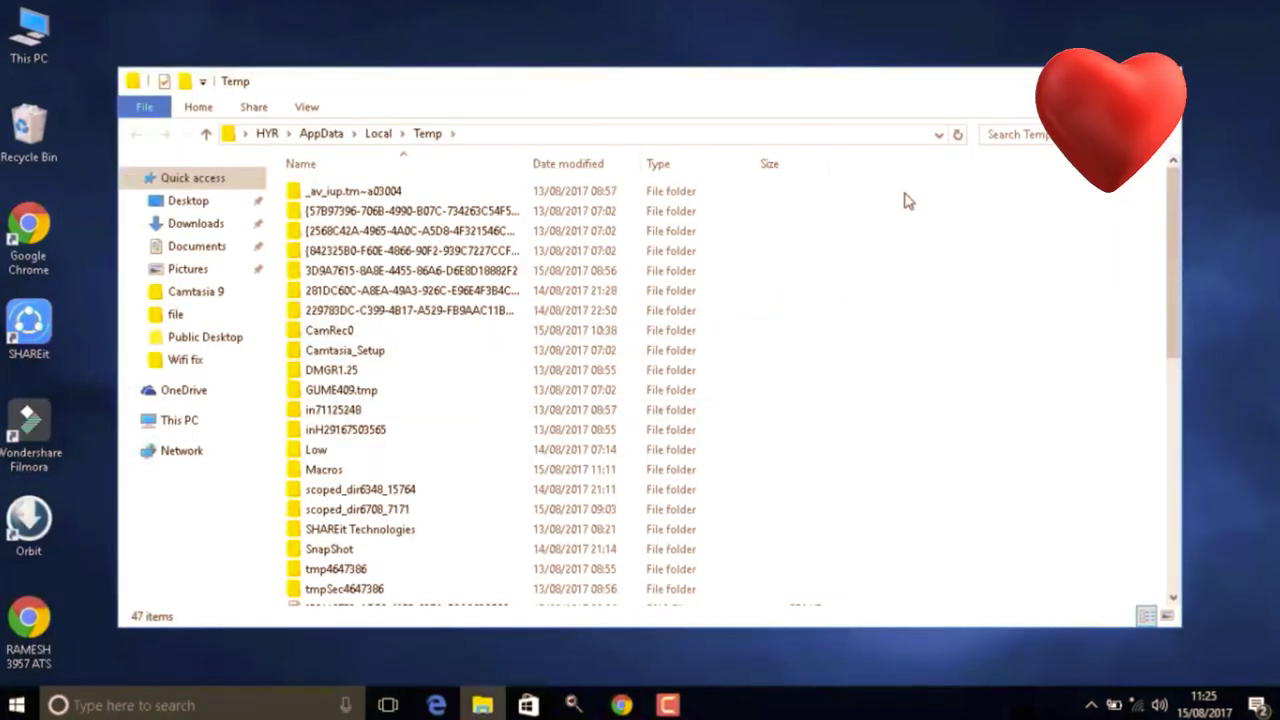
Step: Select all Temp items with Ctrl+A and delete them, skipping the in-use CamRec0 folder
key(ctrl+a)
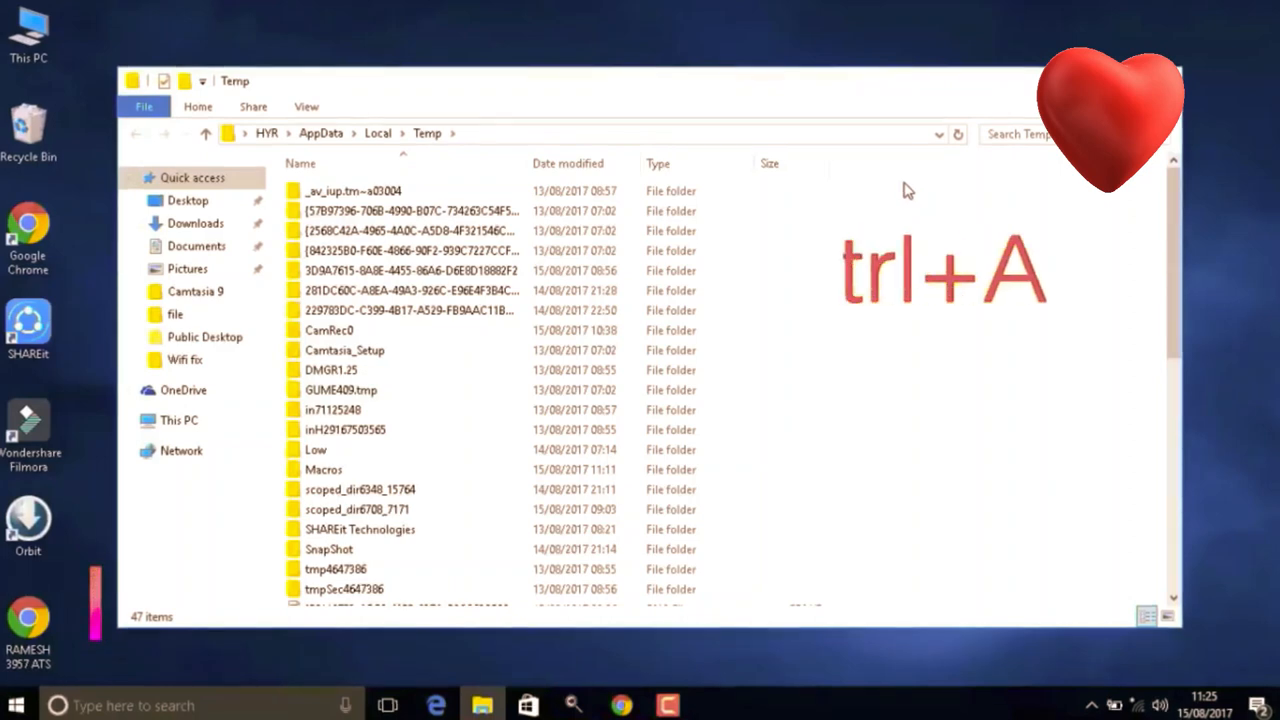
key(ctrl+a)
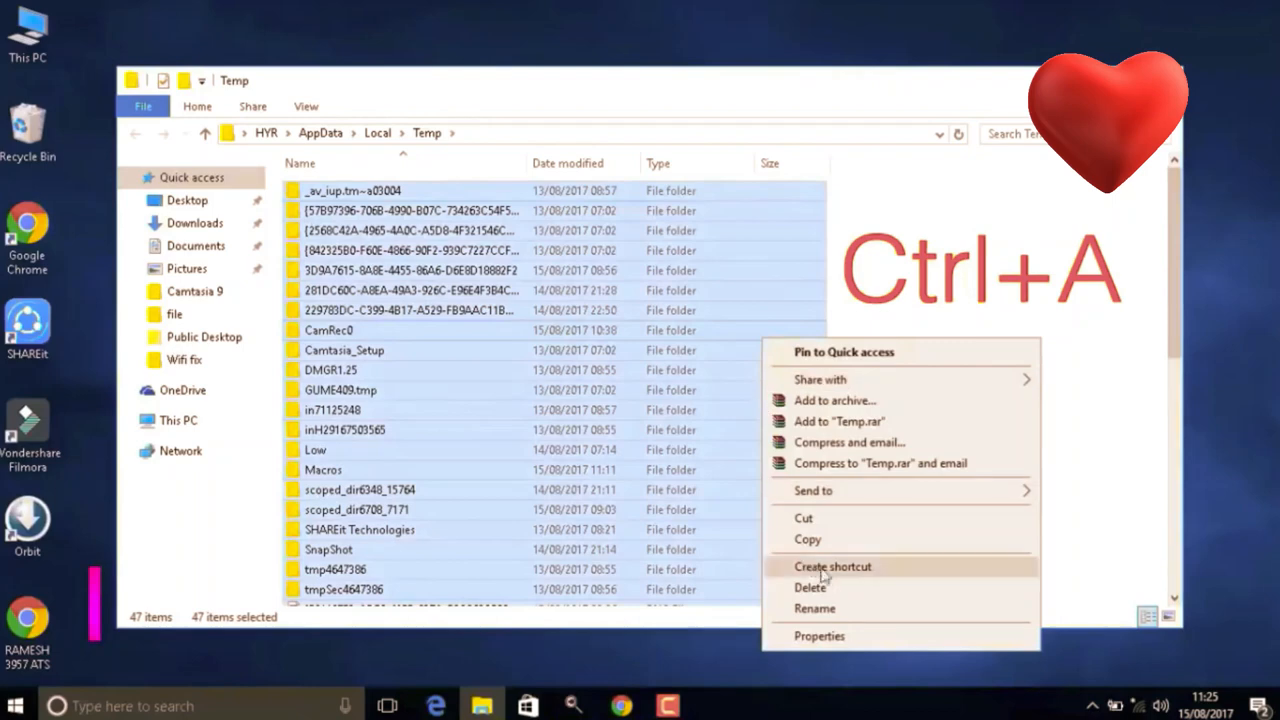
click(810, 588)
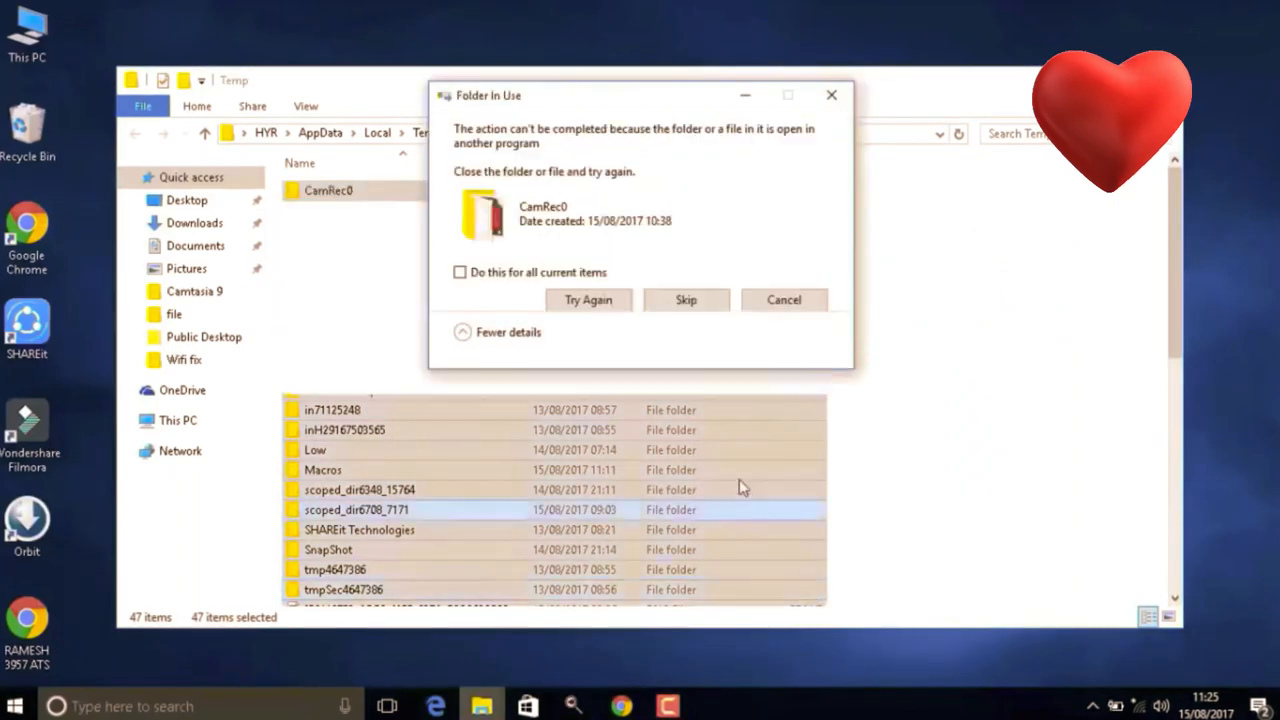
click(588, 300)
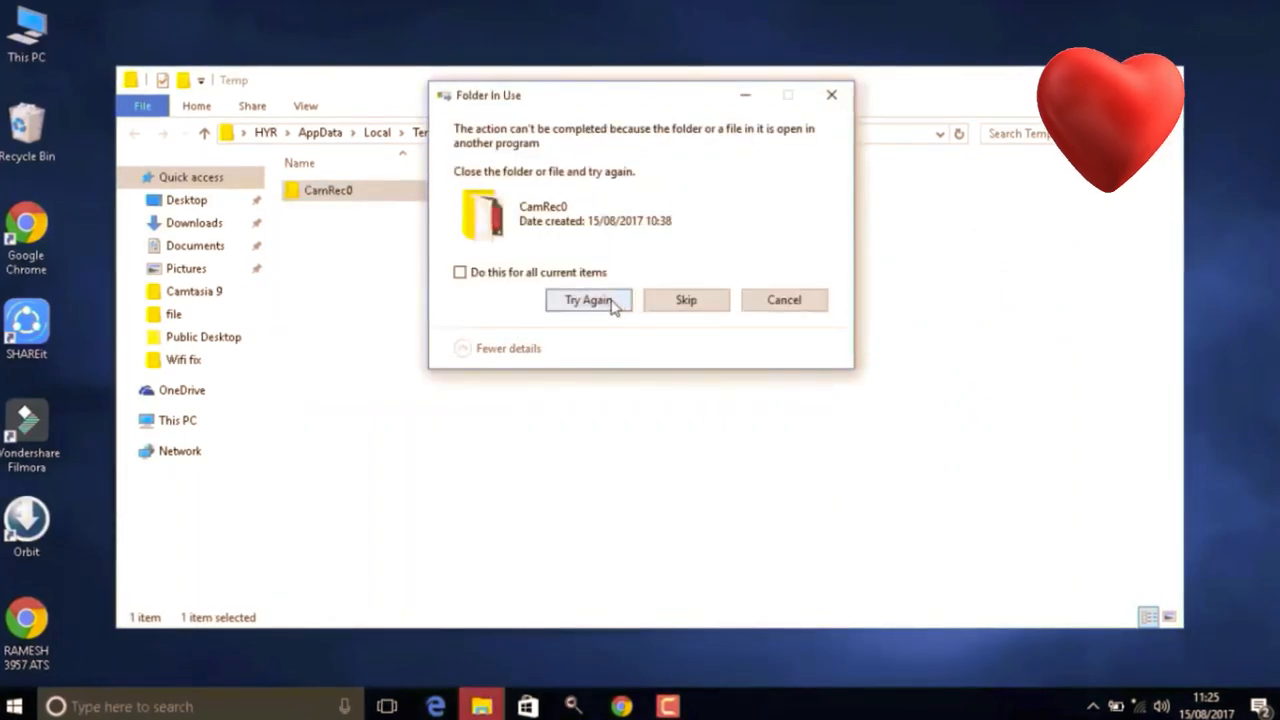
click(784, 300)
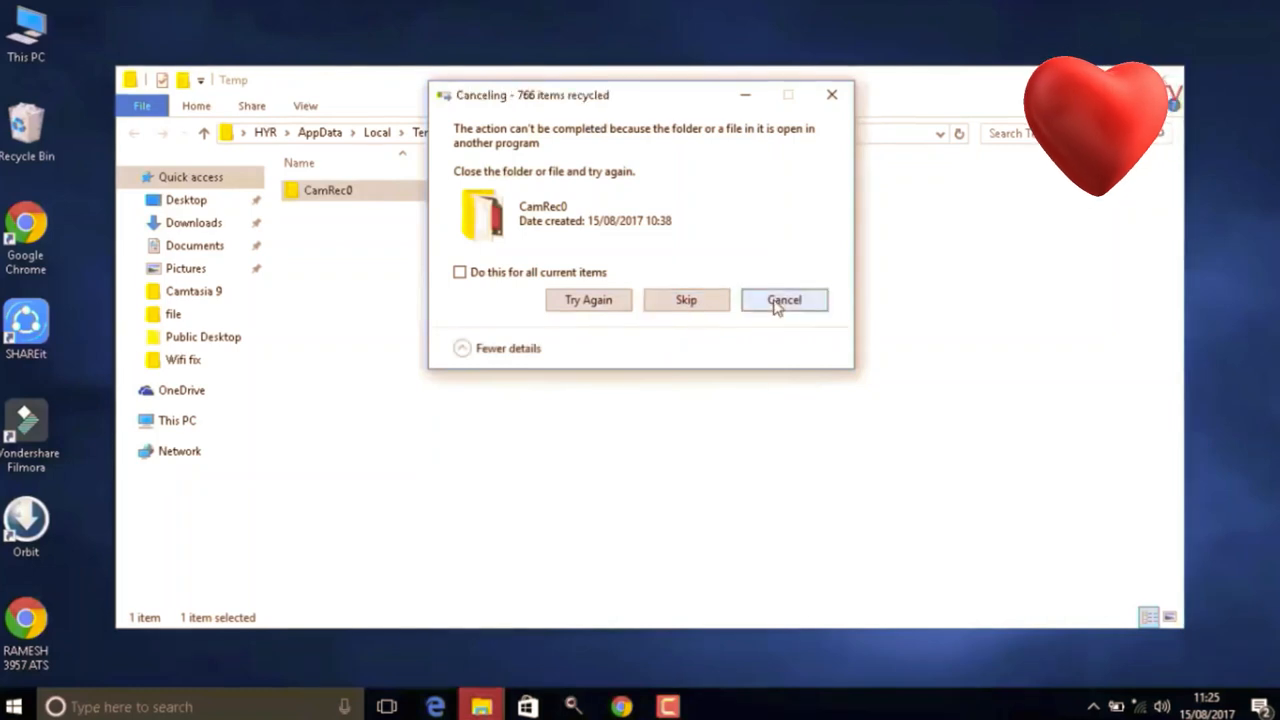
click(784, 300)
text(r)
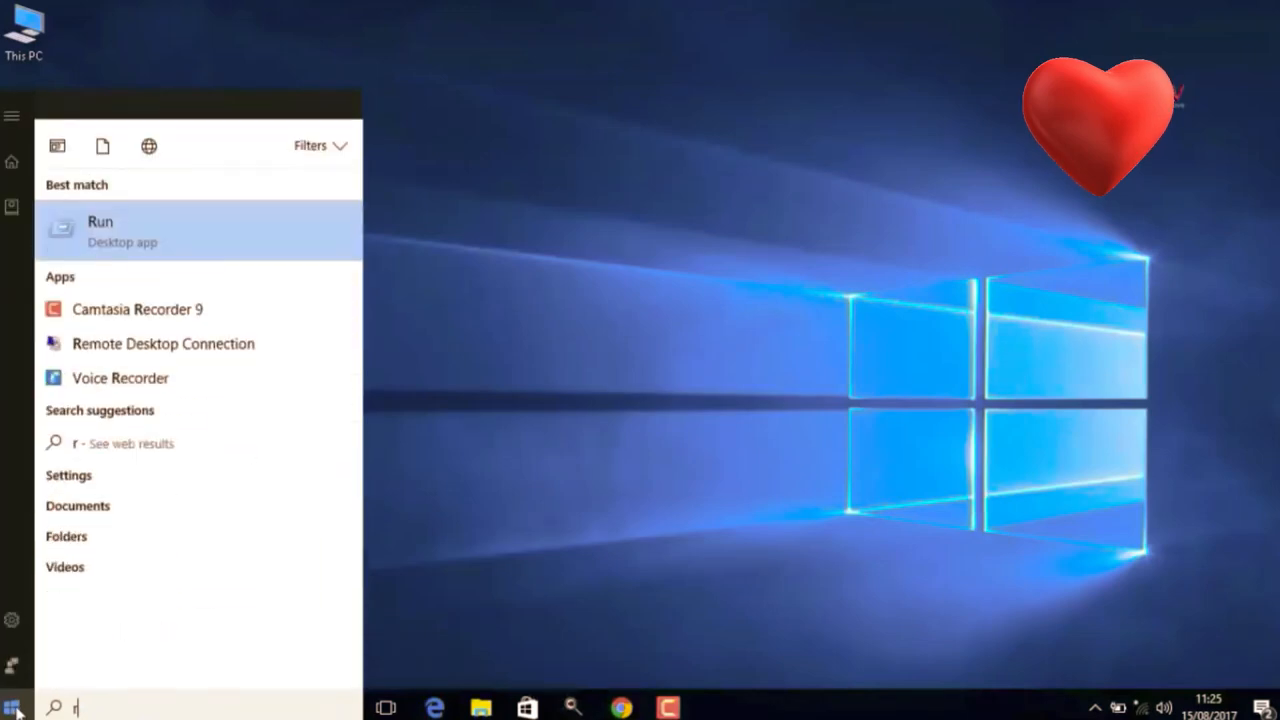
Step: Launch Run from a 'run' search and enter temp to reach the system Temp folder
text(un)
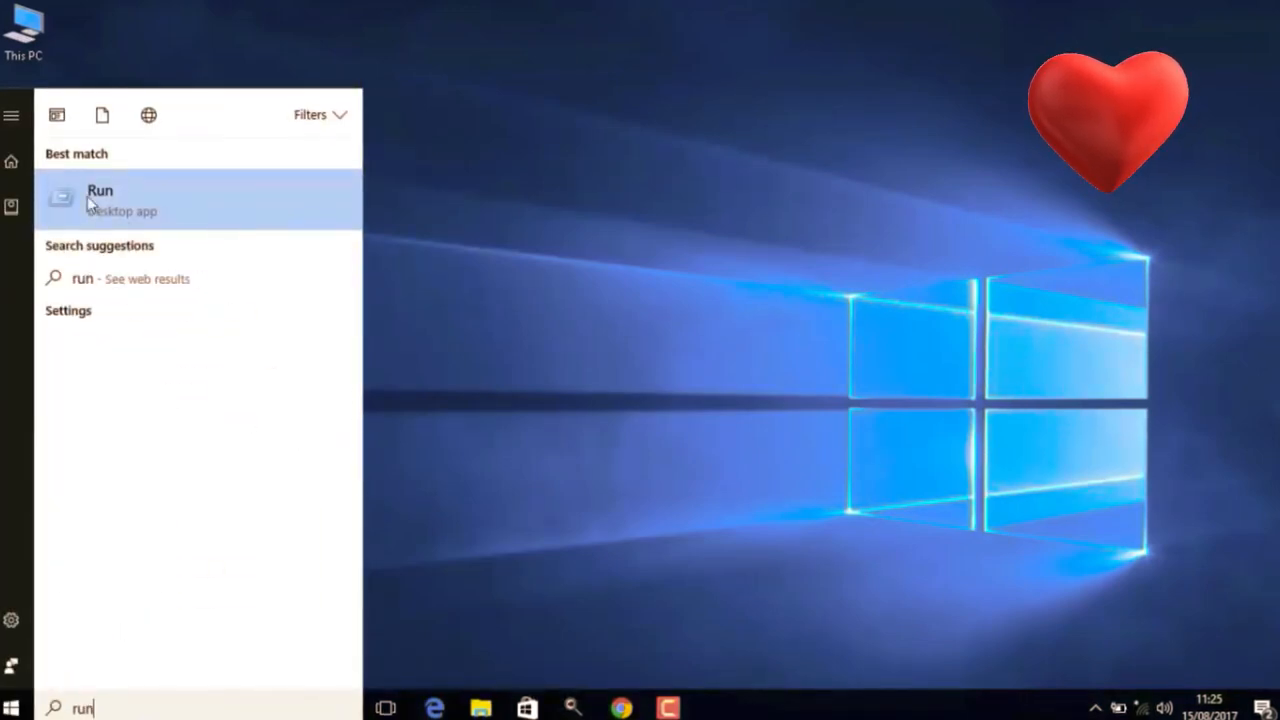
click(100, 200)
text(te)
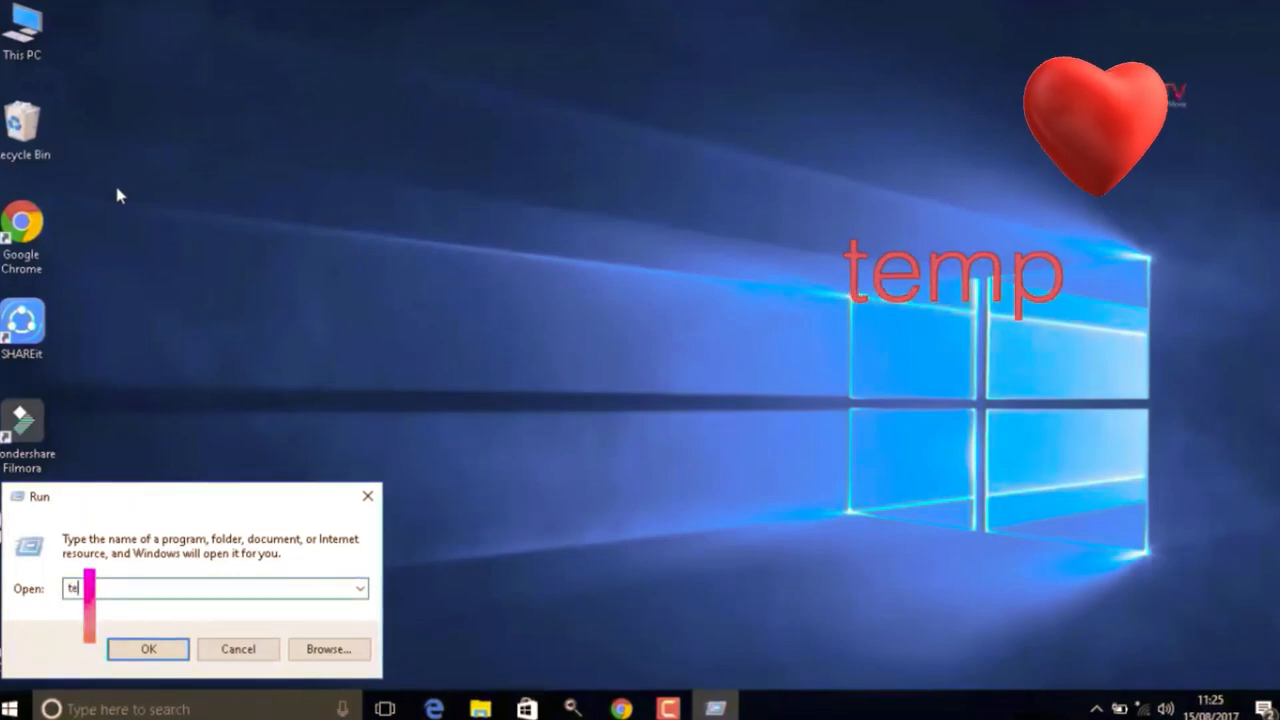
text(m)
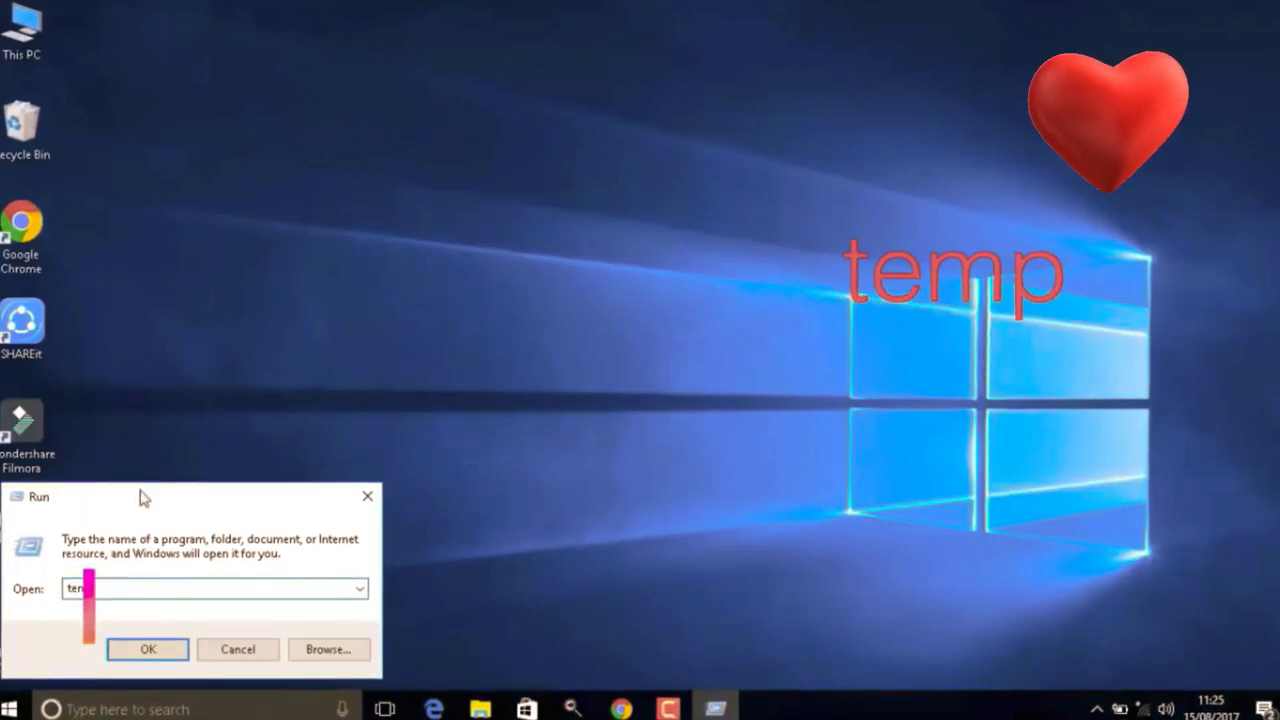
click(148, 648)
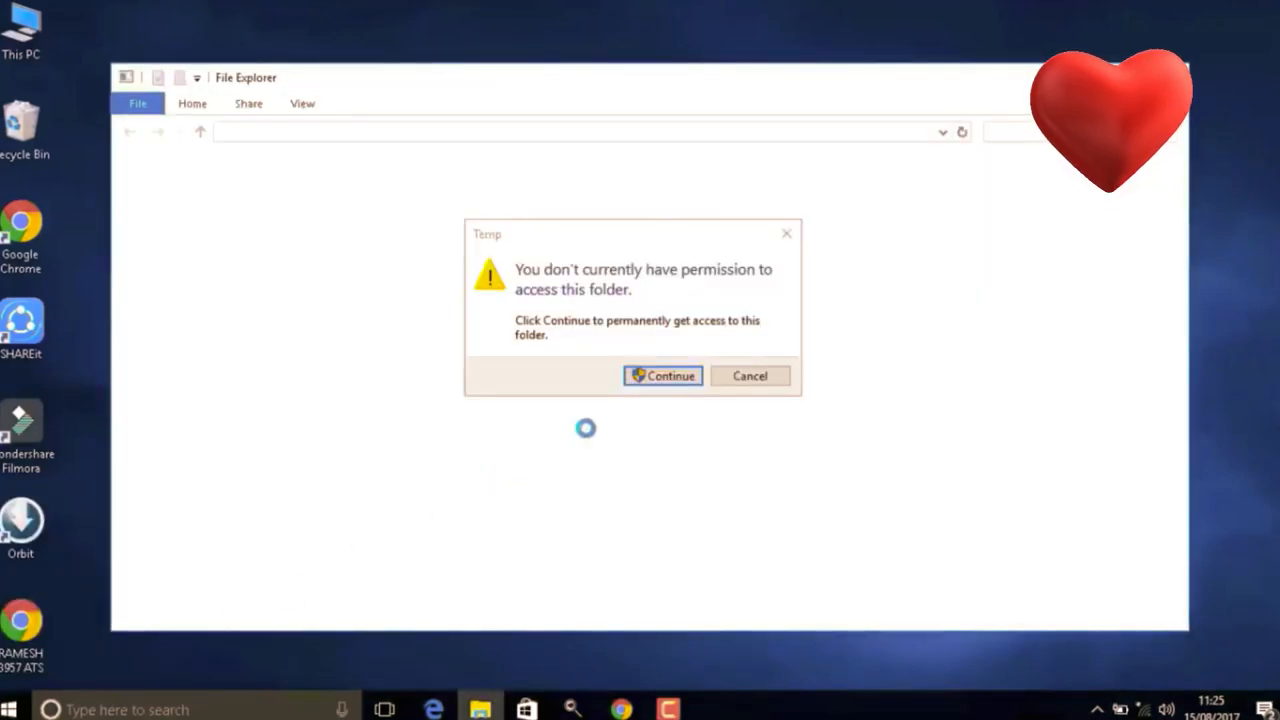
Step: Grant access to Windows\Temp, select all 23 items and delete them
click(662, 376)
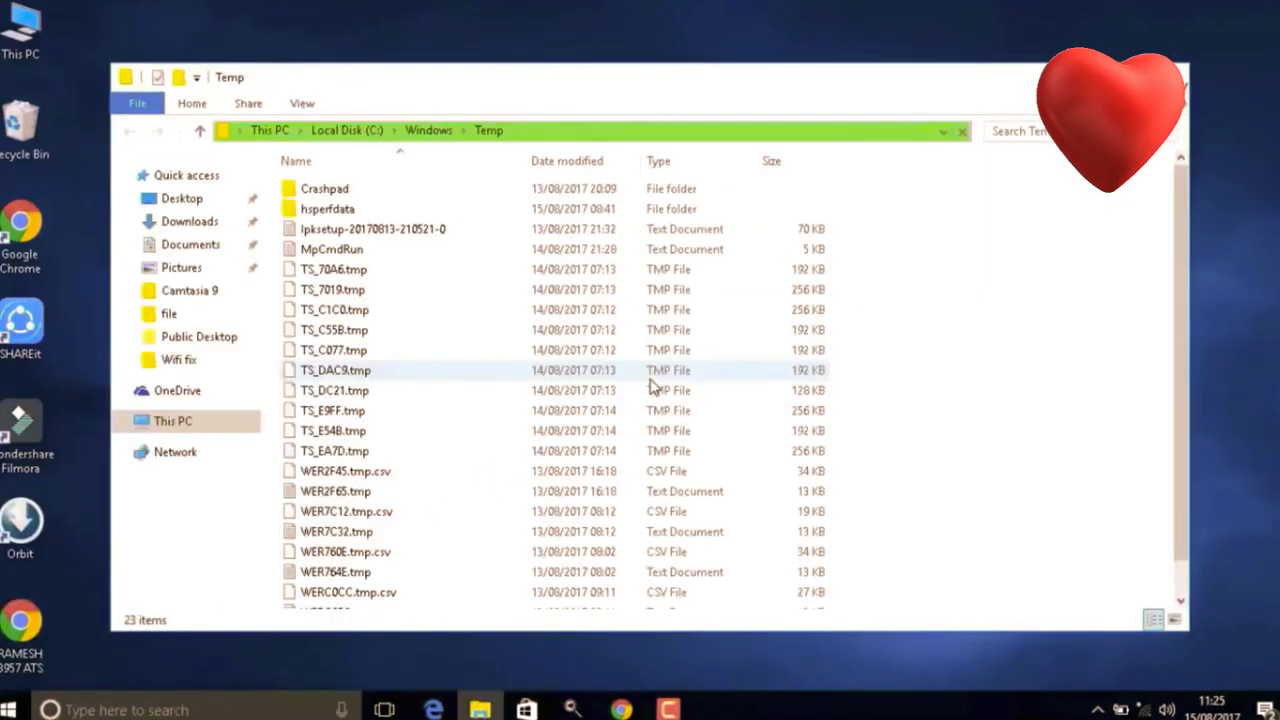
key(ctrl+a)
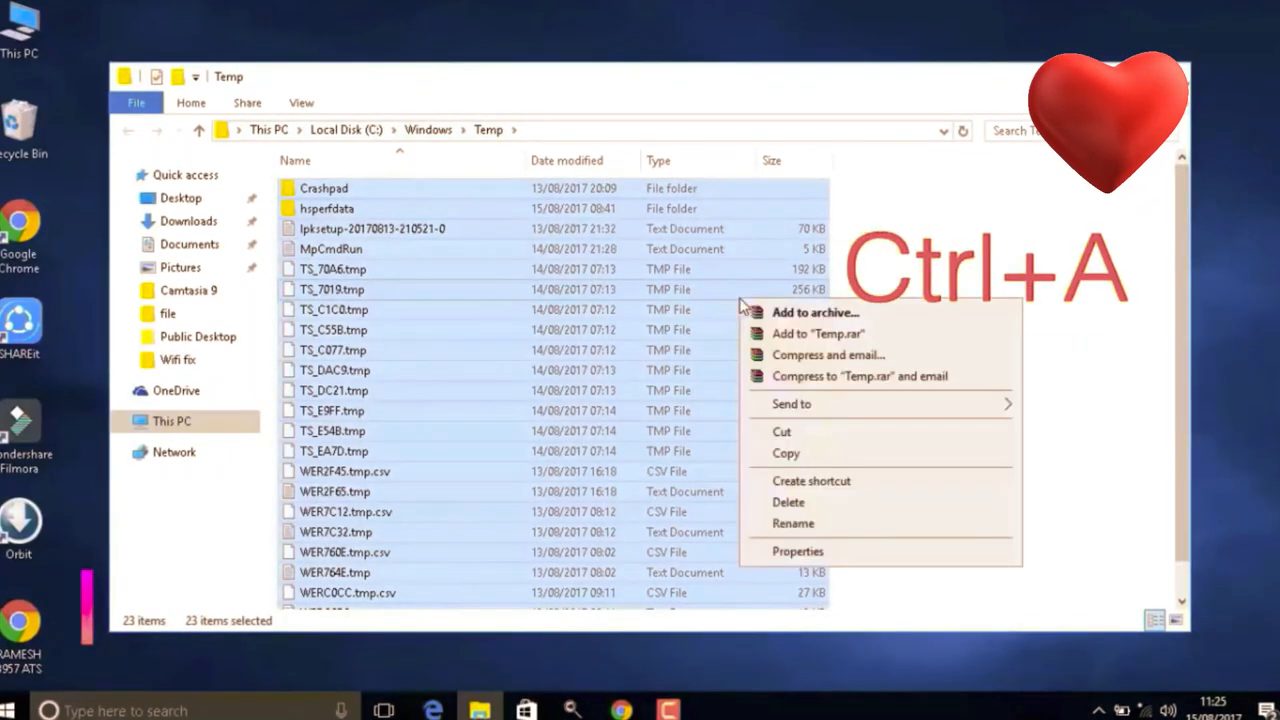
click(844, 500)
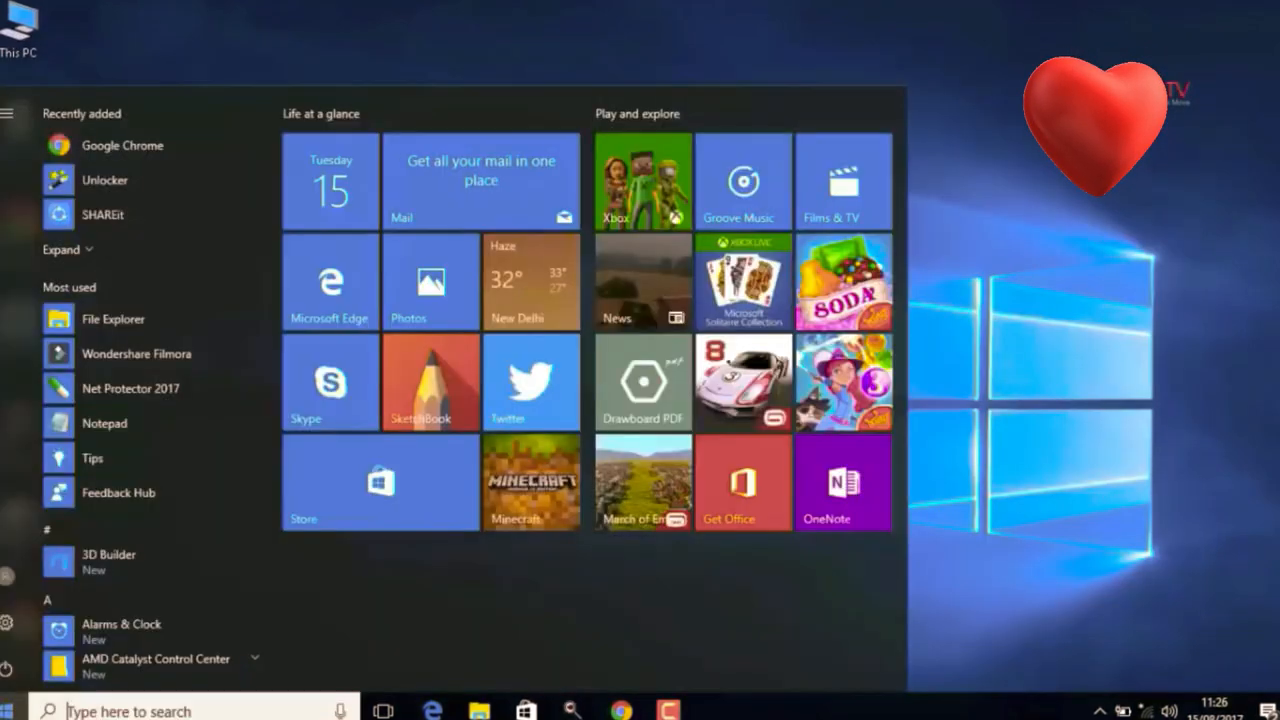
Step: Open the Prefetch folder via Run, delete all 246 items and close the window
text(run)
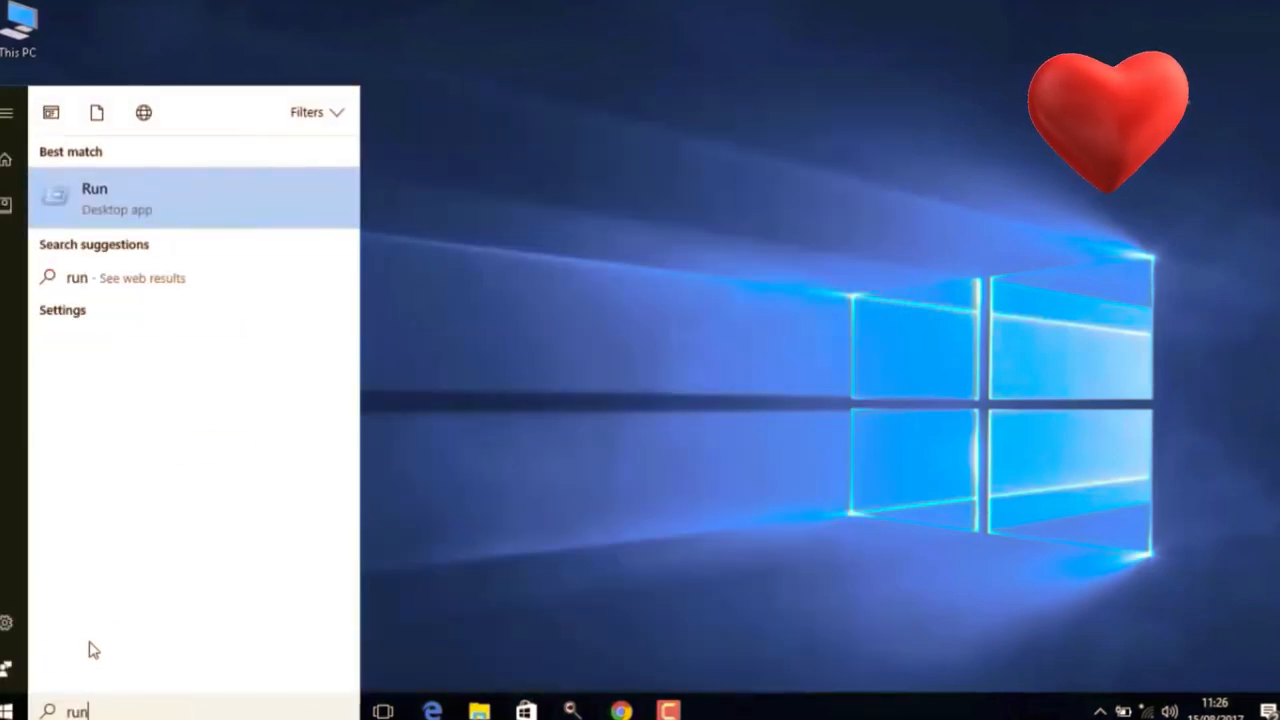
click(94, 198)
text(prefetch)
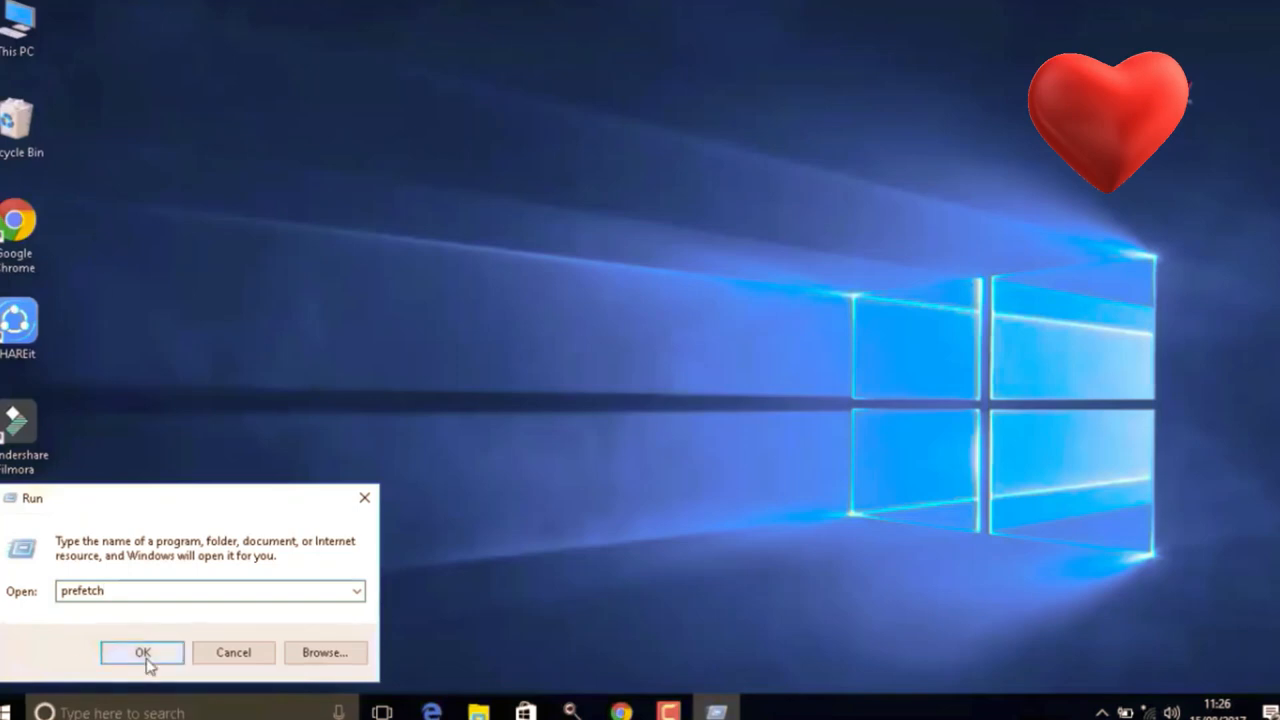
click(140, 652)
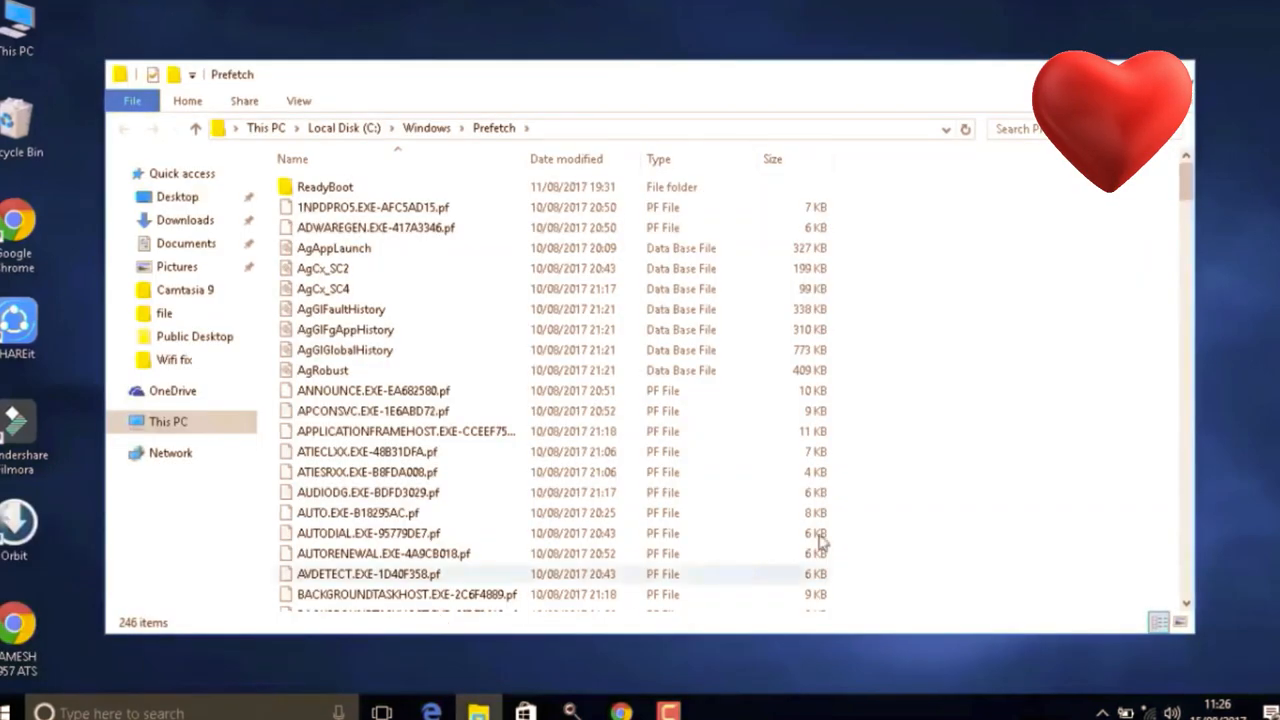
key(ctrl+a)
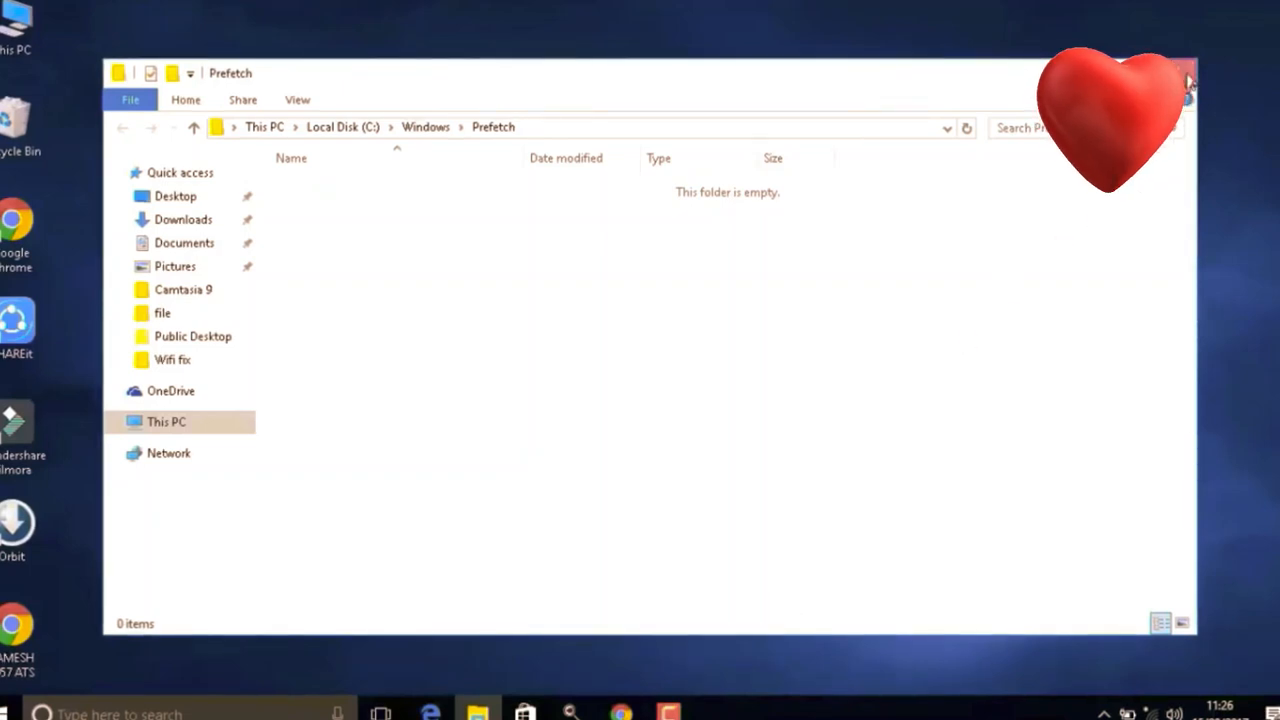
click(1190, 90)
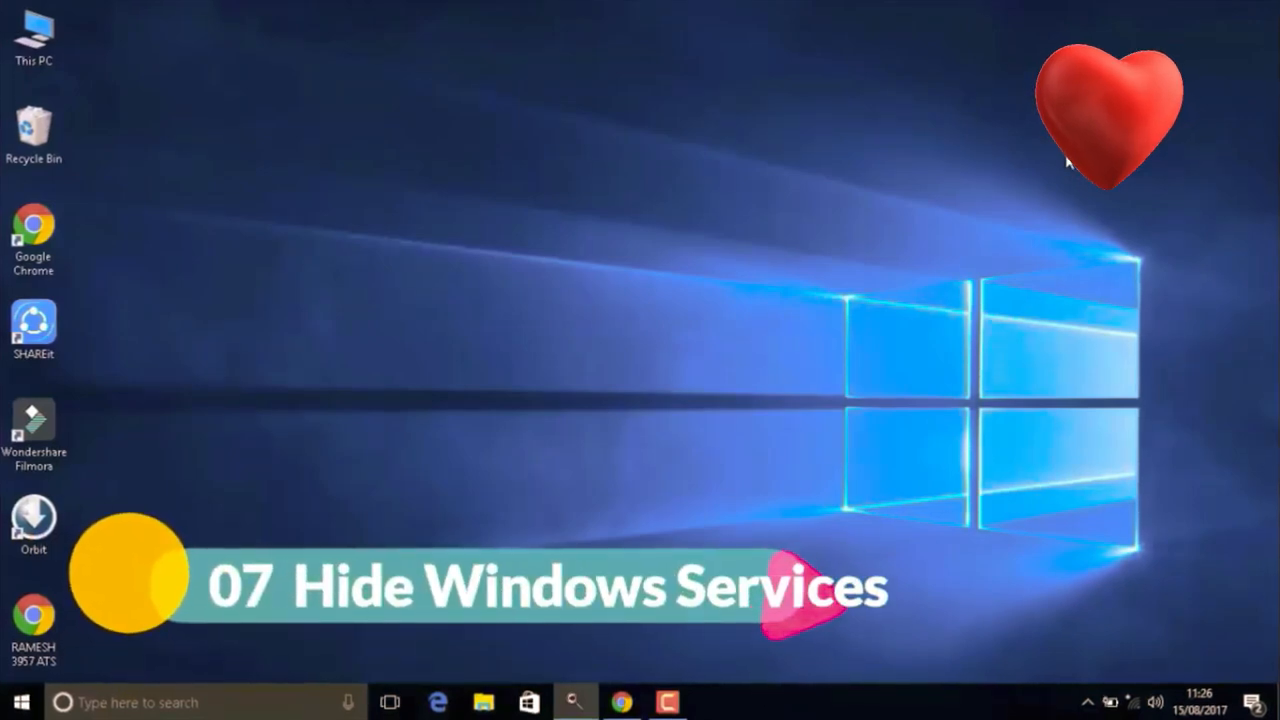
Step: Bring up the Run dialog from a Start menu search for 'run'
click(12, 712)
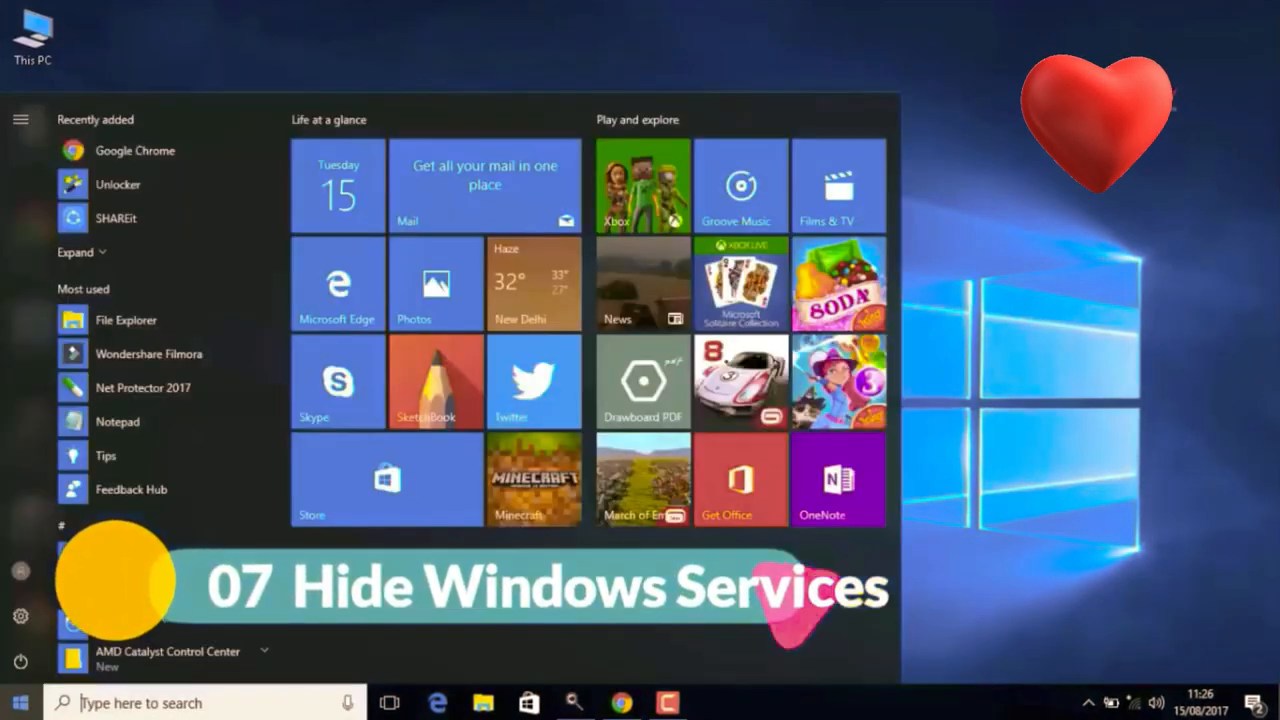
text(r)
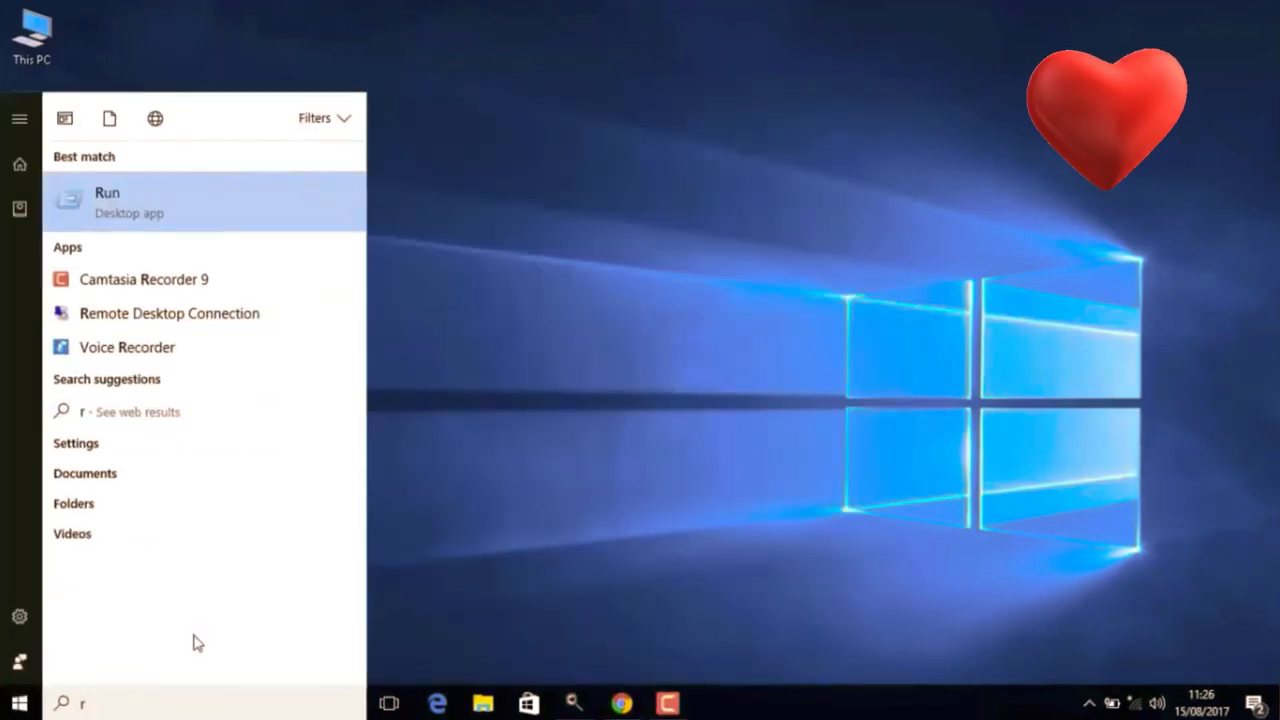
text(un)
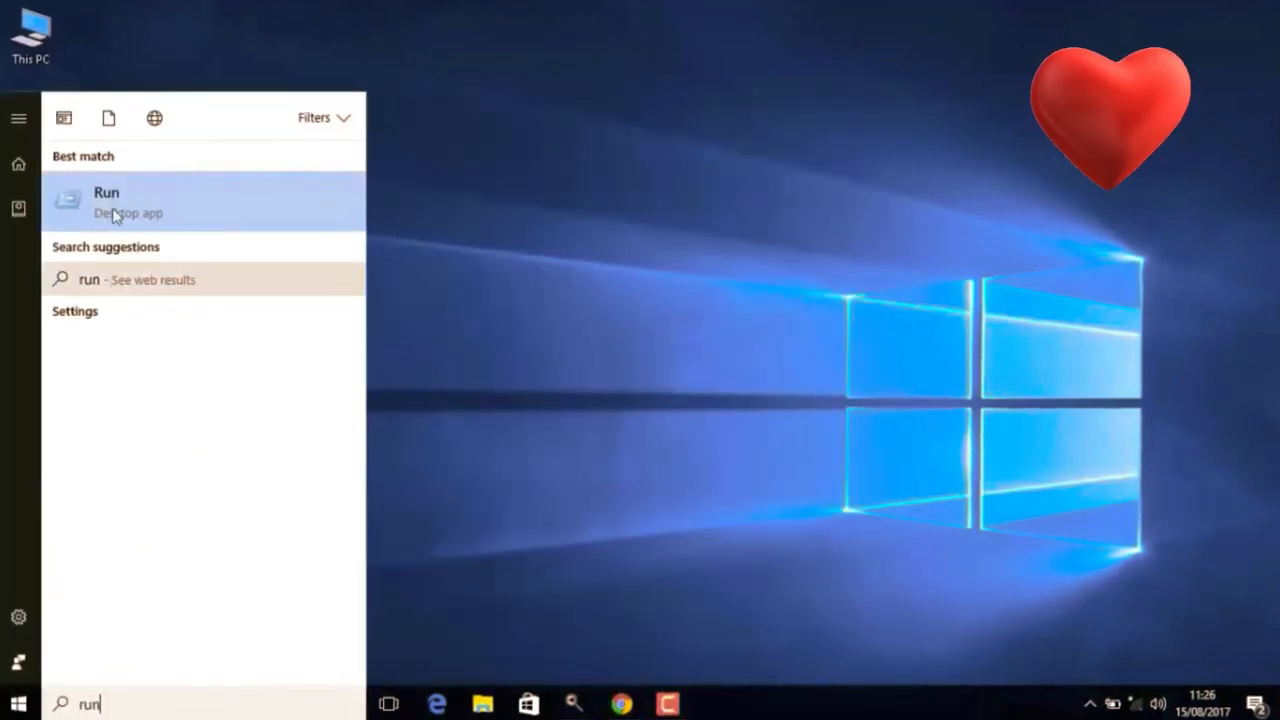
click(108, 200)
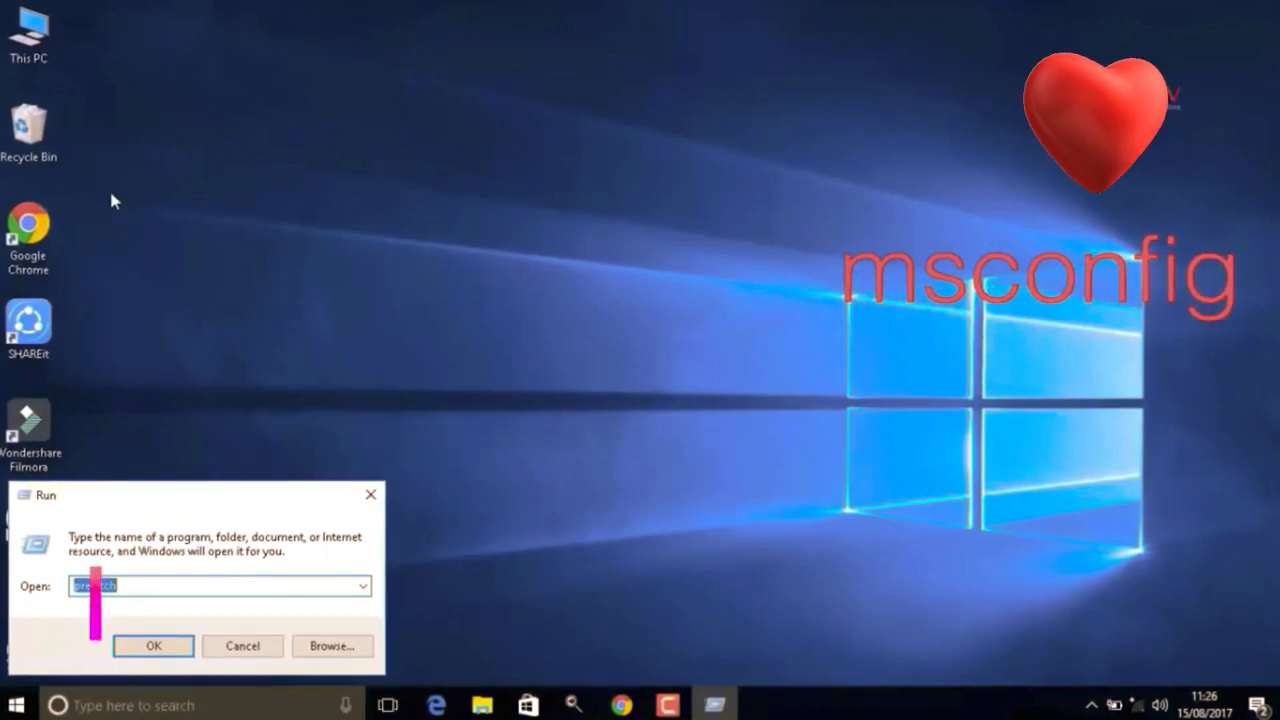
Step: Launch System Configuration by running 'msconfig'
text(m)
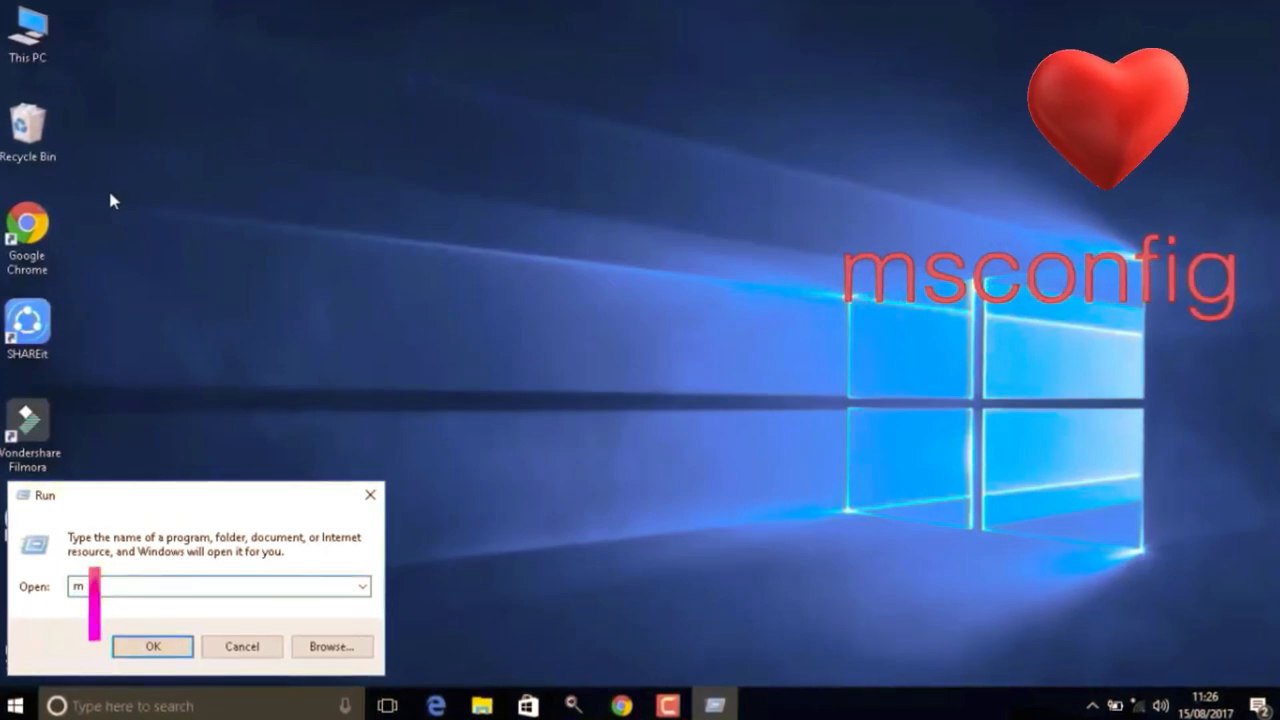
text(sco)
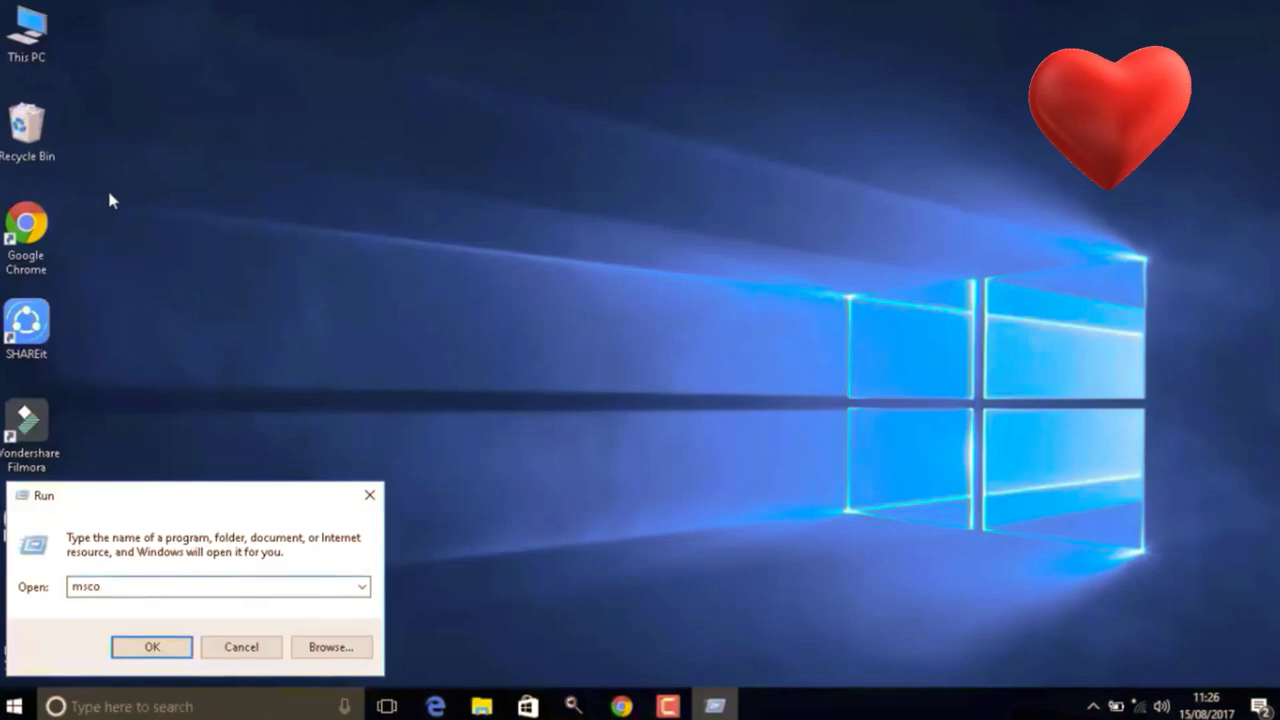
text(nfi)
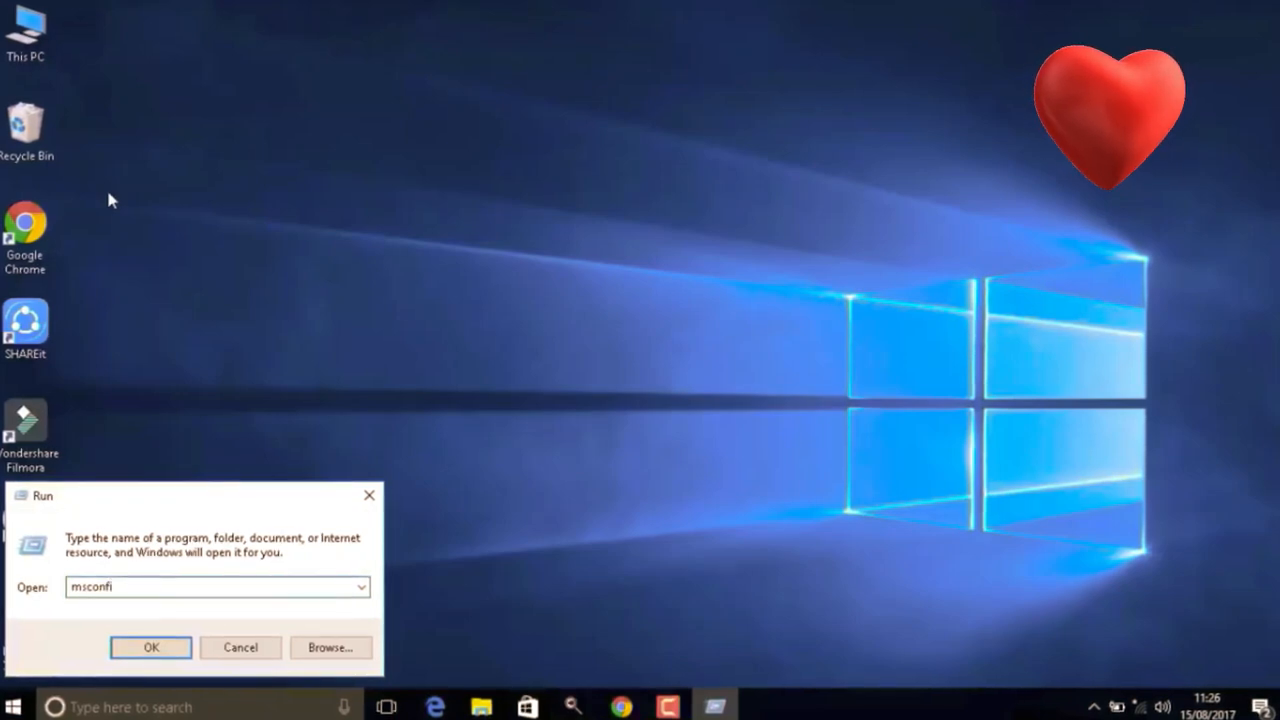
text(g)
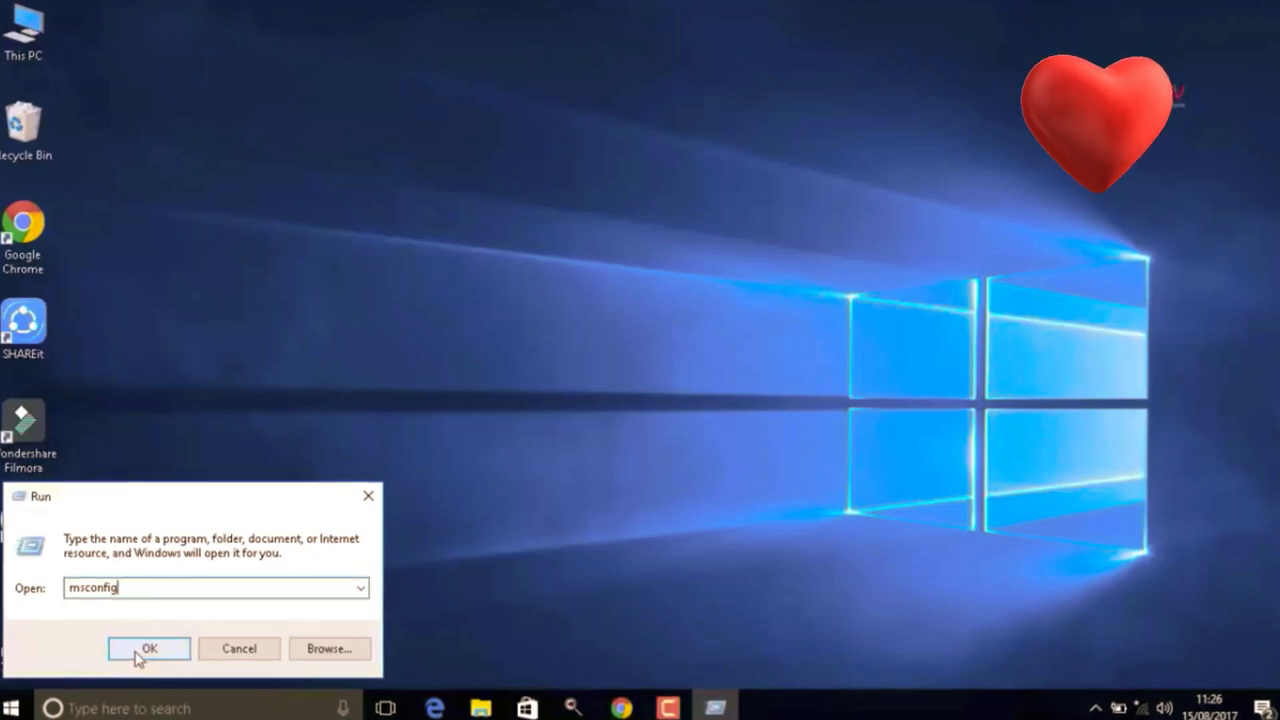
click(148, 648)
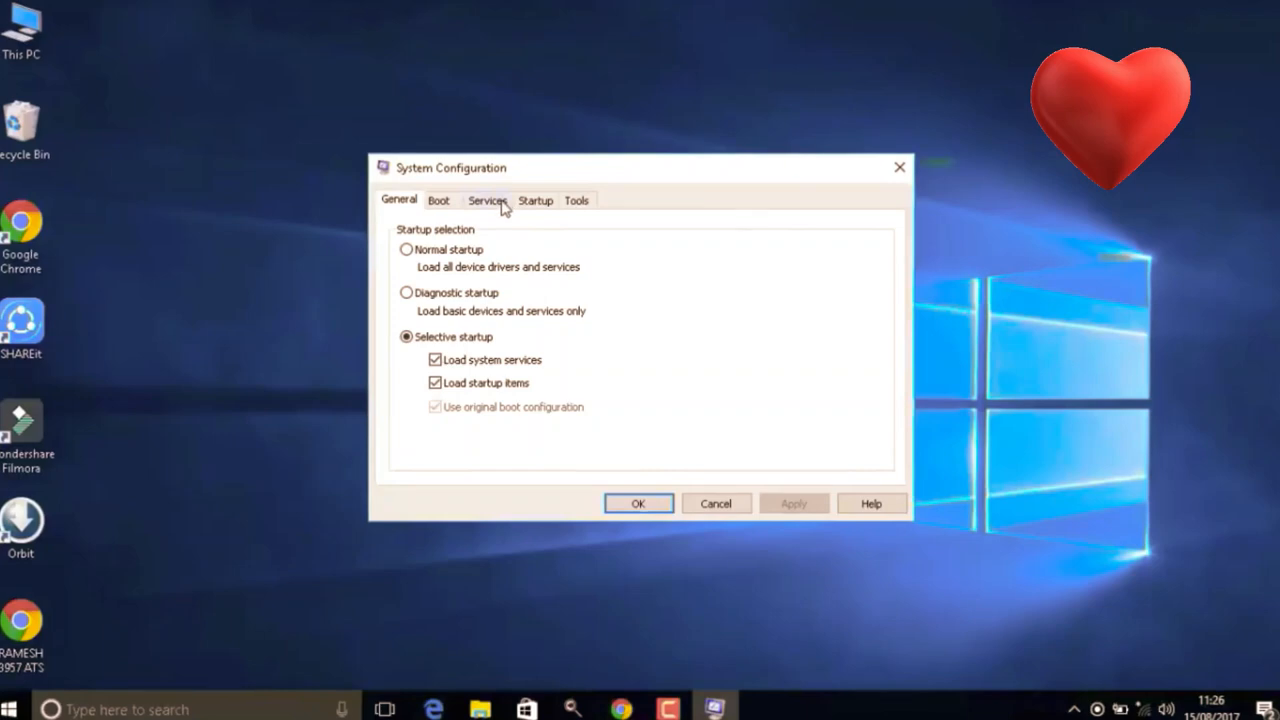
Step: On the Services tab, enable Hide all Microsoft services and confirm with OK
click(488, 200)
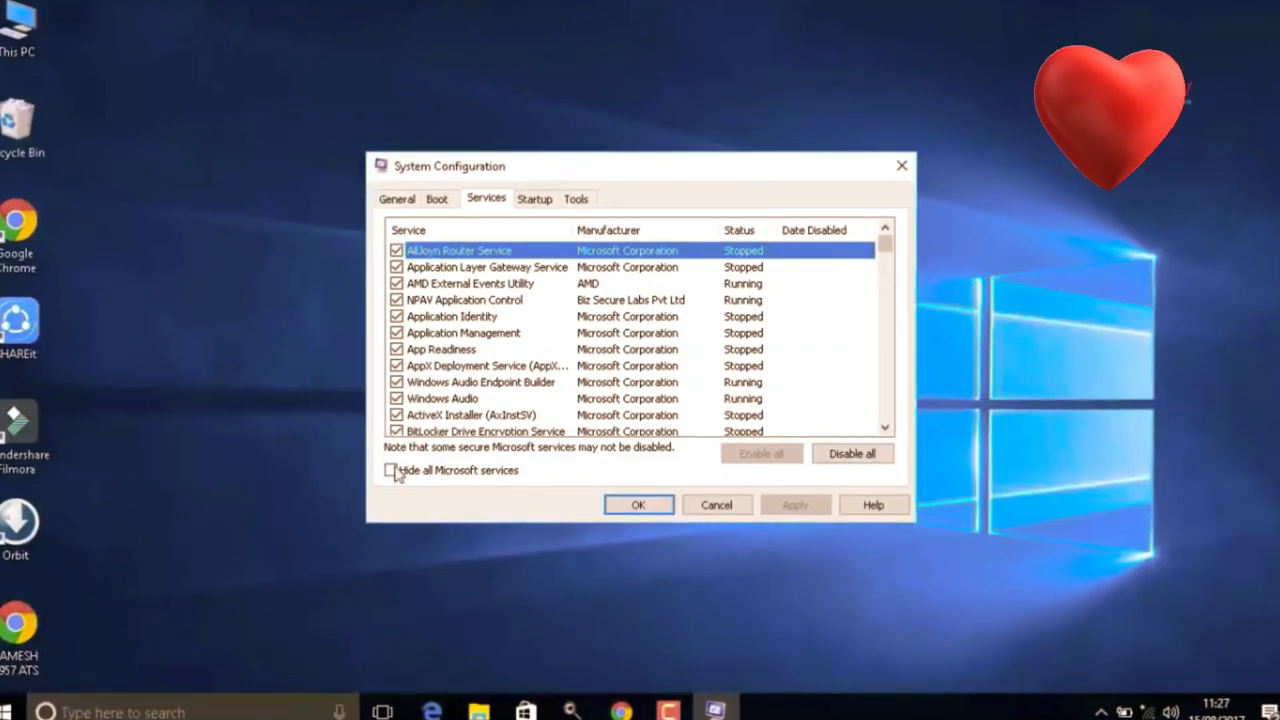
click(392, 470)
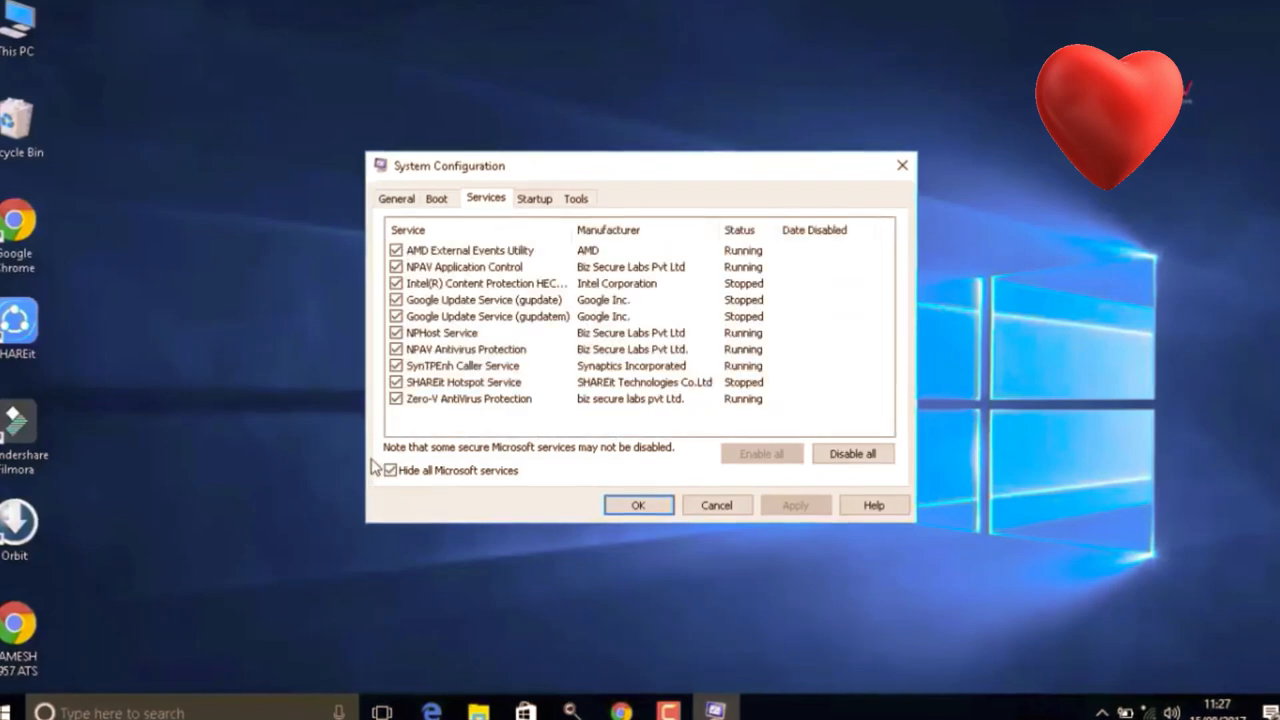
mouse_move(644, 552)
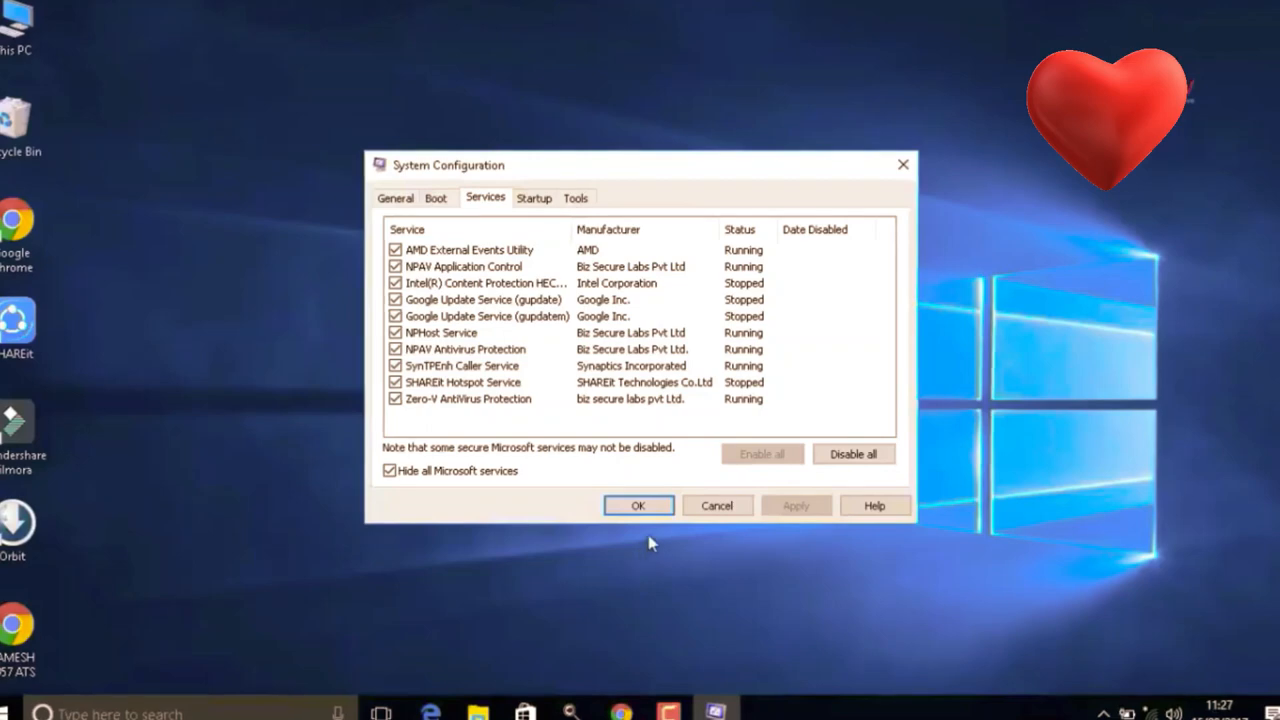
click(638, 504)
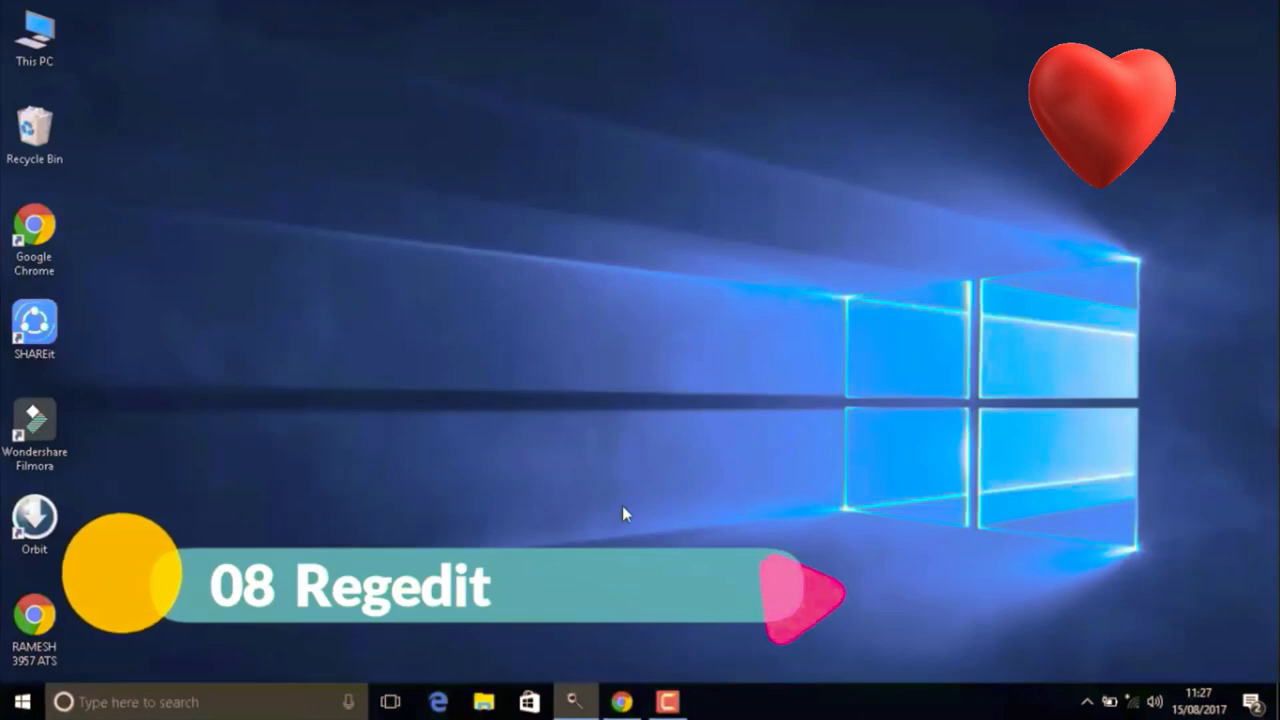
Step: Launch Registry Editor by running 'regedit' from the Run dialog
click(18, 700)
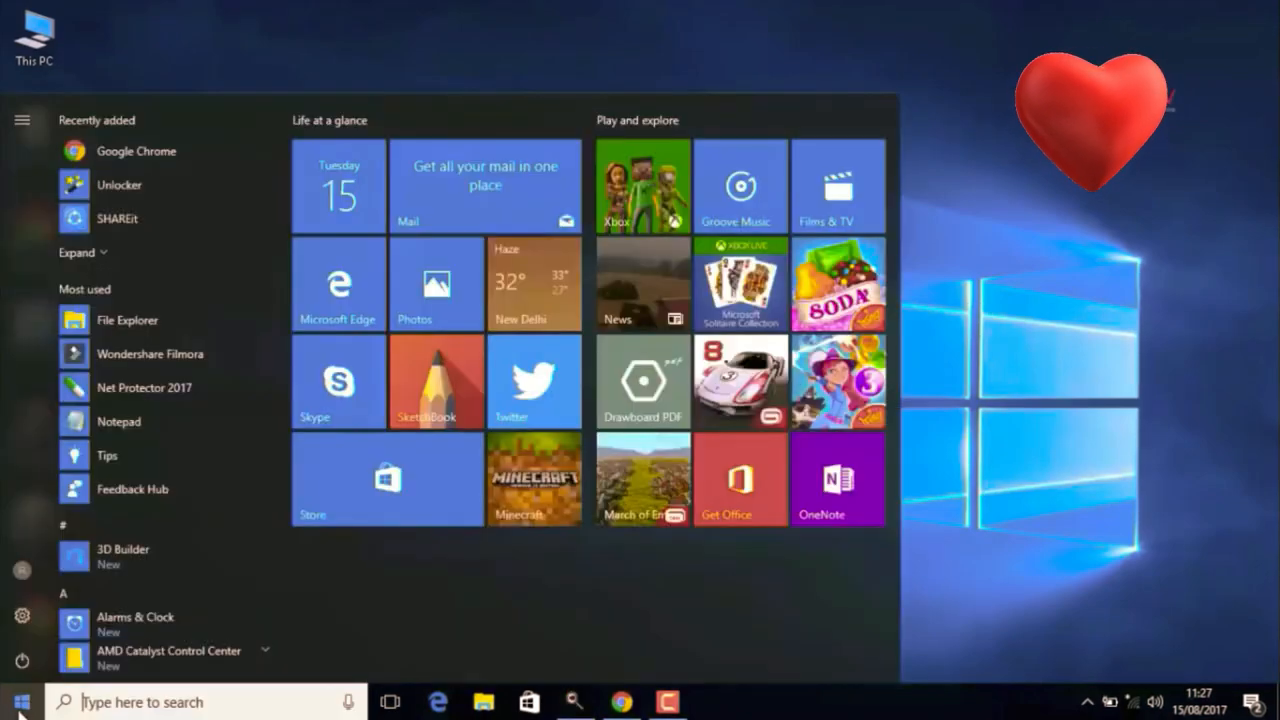
text(ru)
text(reged)
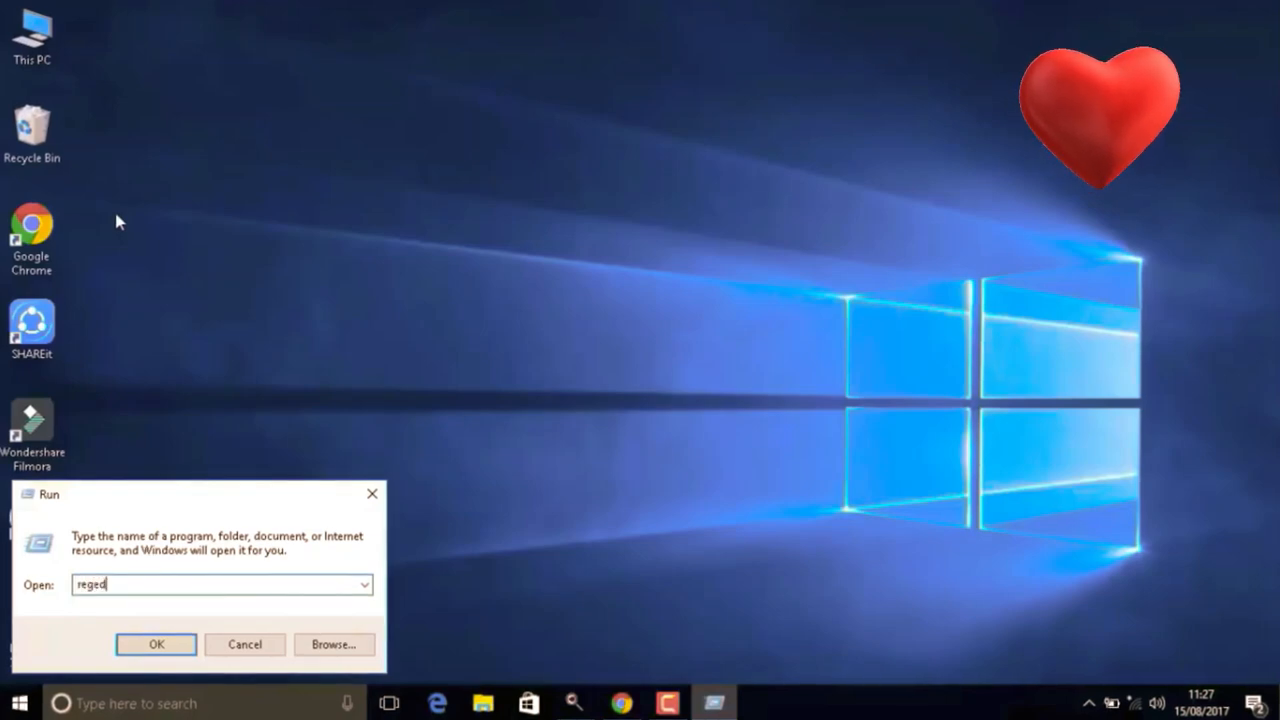
text(it)
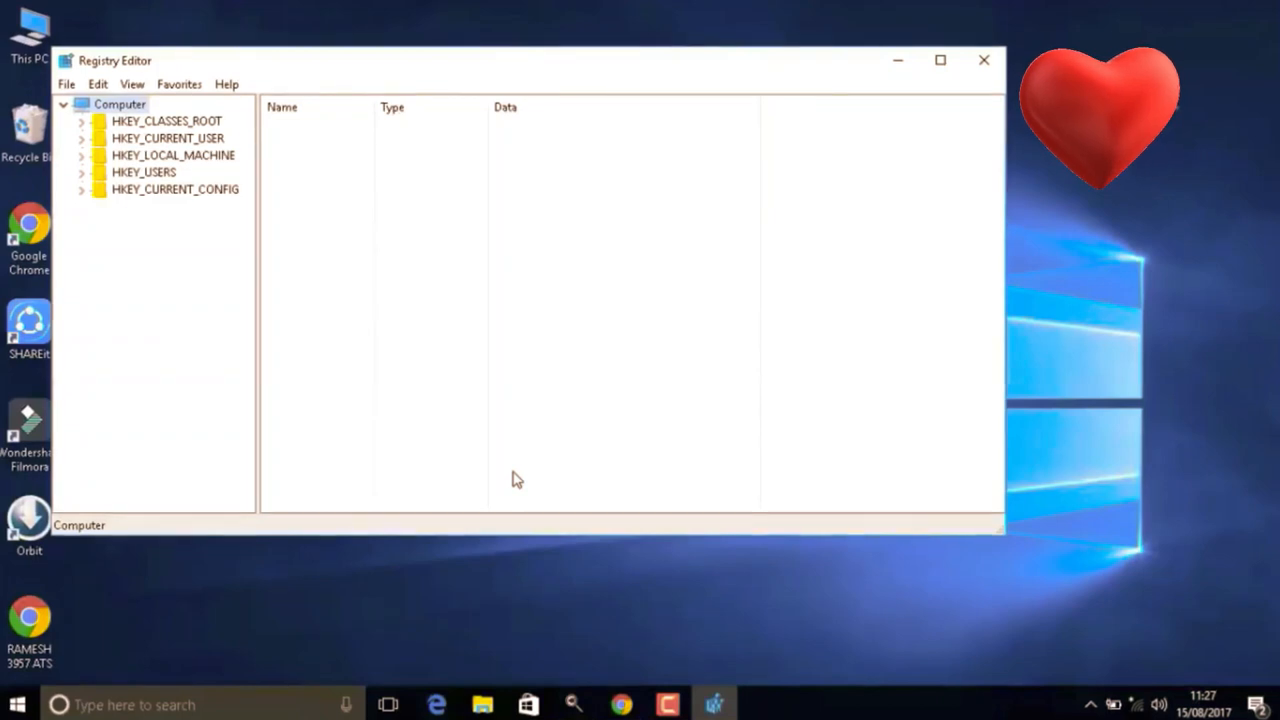
mouse_move(182, 156)
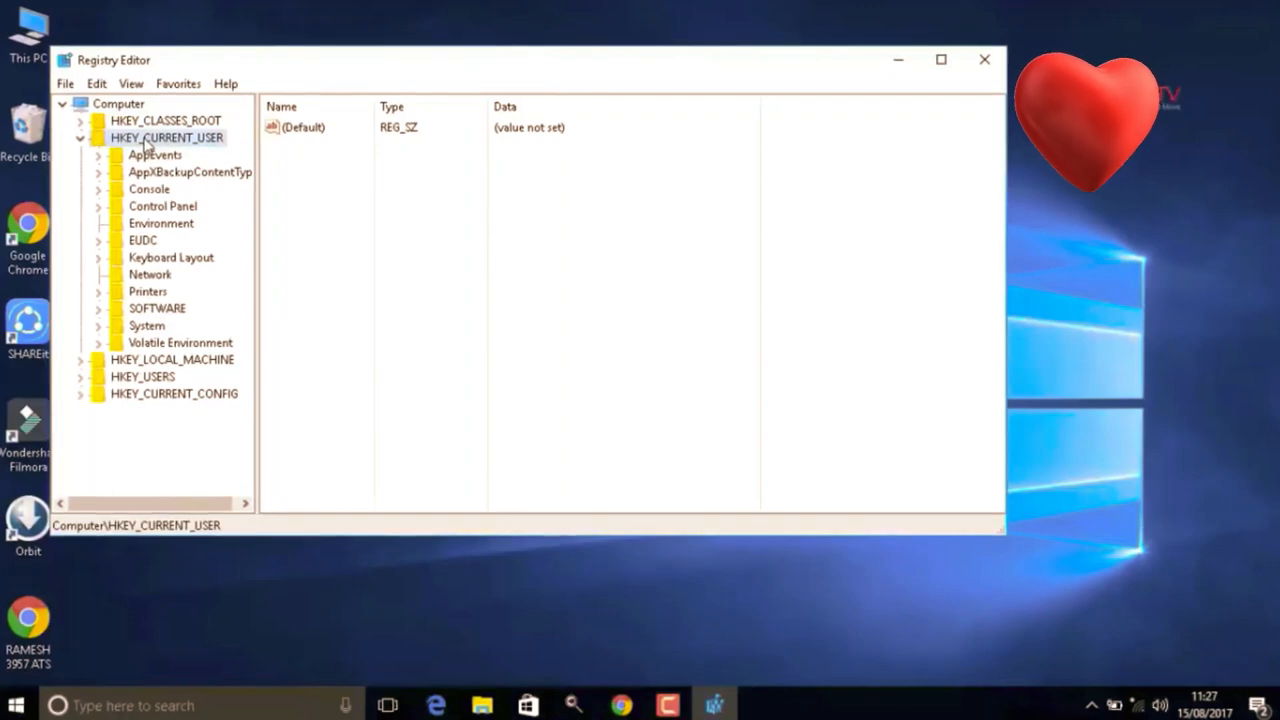
Step: Navigate to HKEY_CURRENT_USER\Control Panel\Mouse and select the MouseHoverTime value
click(162, 204)
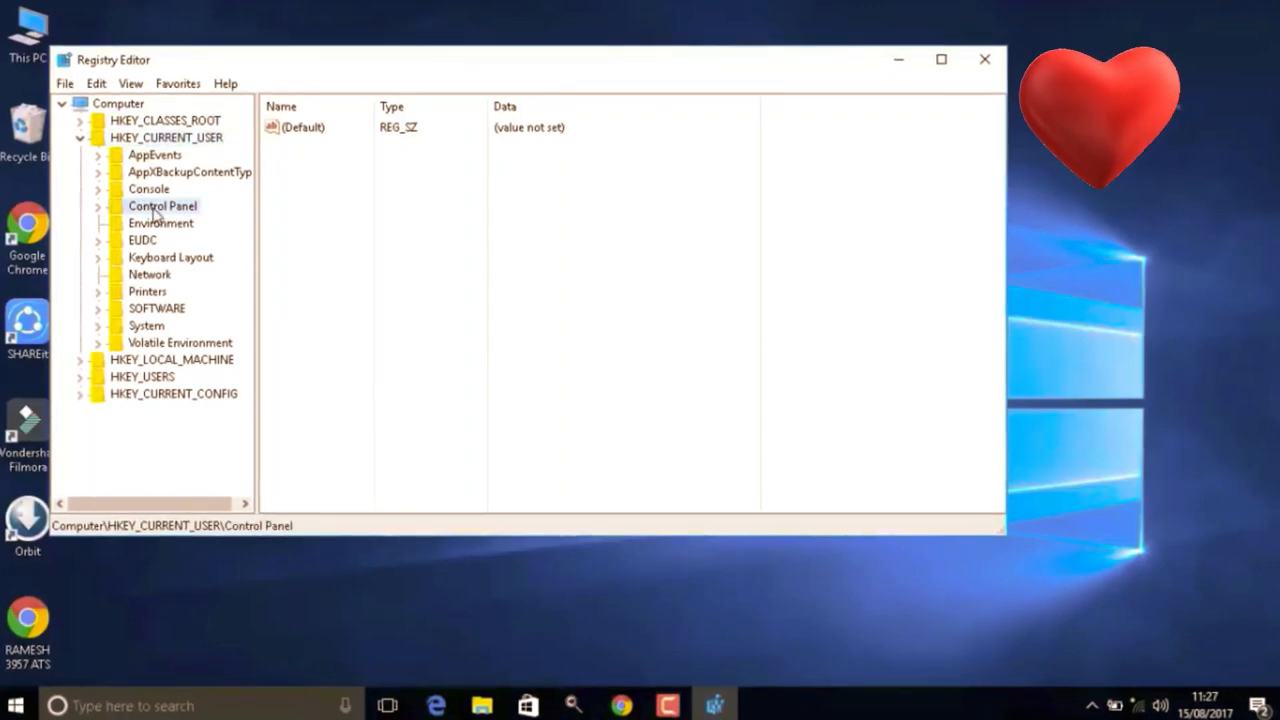
click(96, 204)
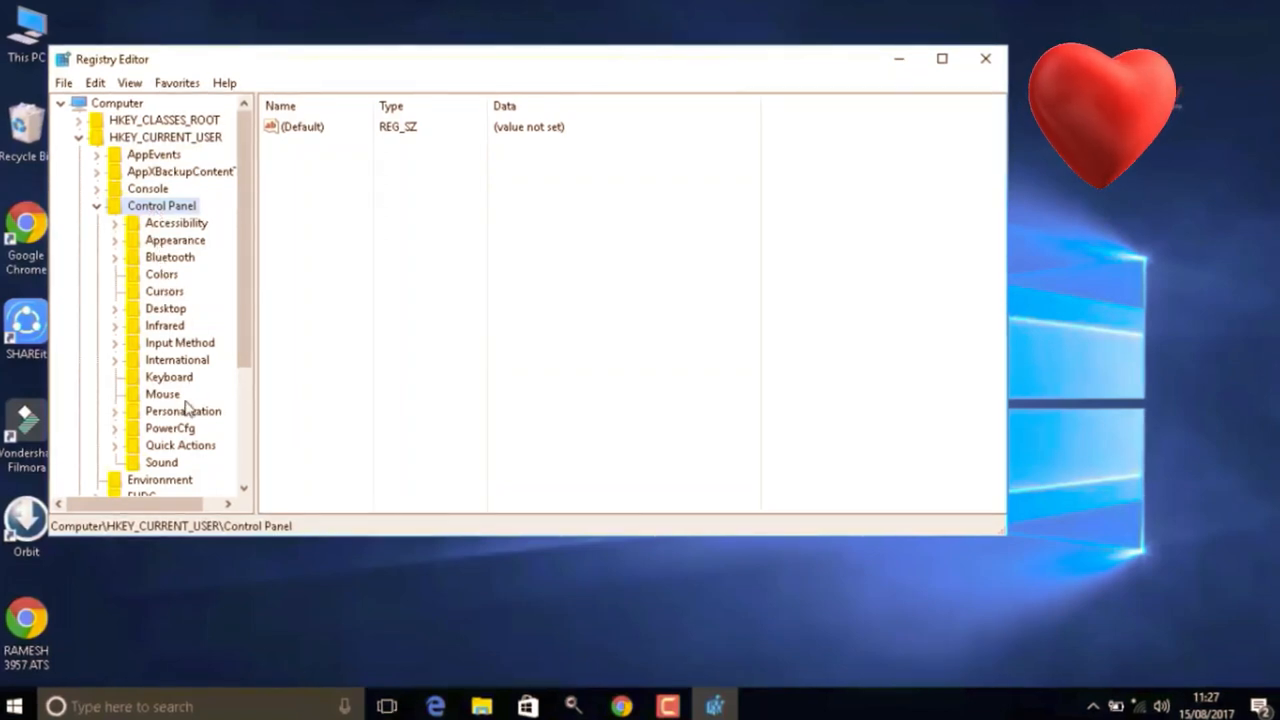
click(160, 392)
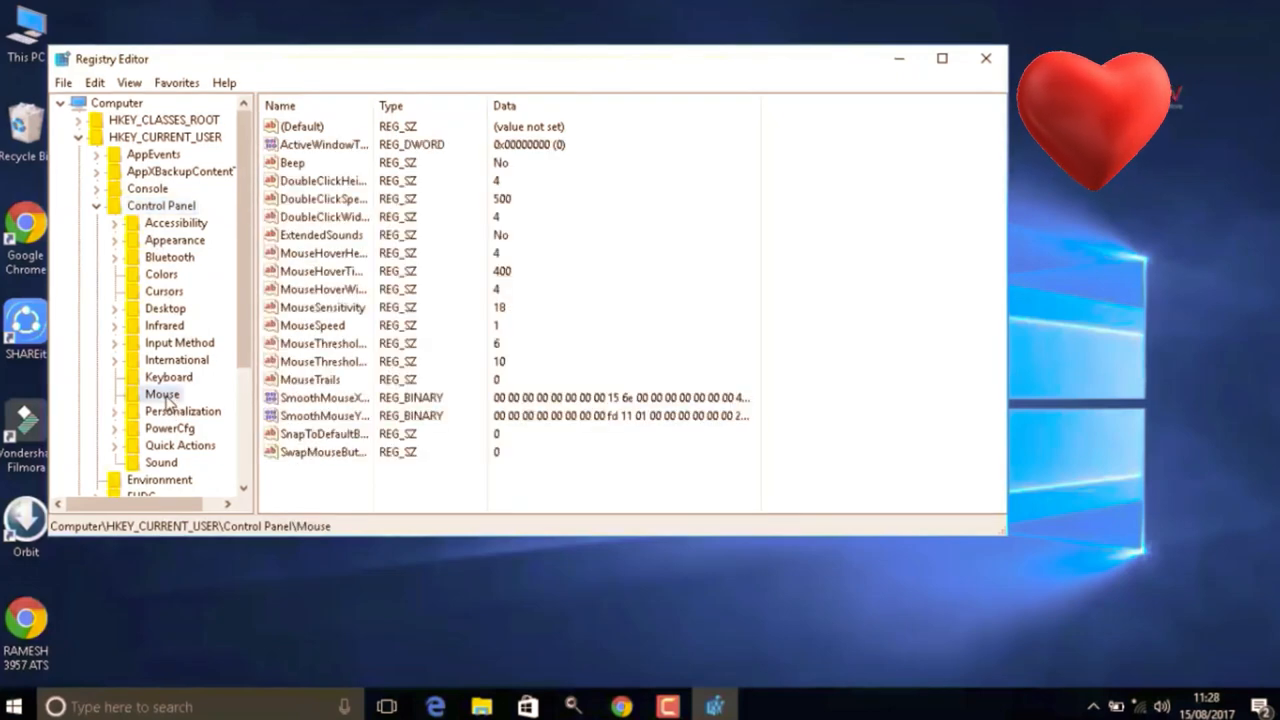
click(322, 288)
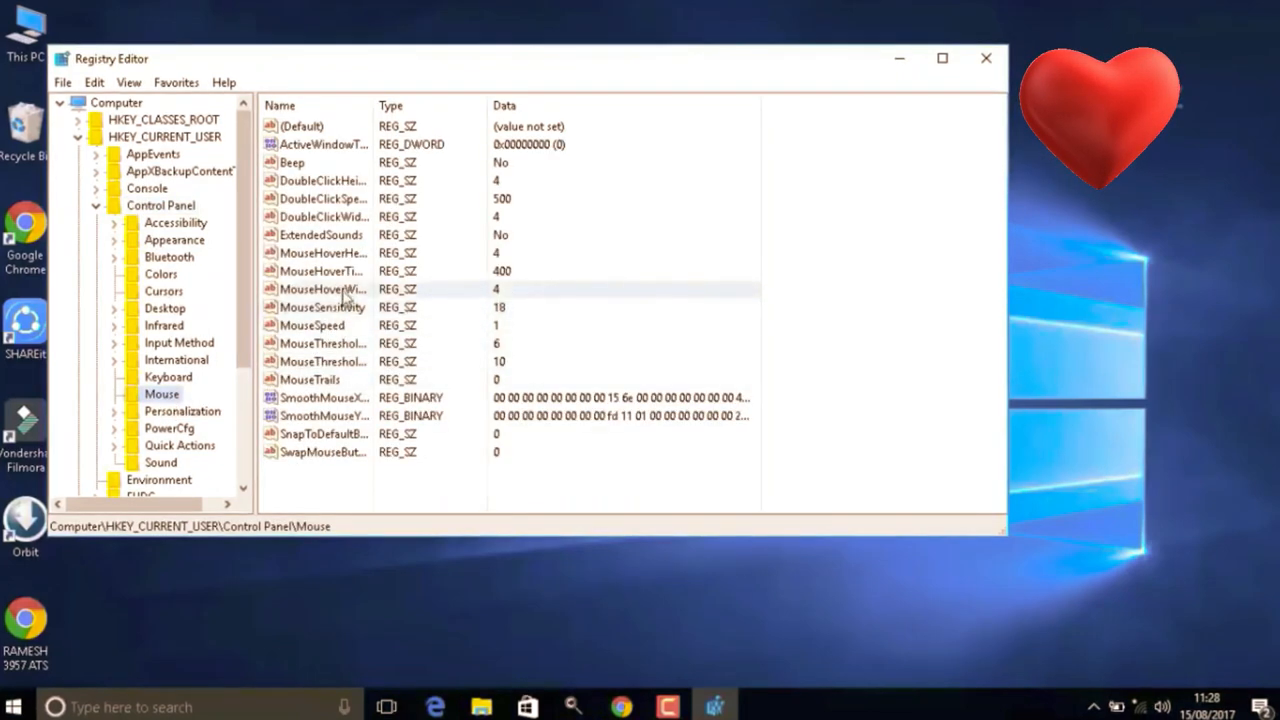
click(320, 272)
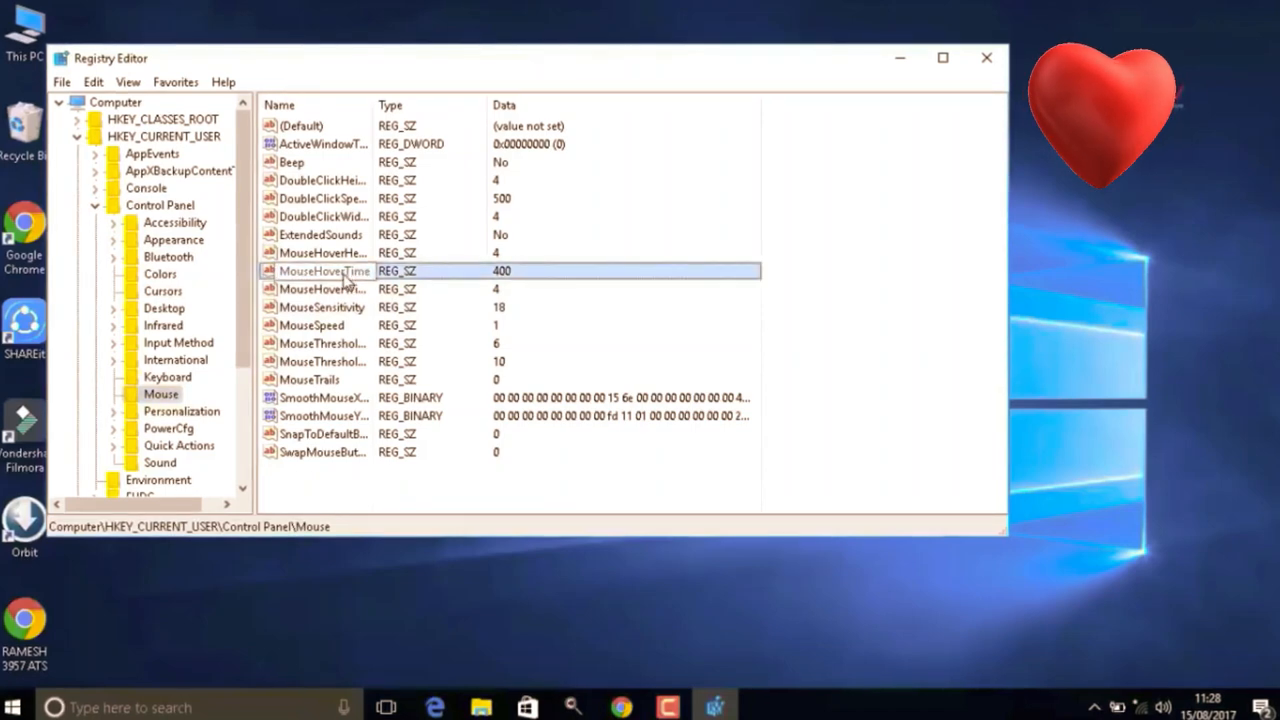
Step: Change MouseHoverTime from 400 to 10 and confirm
double_click(324, 270)
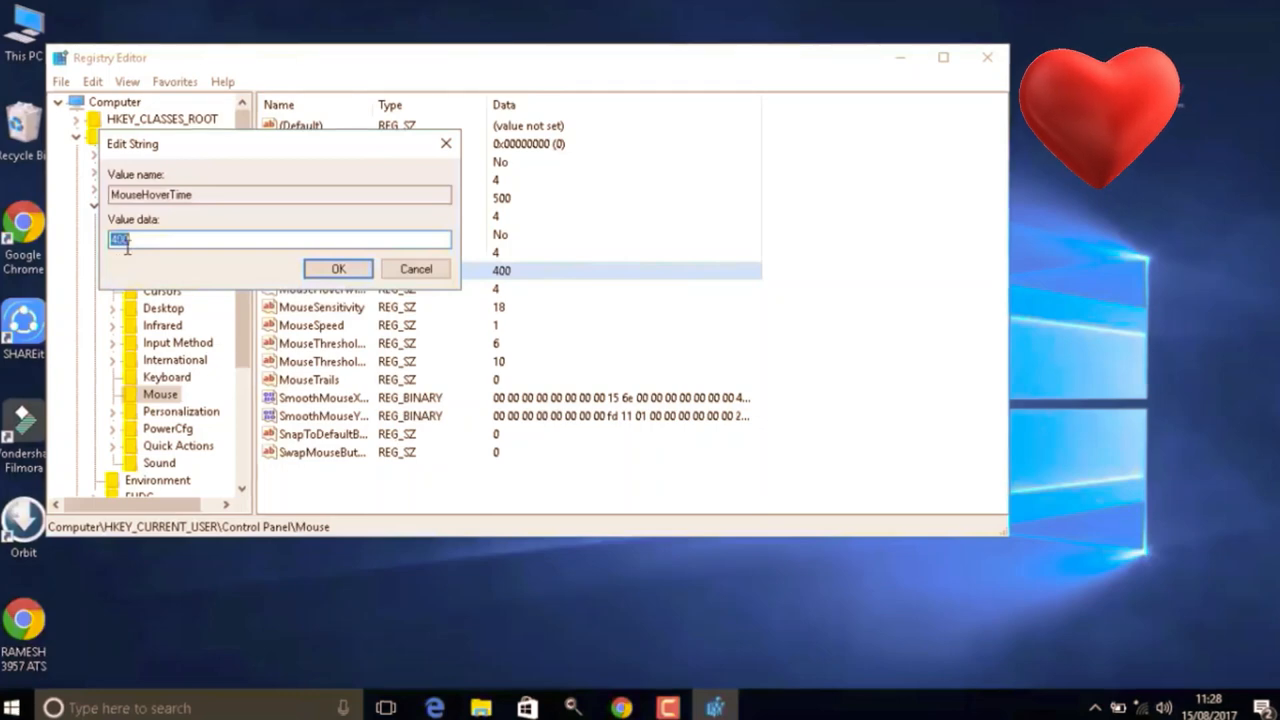
text(10)
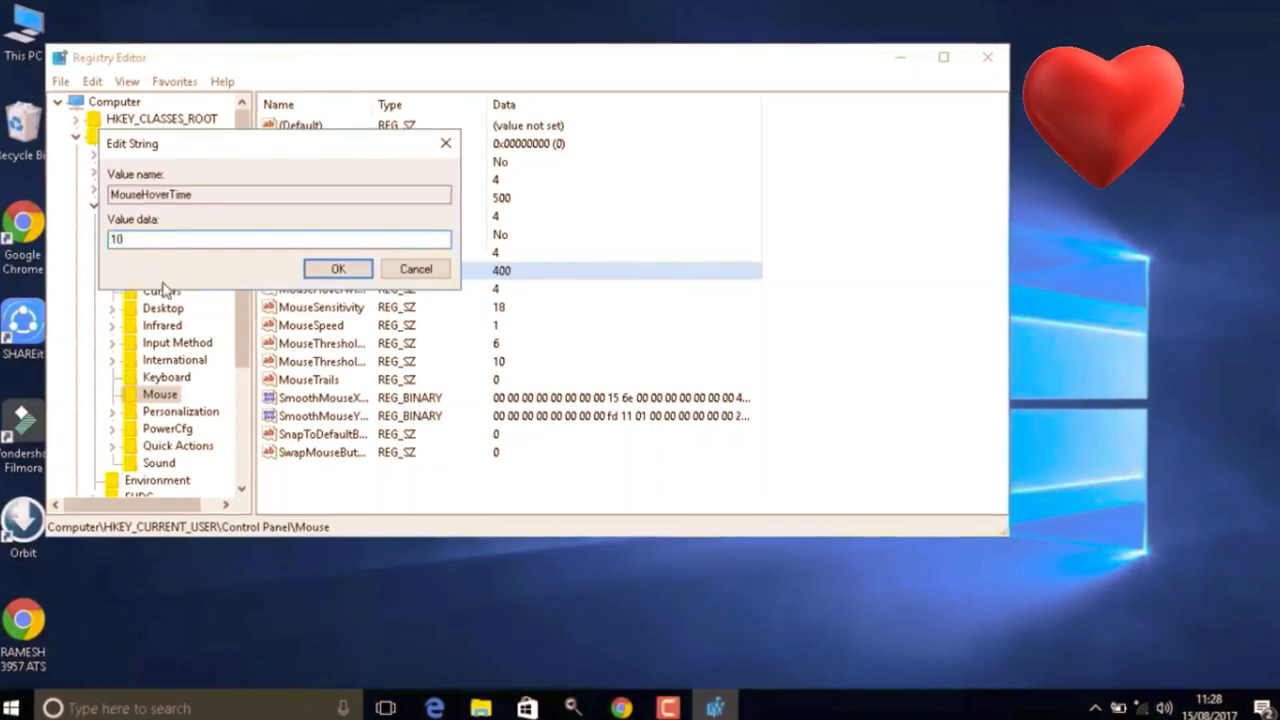
click(336, 268)
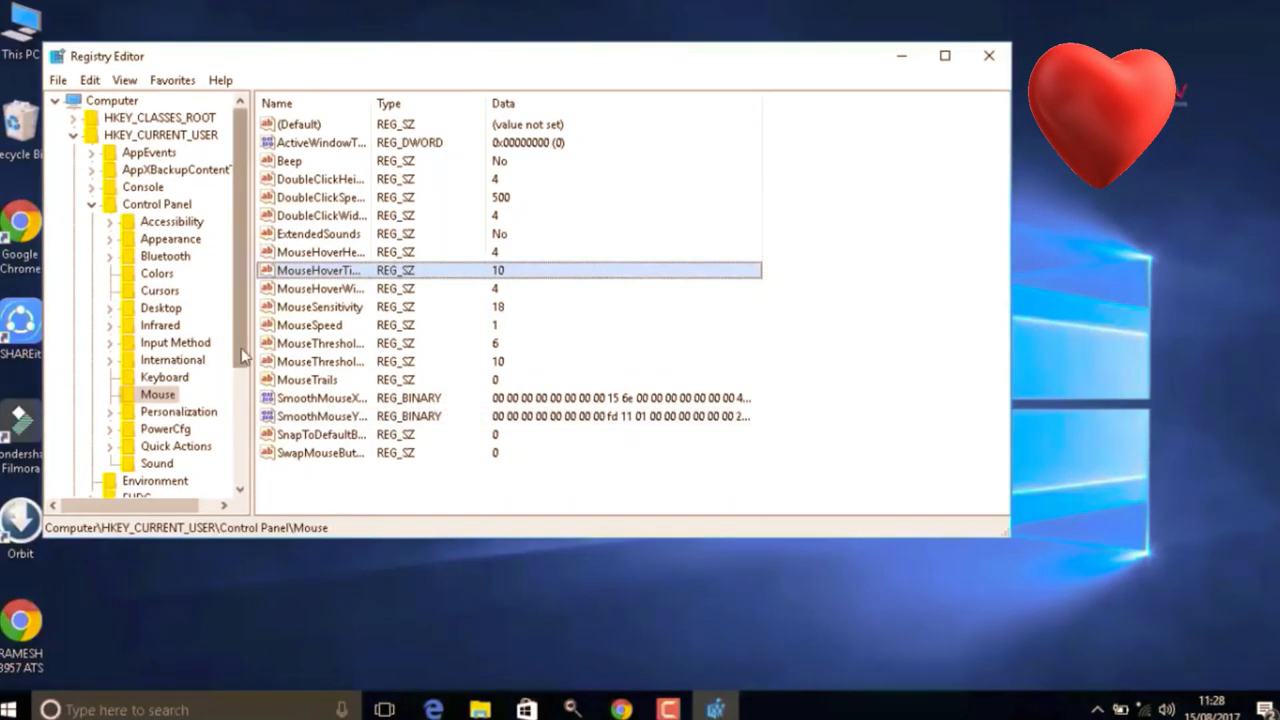
Step: Select the Control Panel\Desktop key and locate the MenuShowDelay value
scroll(down, 3)
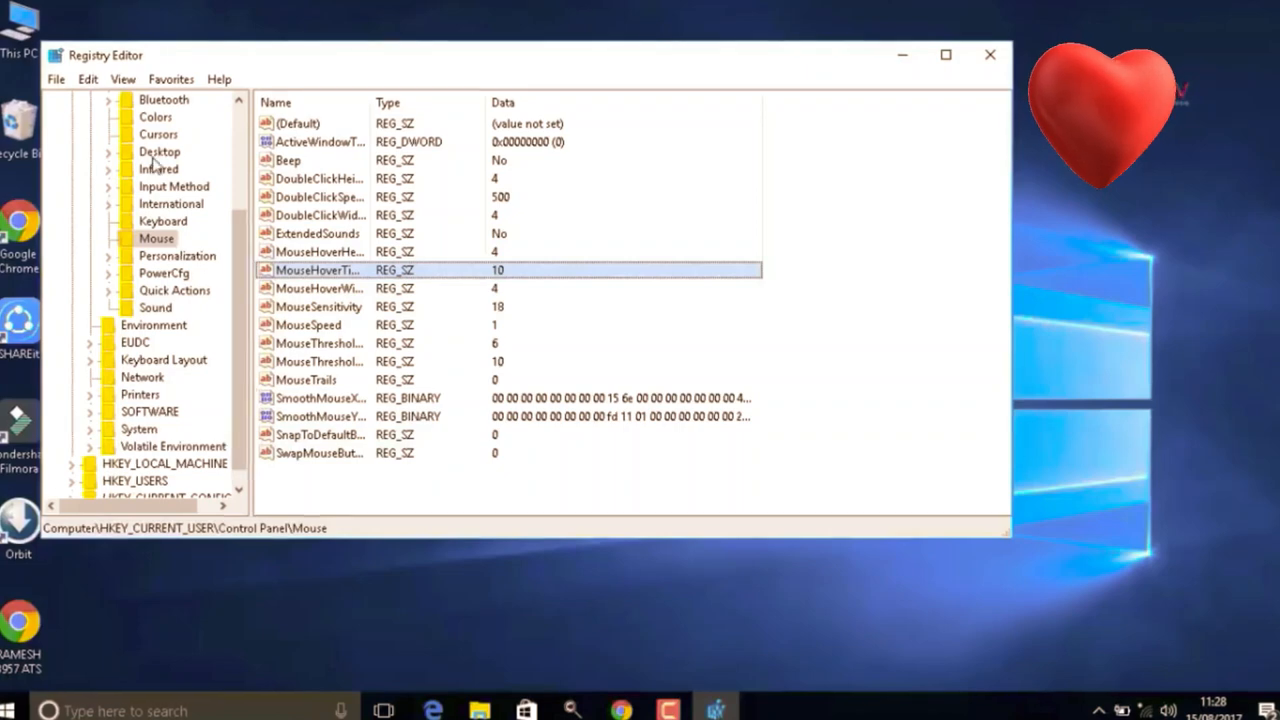
click(158, 152)
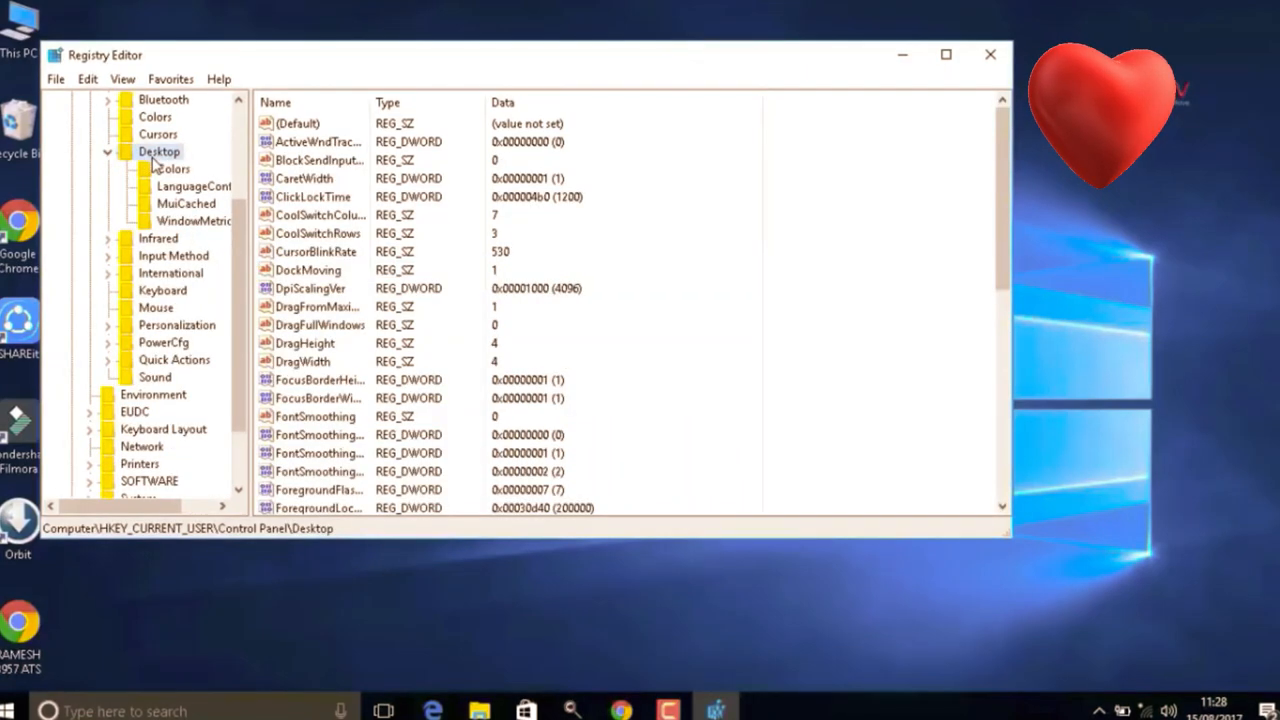
click(316, 306)
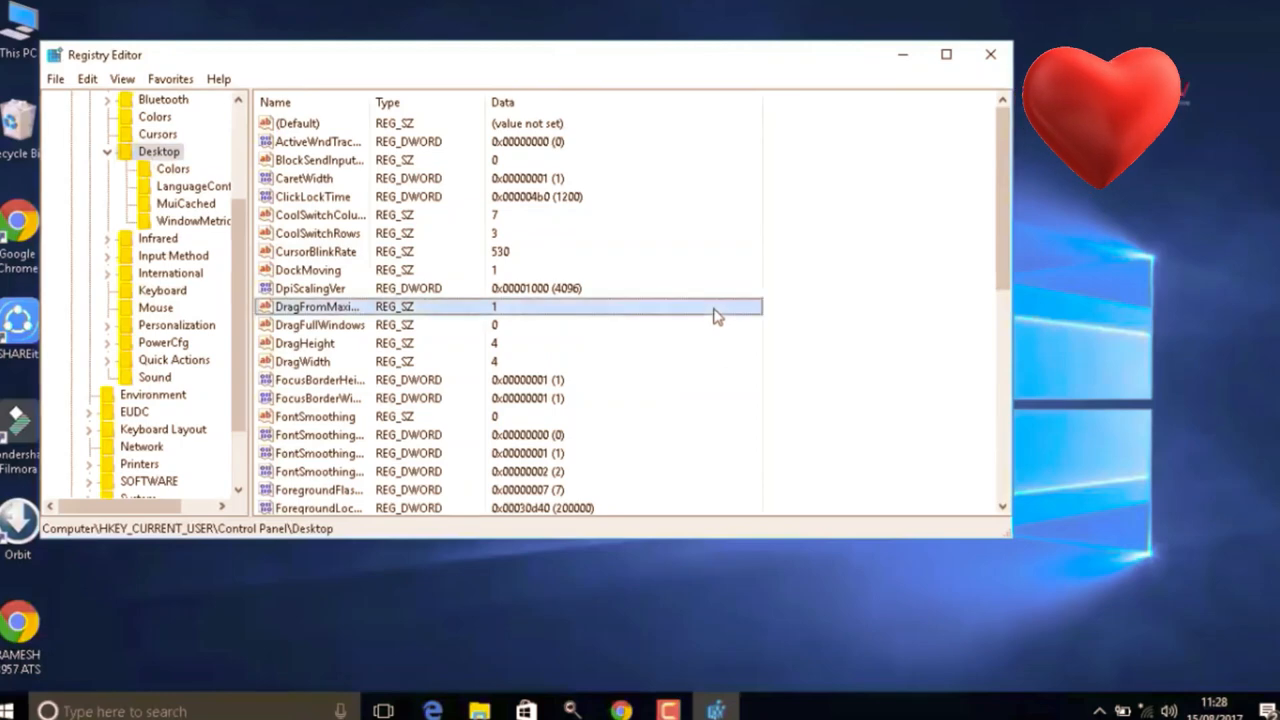
scroll(down, 3)
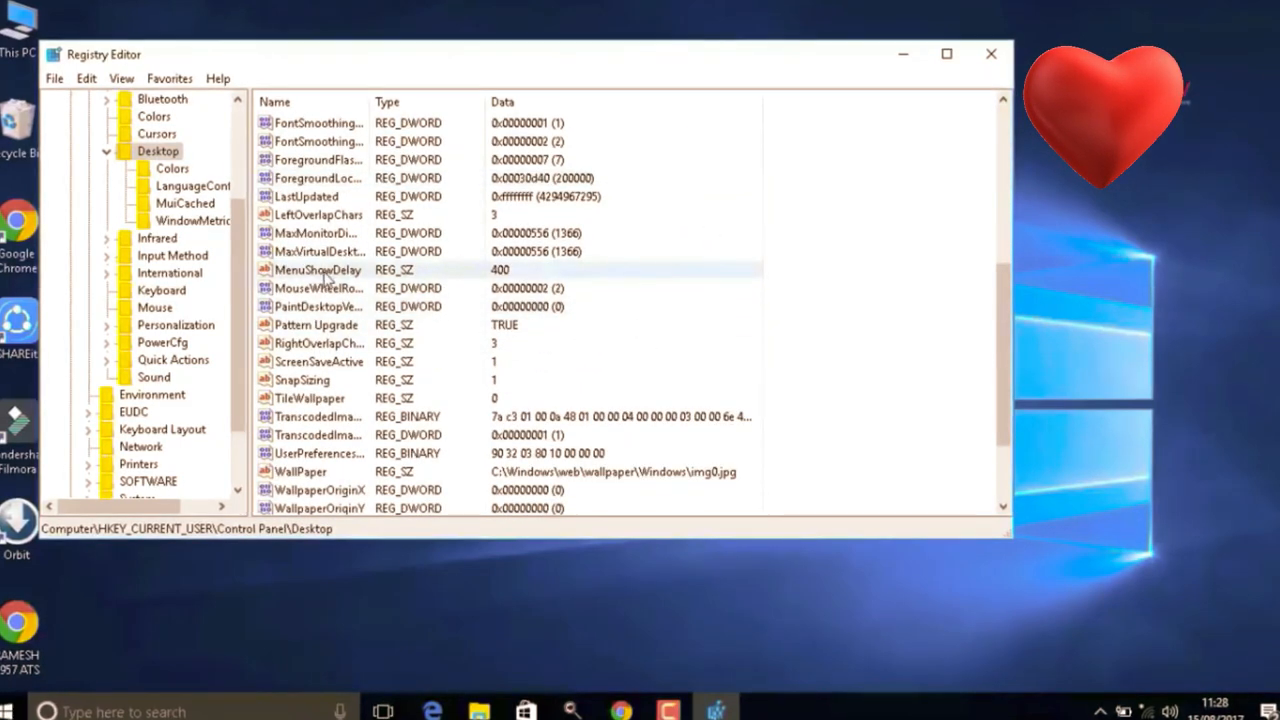
Step: Change MenuShowDelay from 400 to 10 and confirm
double_click(318, 270)
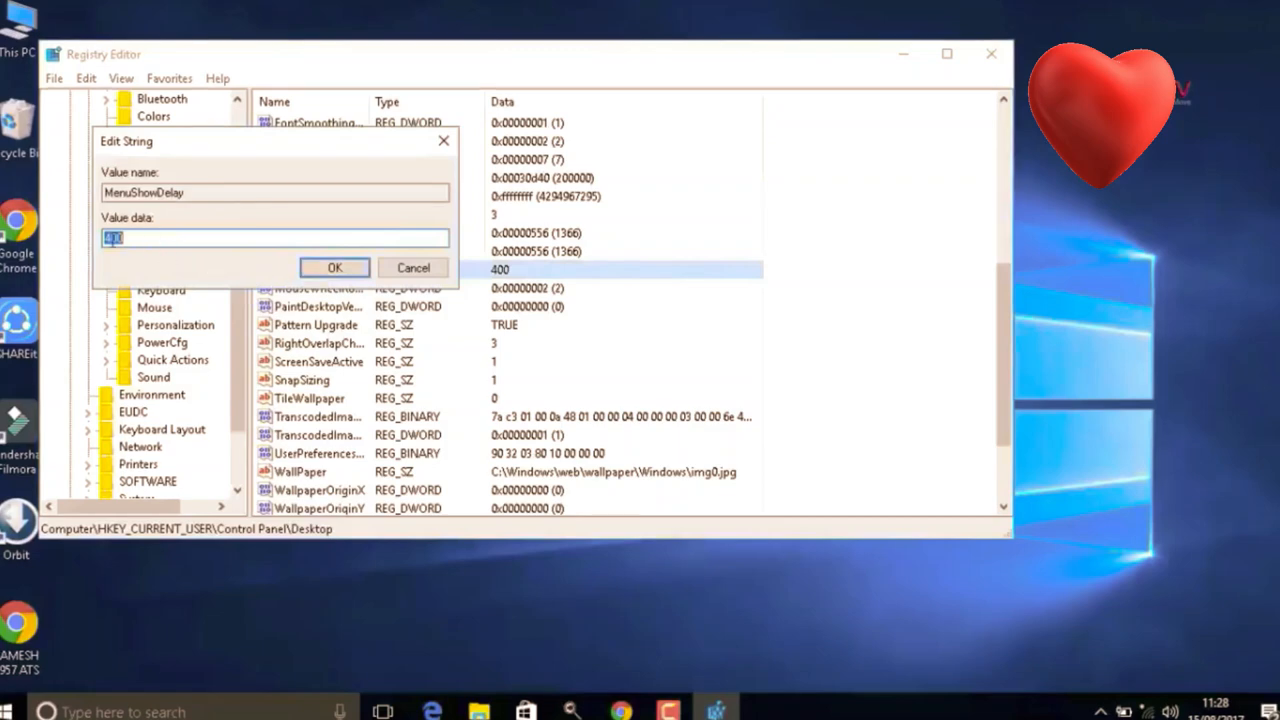
text(1)
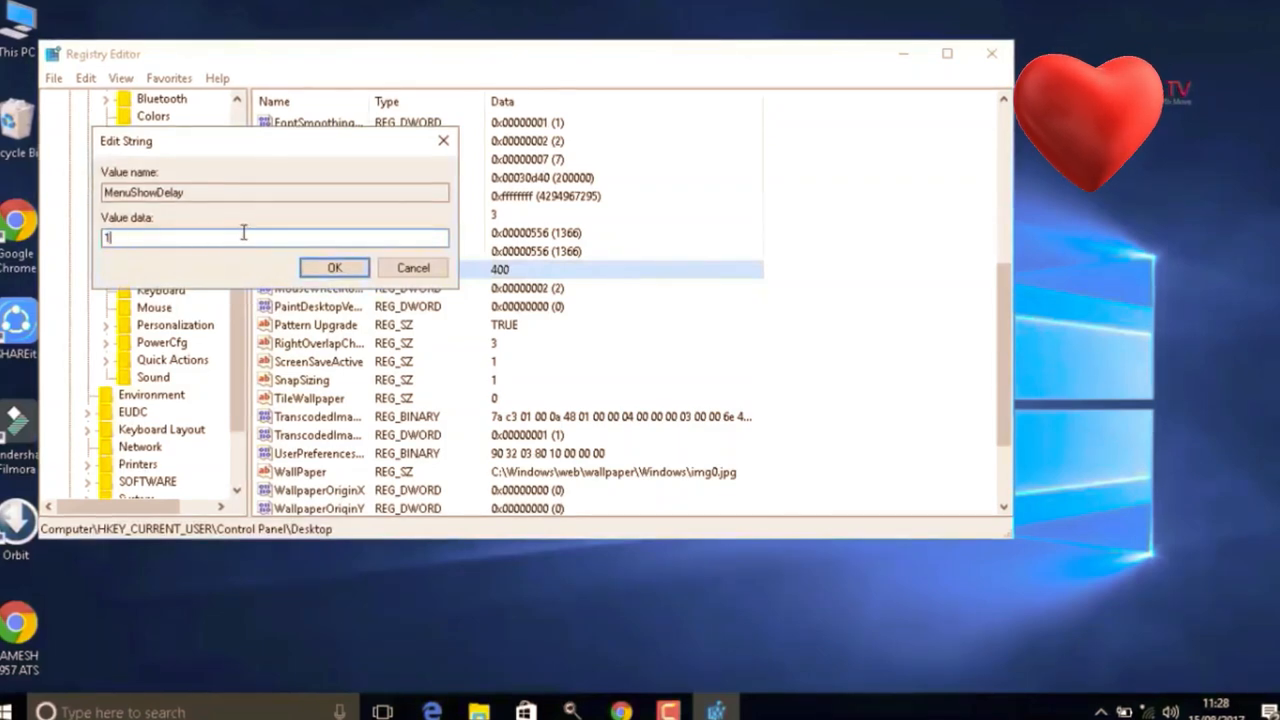
text(0)
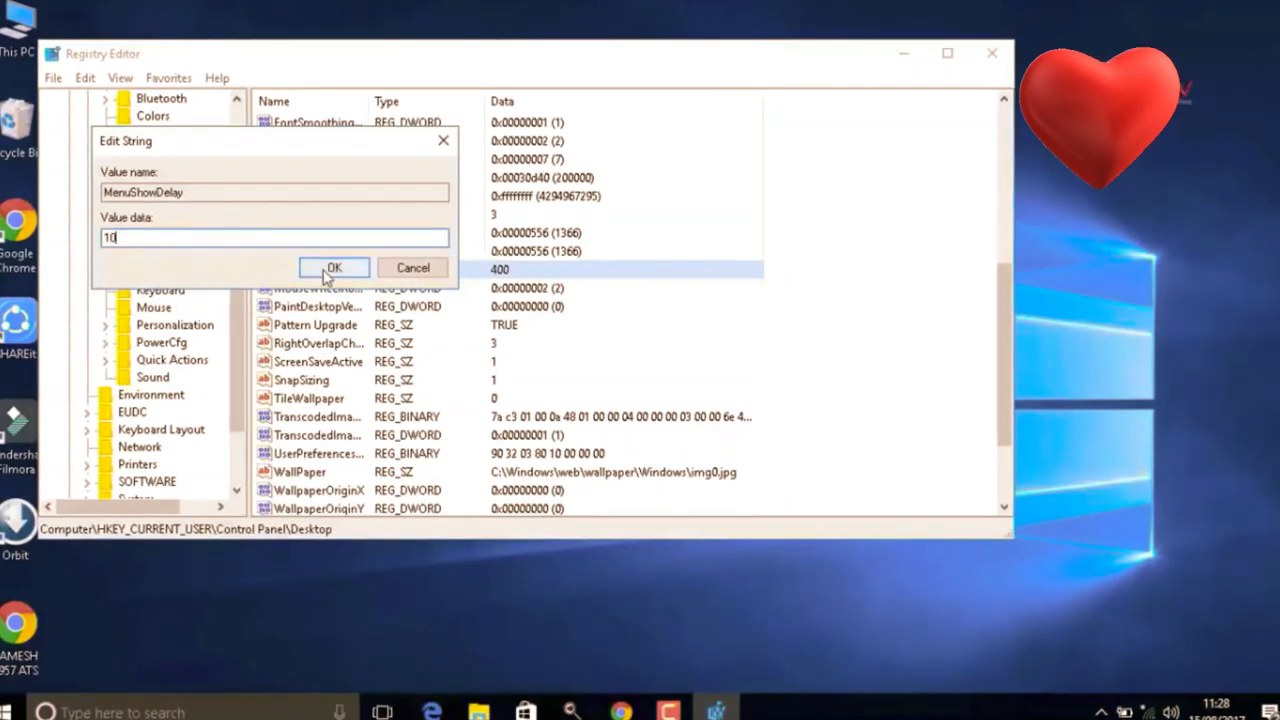
click(334, 268)
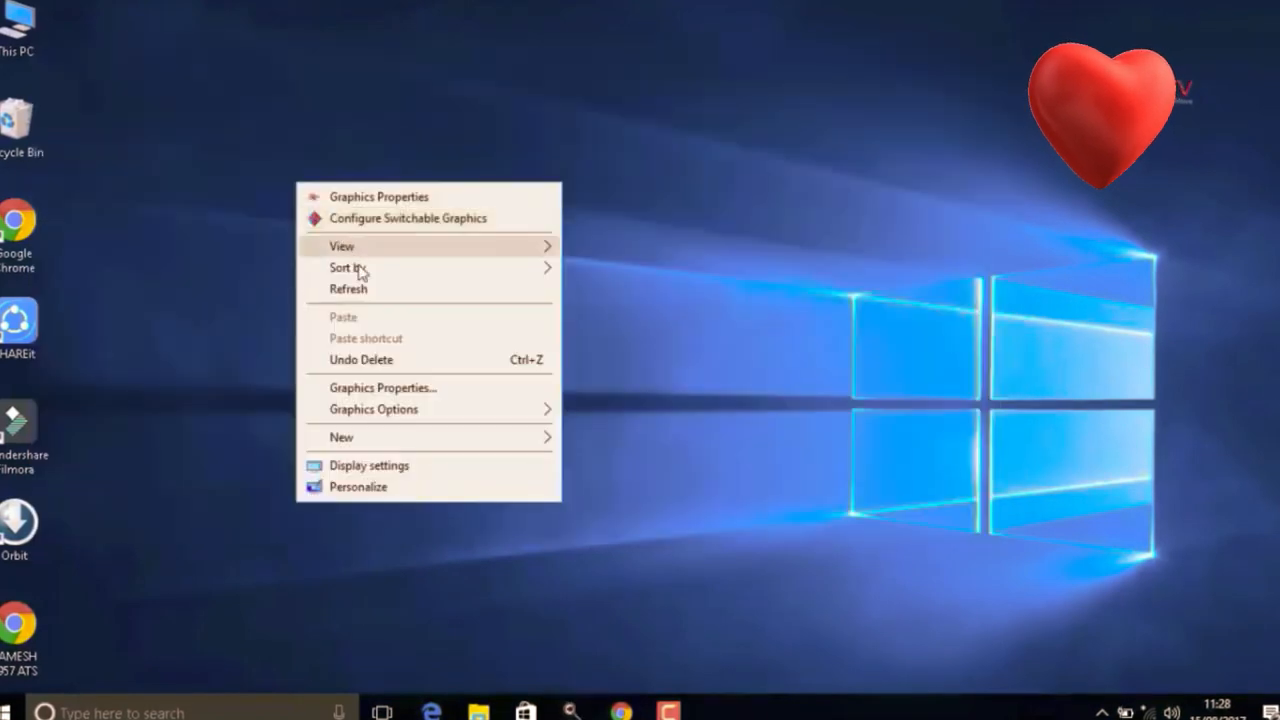
Step: Refresh the desktop from its right-click menu, dismissing the menu
click(428, 380)
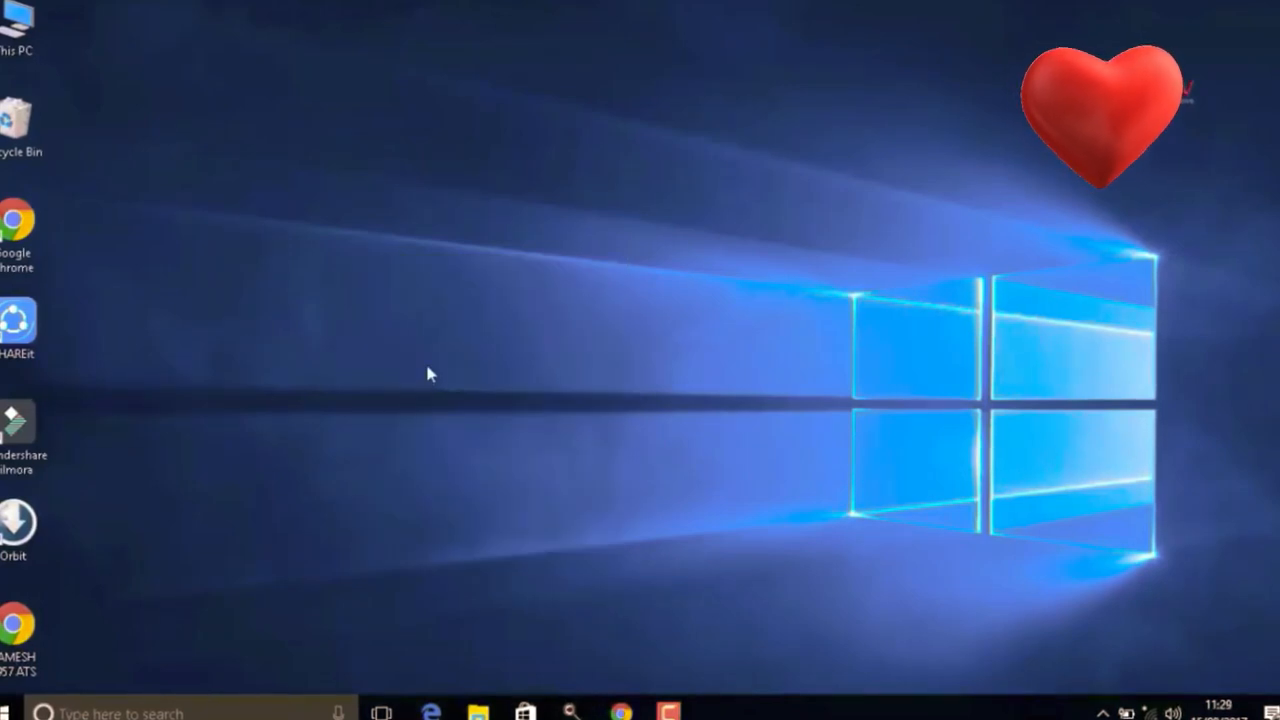
mouse_move(428, 364)
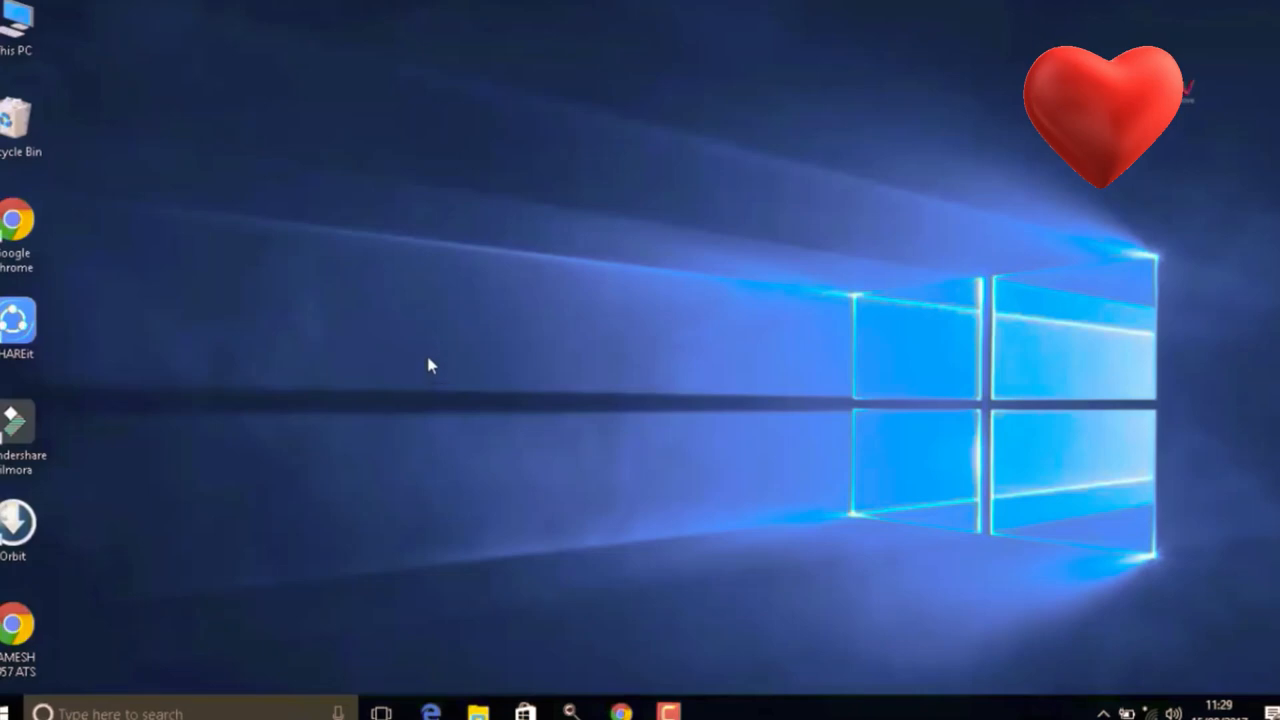